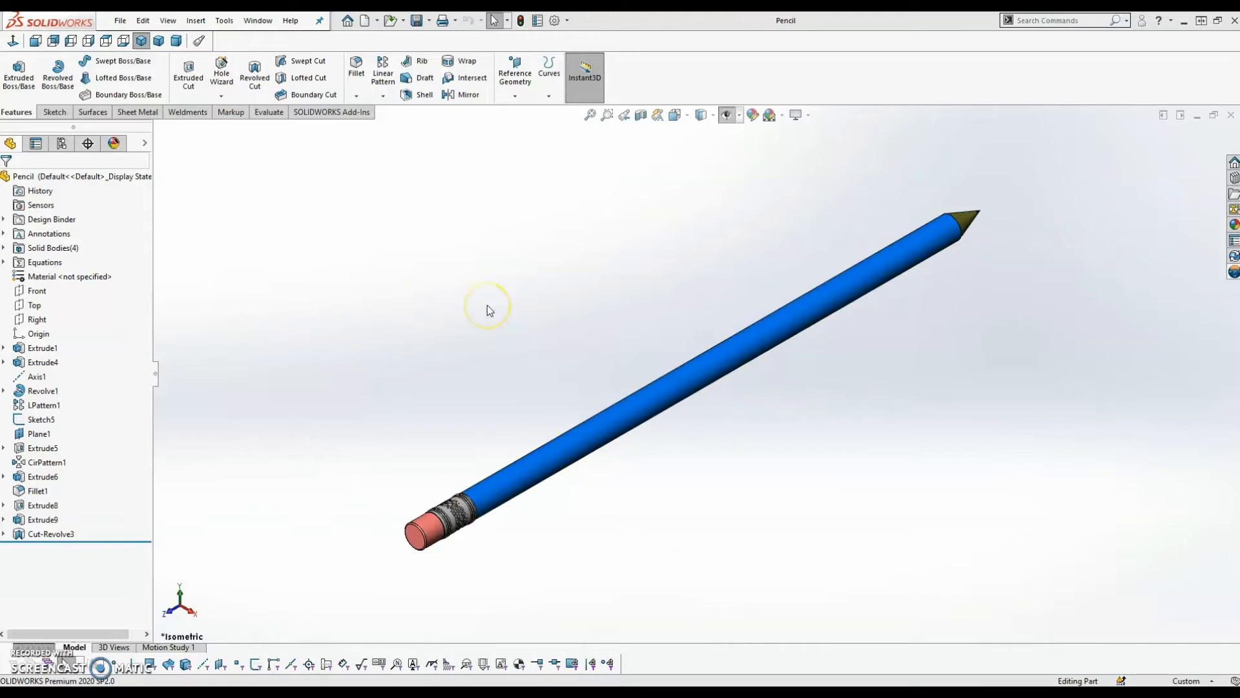
# Make a new assembly from the current pencil part and place the pencil in it
pyautogui.click(370, 21)
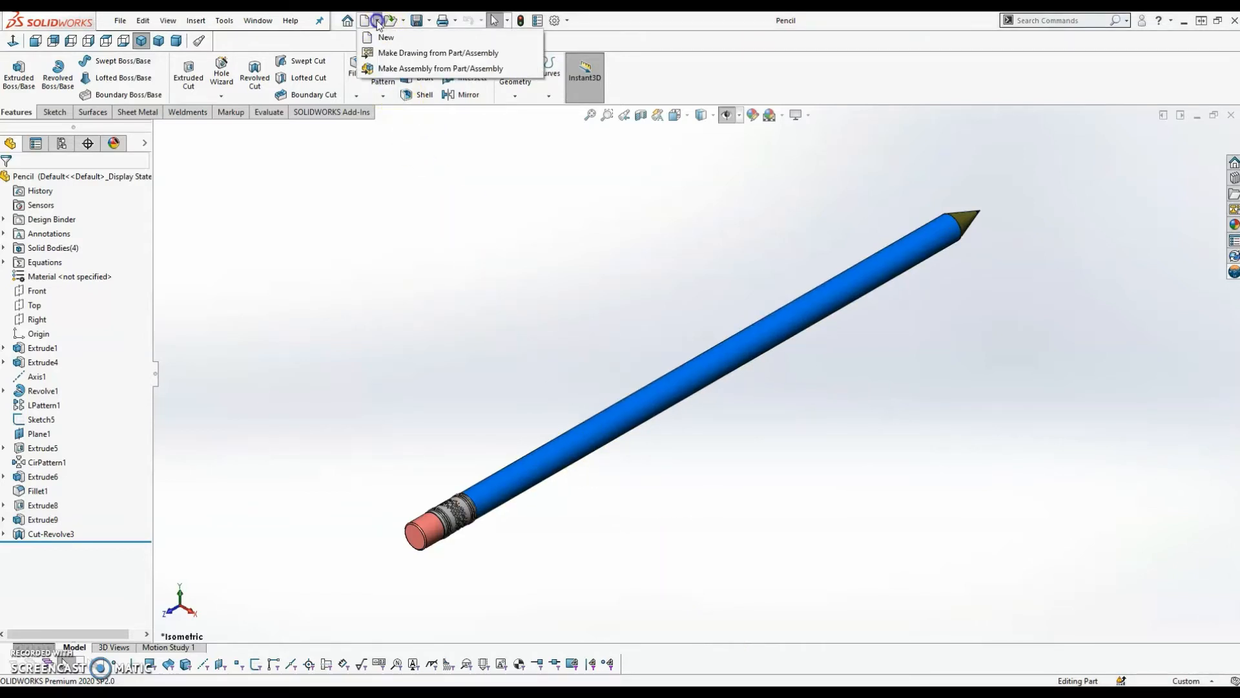
pyautogui.click(386, 37)
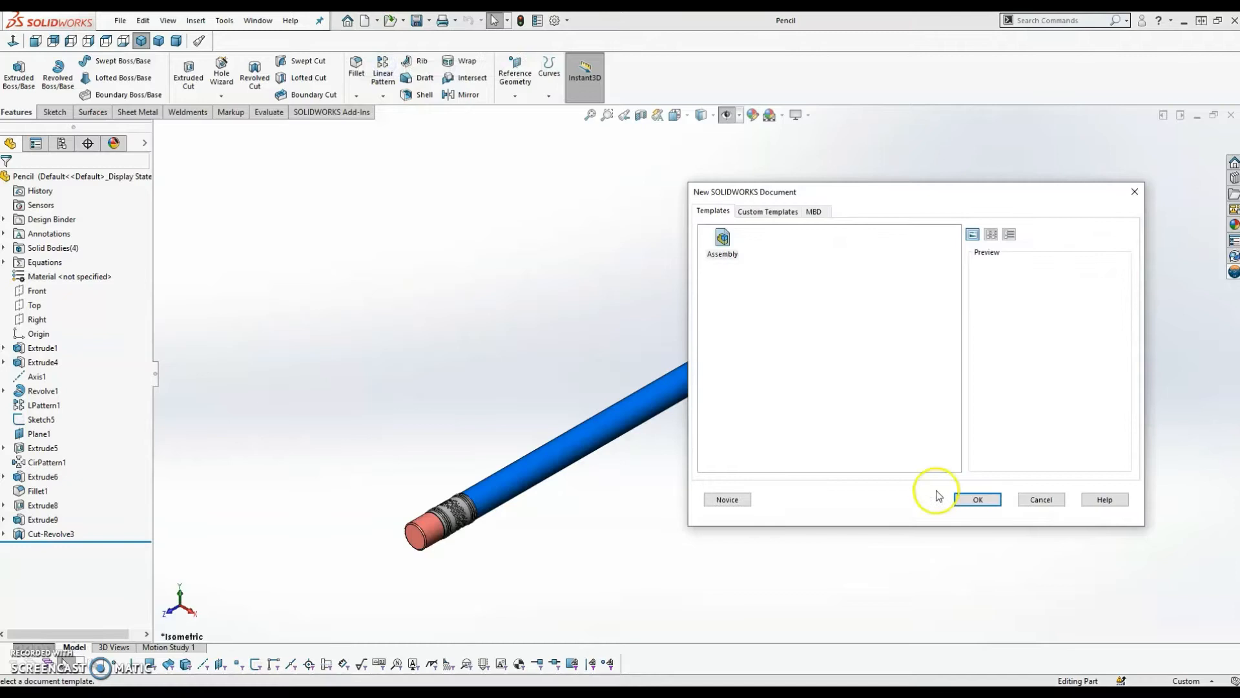
pyautogui.click(978, 498)
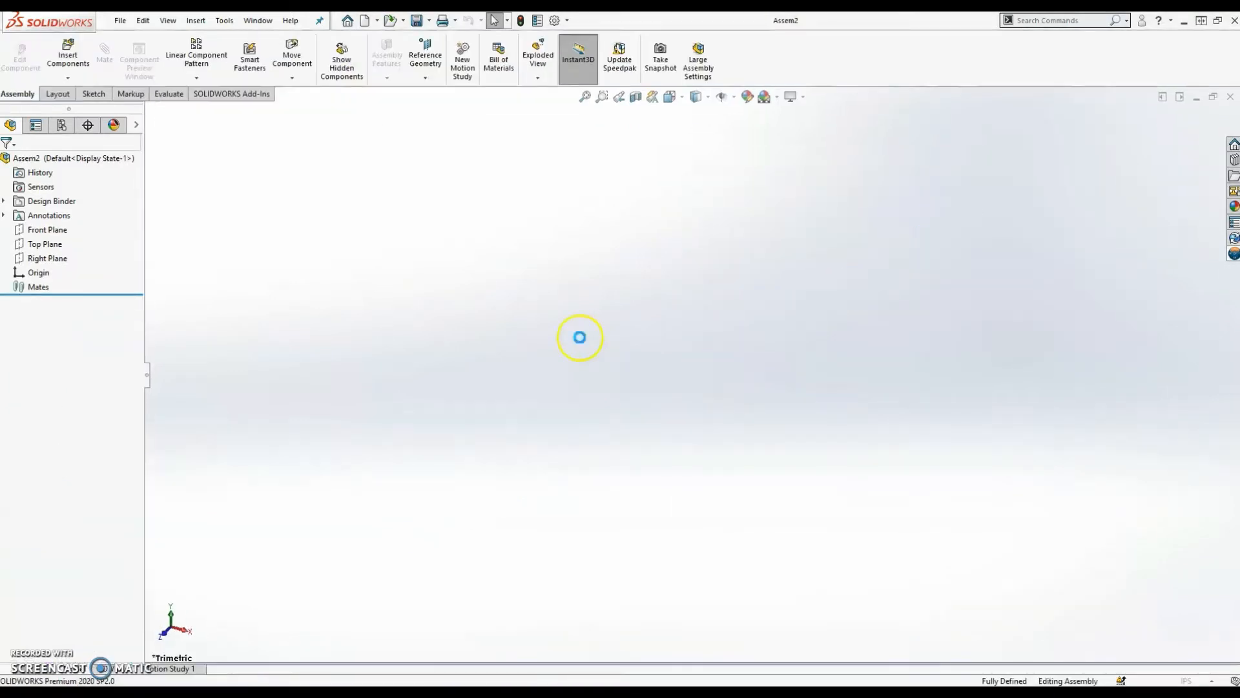
pyautogui.click(65, 54)
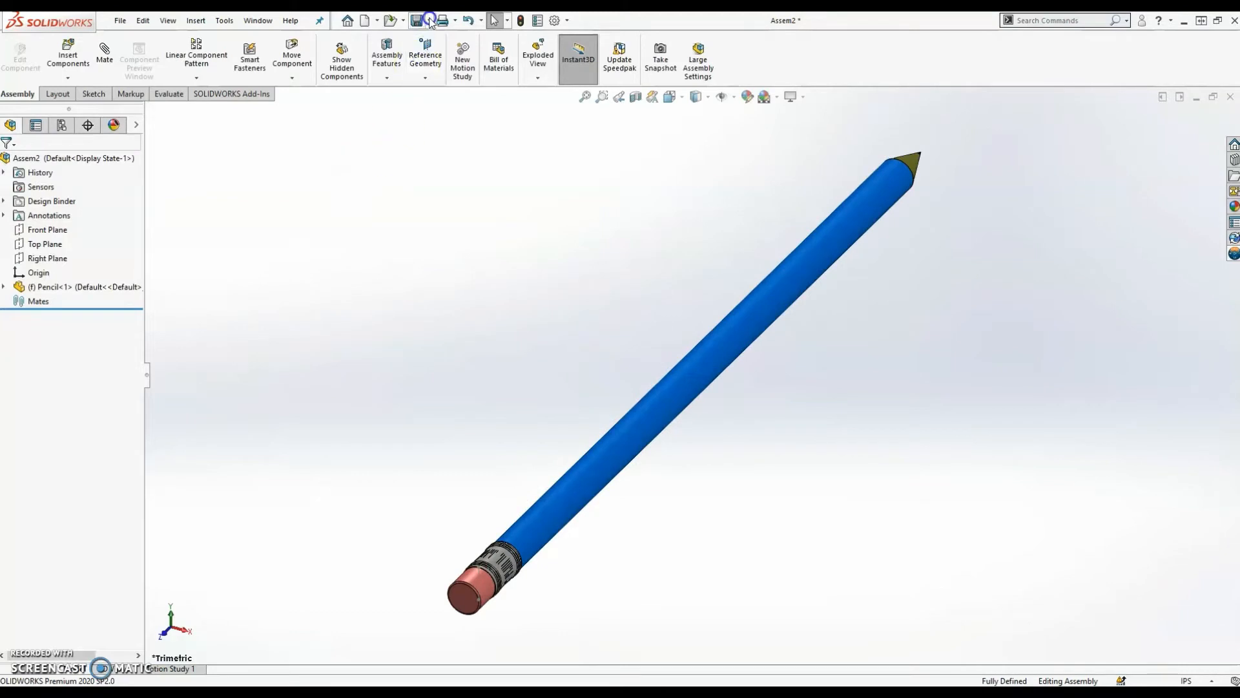
# Save the new assembly as 'Pencil Assembly'
pyautogui.click(429, 21)
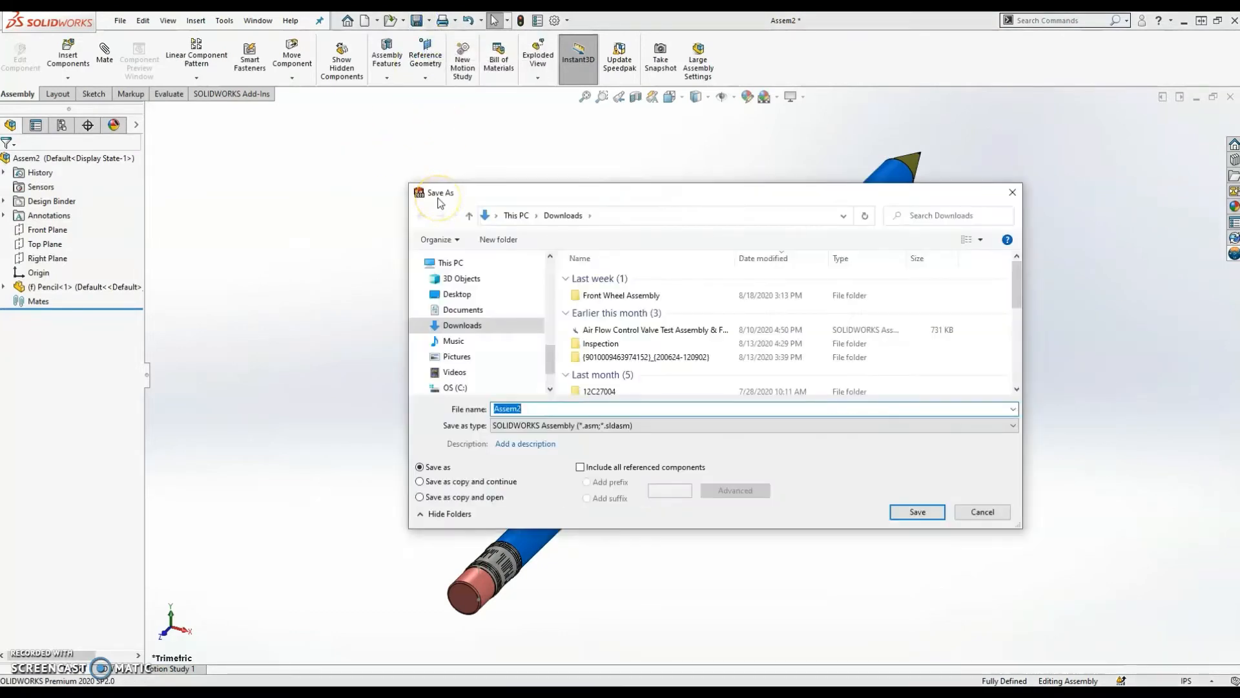
pyautogui.write('Pencil Assemb')
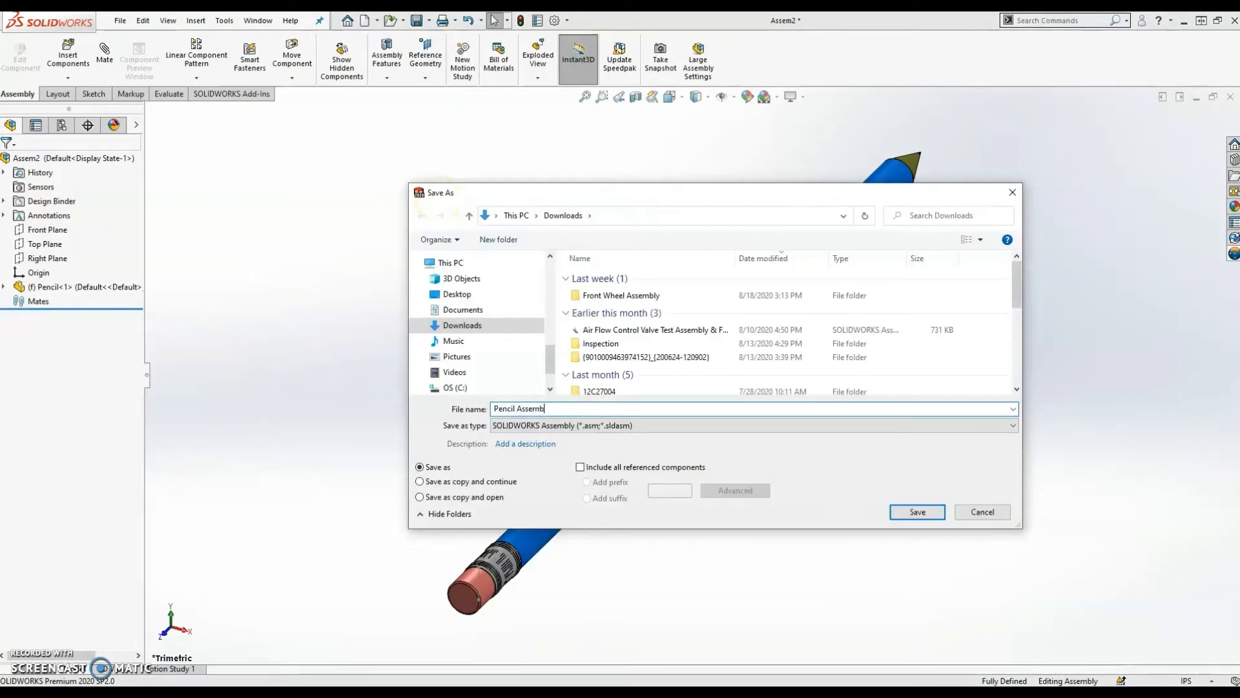
pyautogui.click(918, 512)
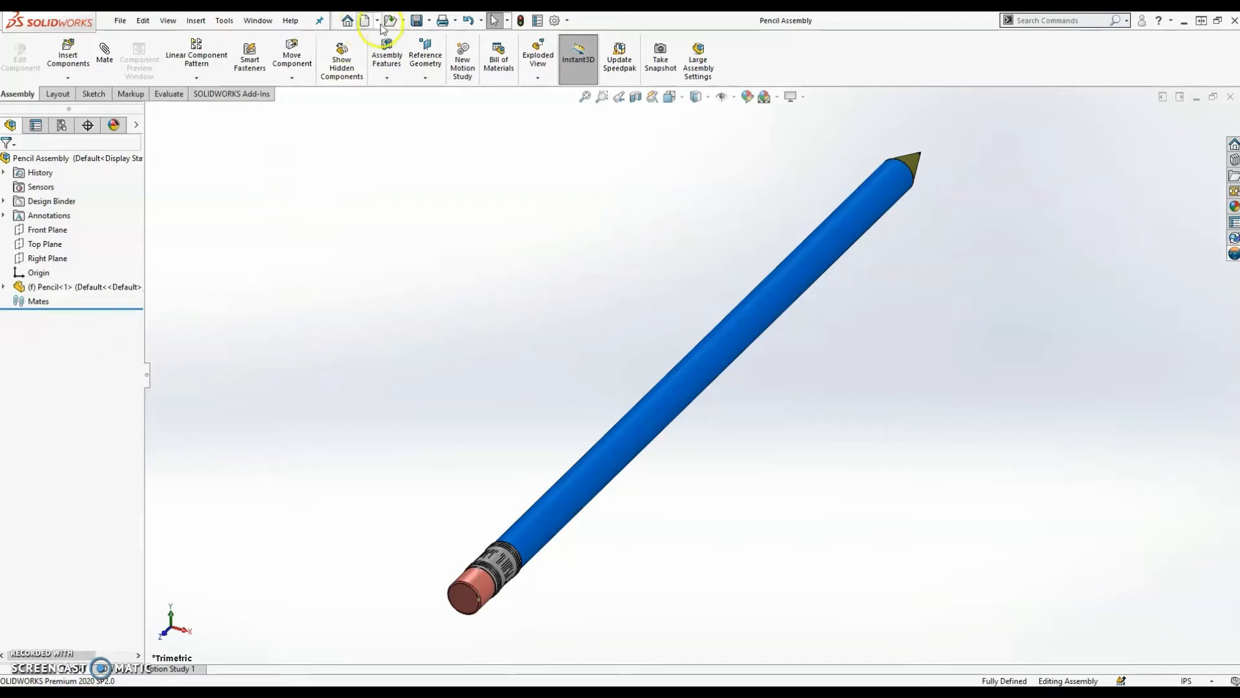
# Start a new blank part and save it as 'Pencil Grip Container'
pyautogui.click(371, 21)
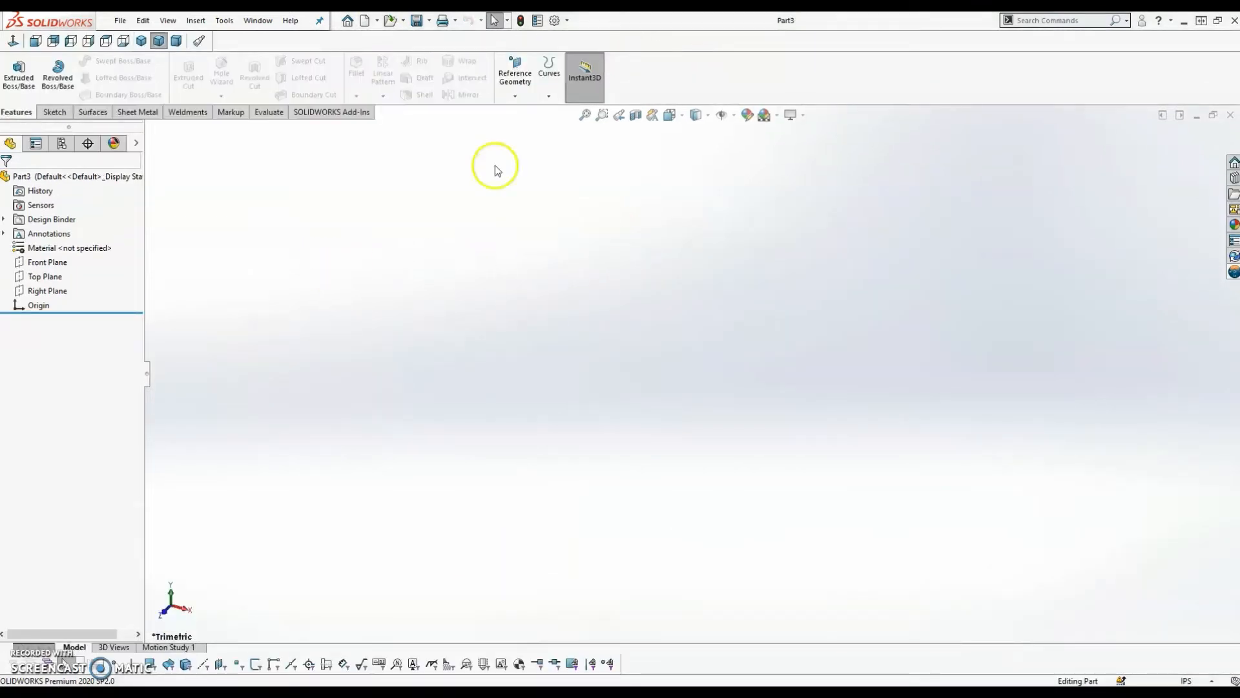
pyautogui.click(426, 20)
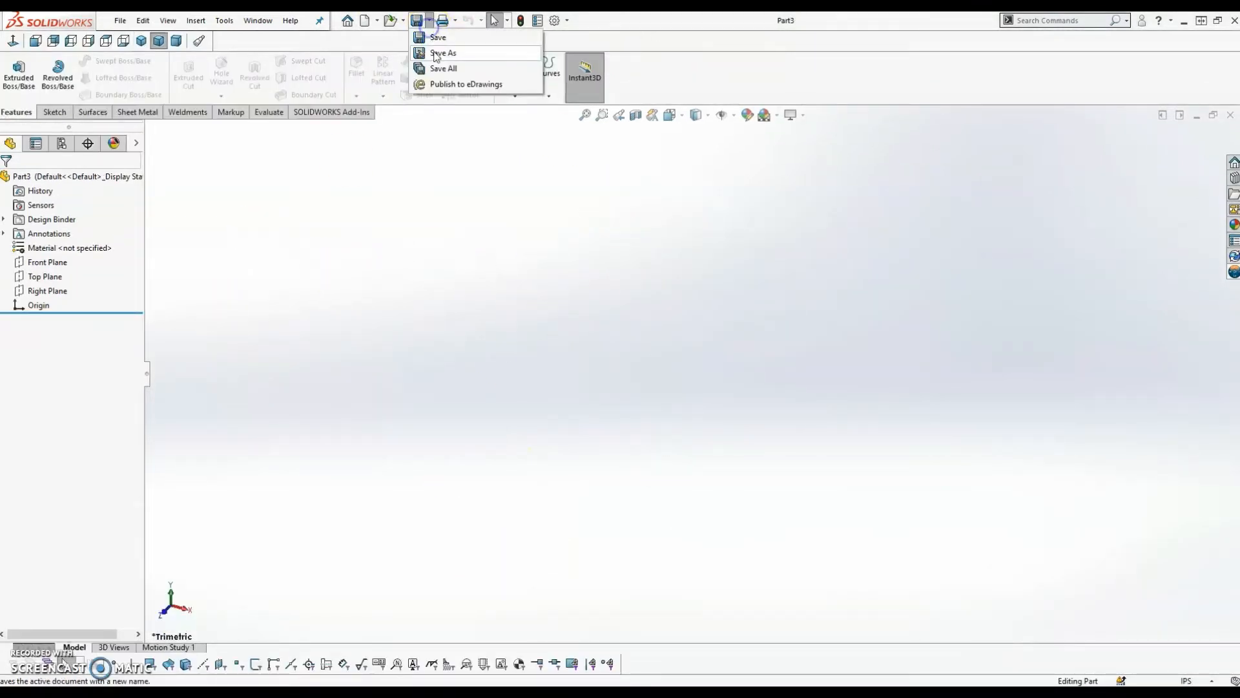
pyautogui.click(444, 53)
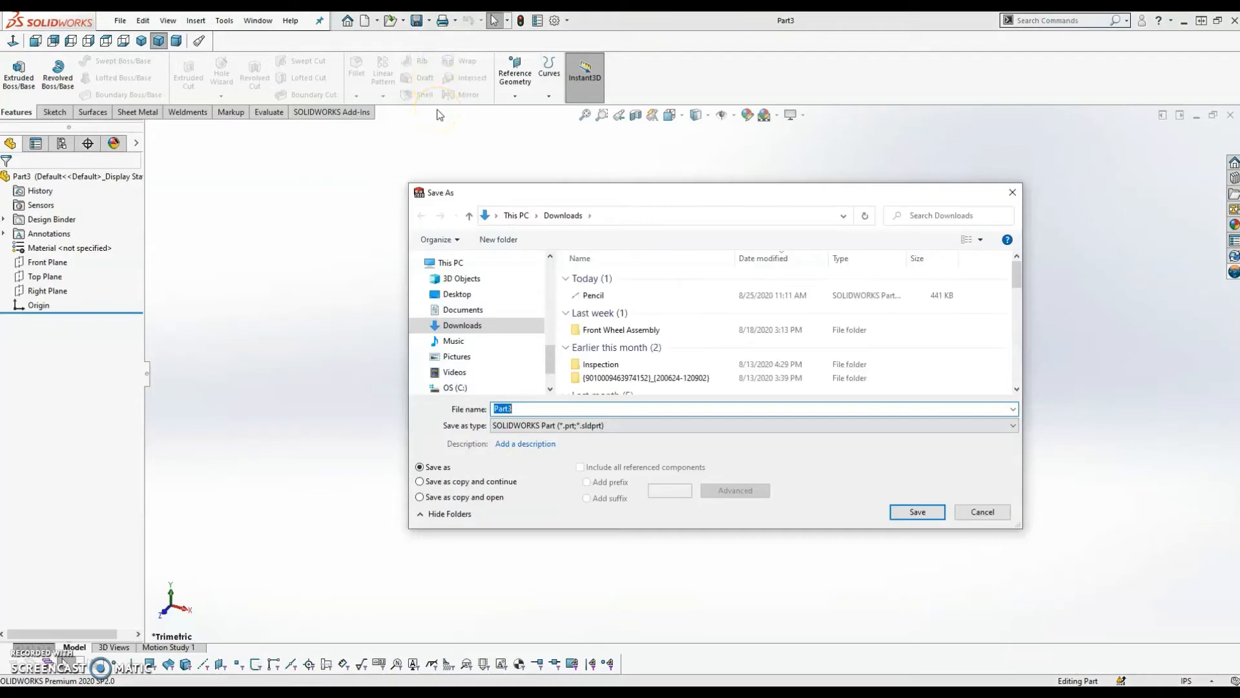
pyautogui.write('Pencil g')
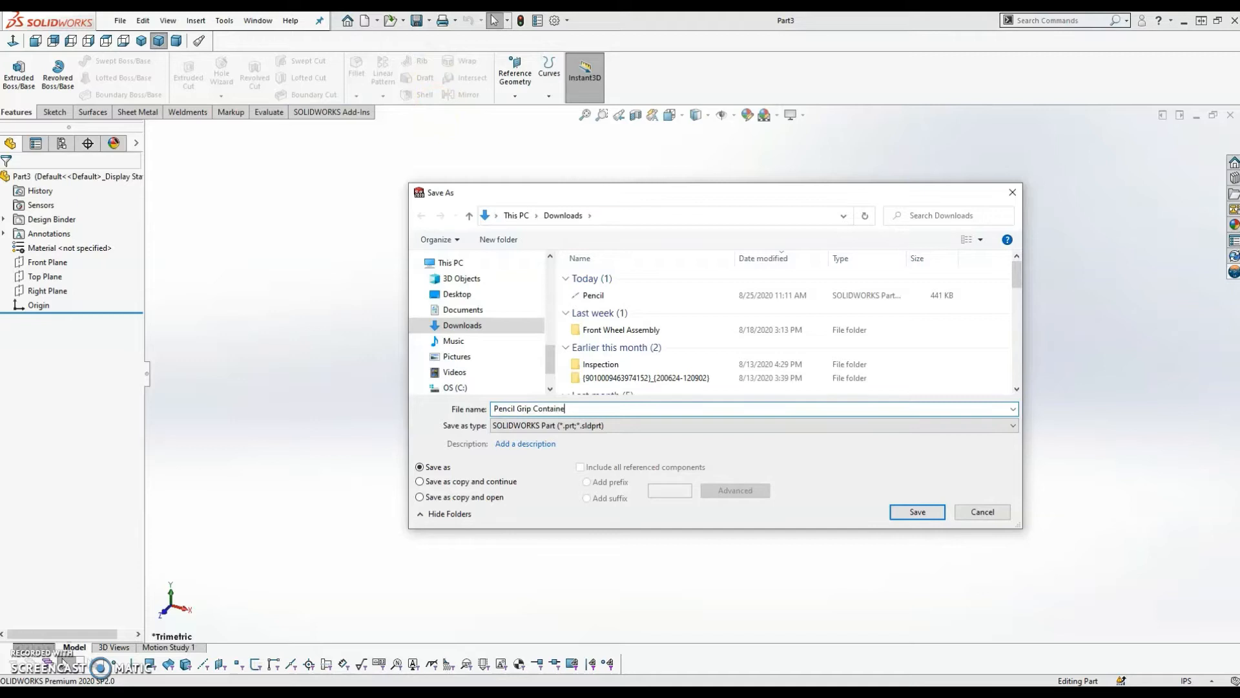
pyautogui.click(918, 512)
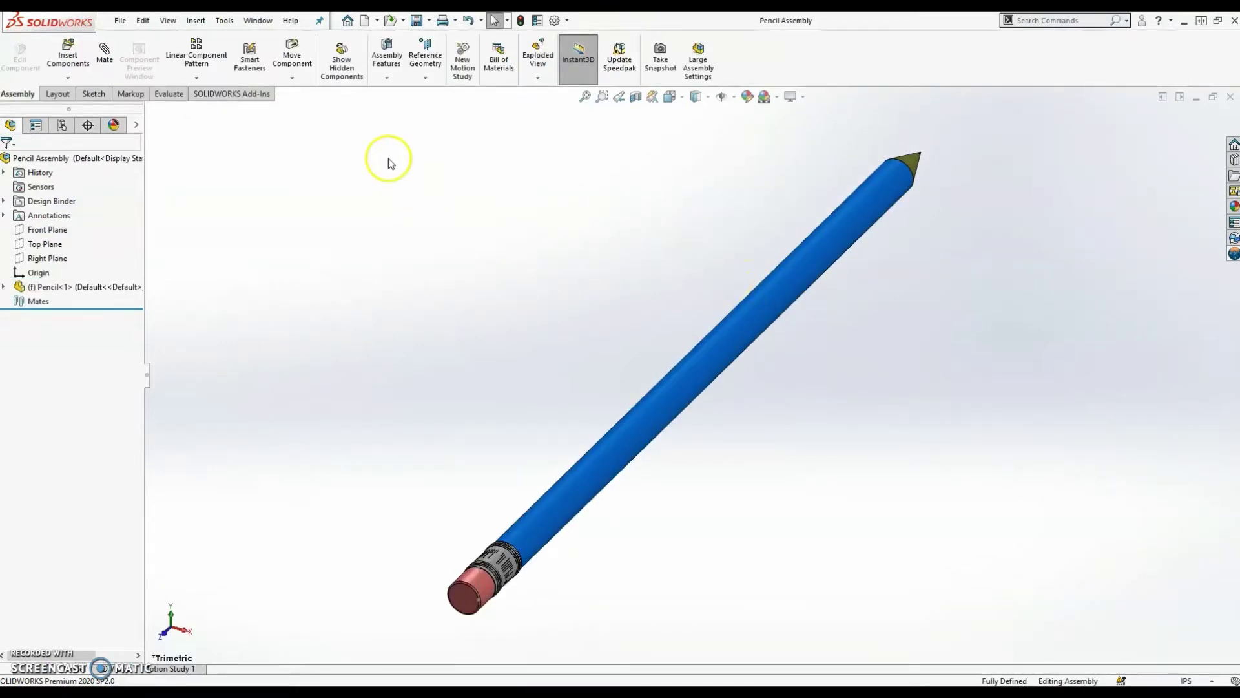
# Insert the Pencil Grip Container part into the assembly as a second component
pyautogui.click(67, 49)
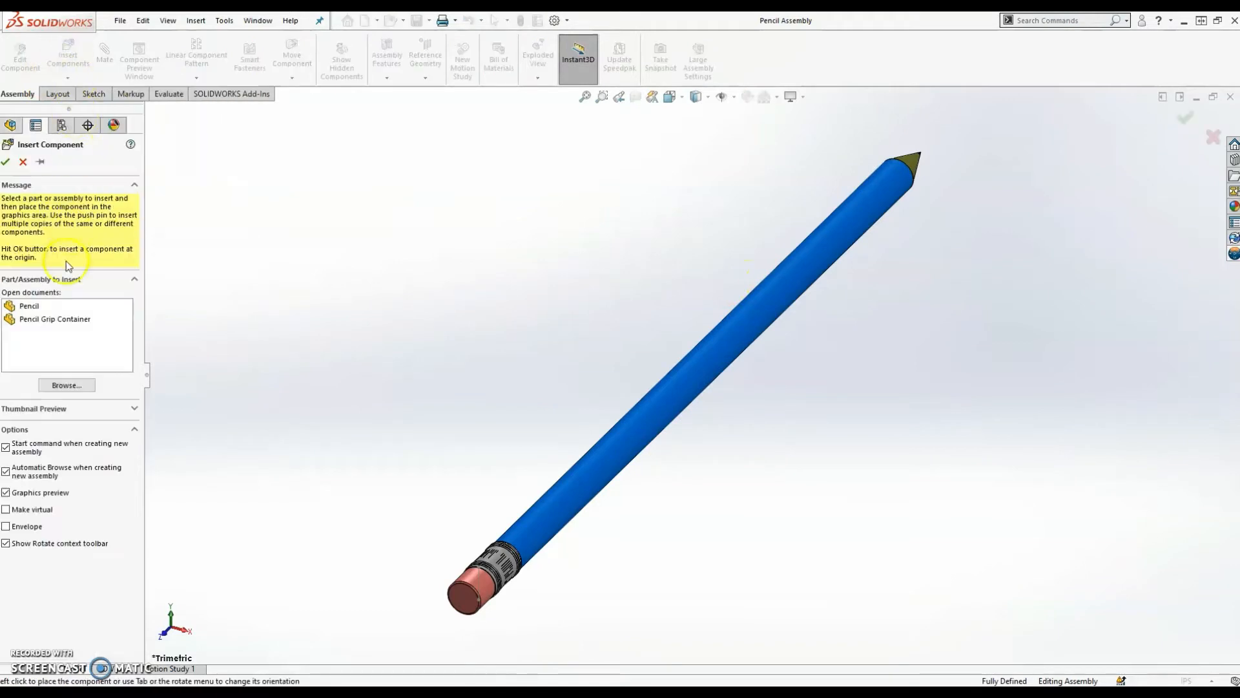
pyautogui.click(53, 318)
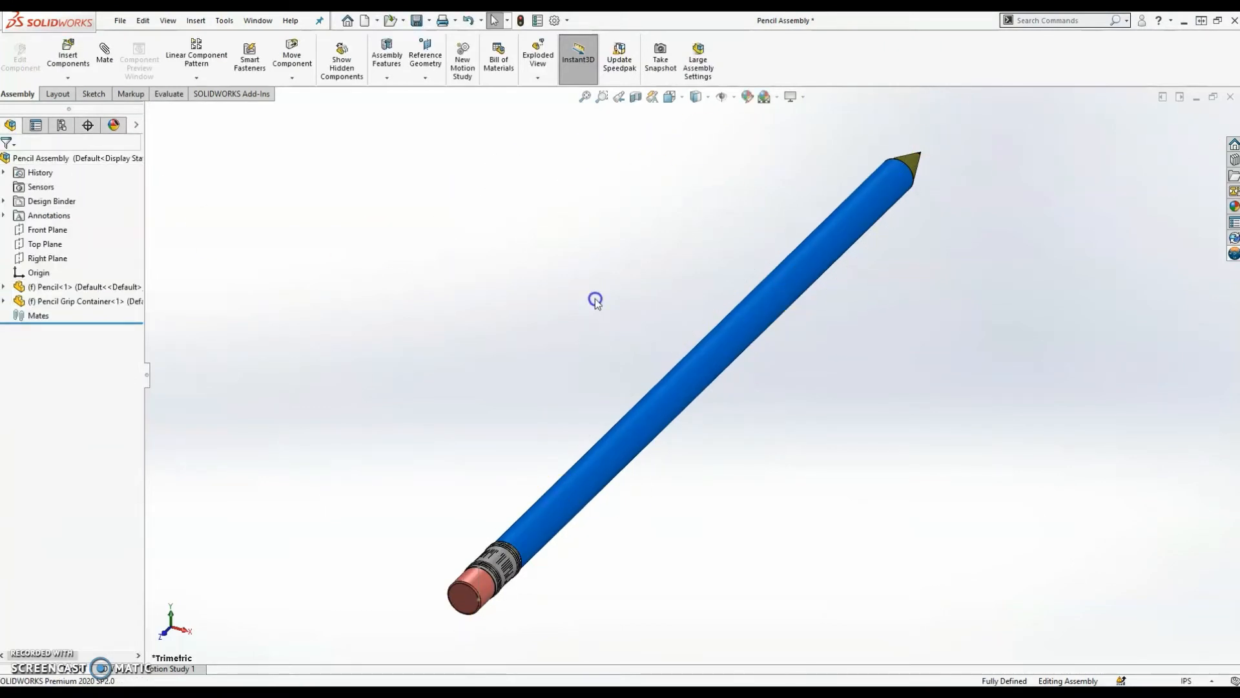
pyautogui.moveTo(31, 307)
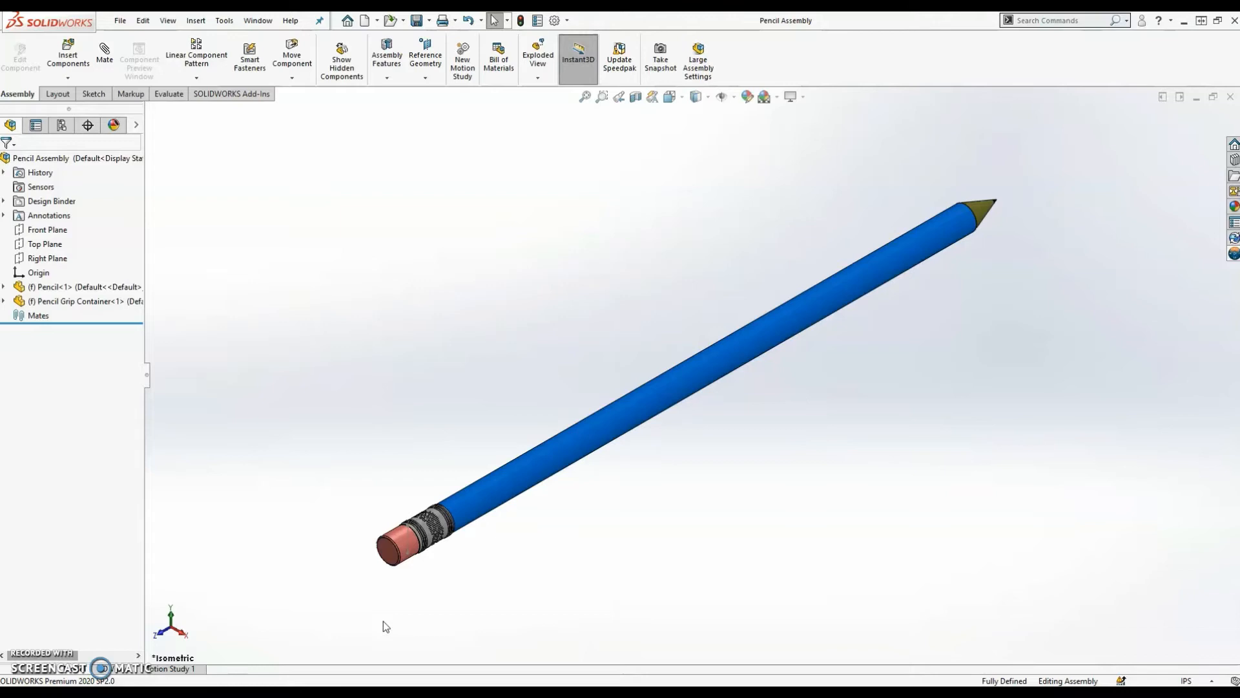
# Review the Add-Ins list under Options and leave it unchanged
pyautogui.click(556, 21)
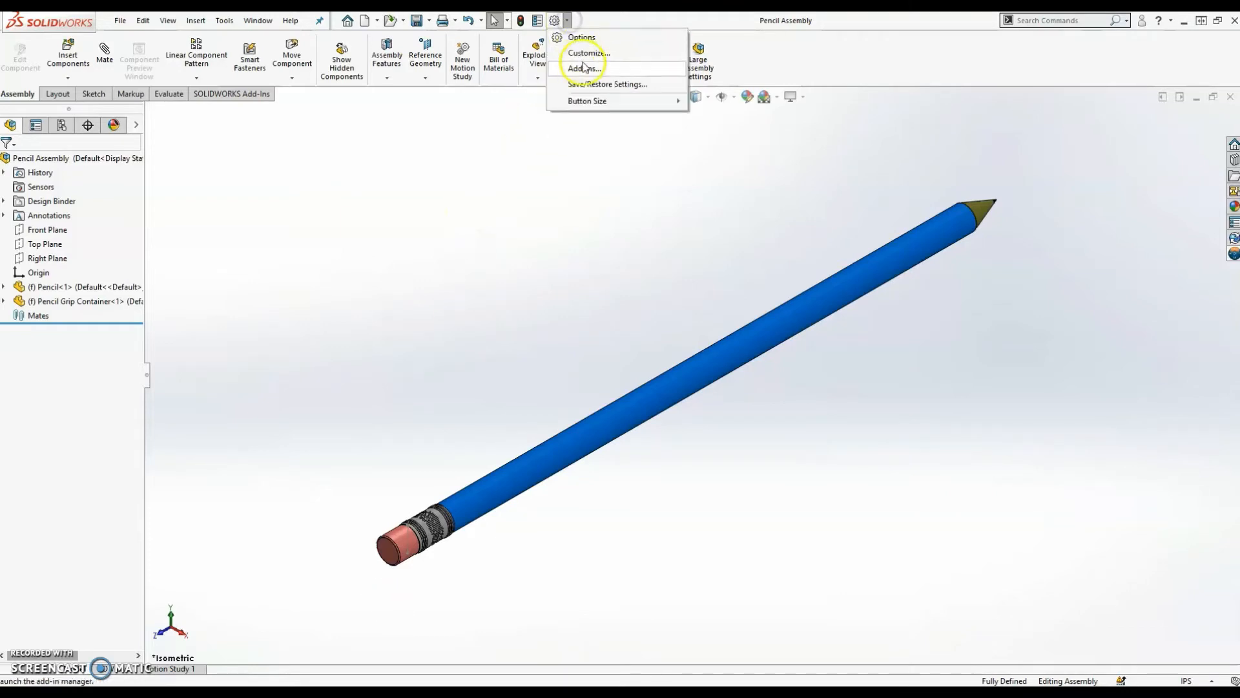
pyautogui.click(580, 69)
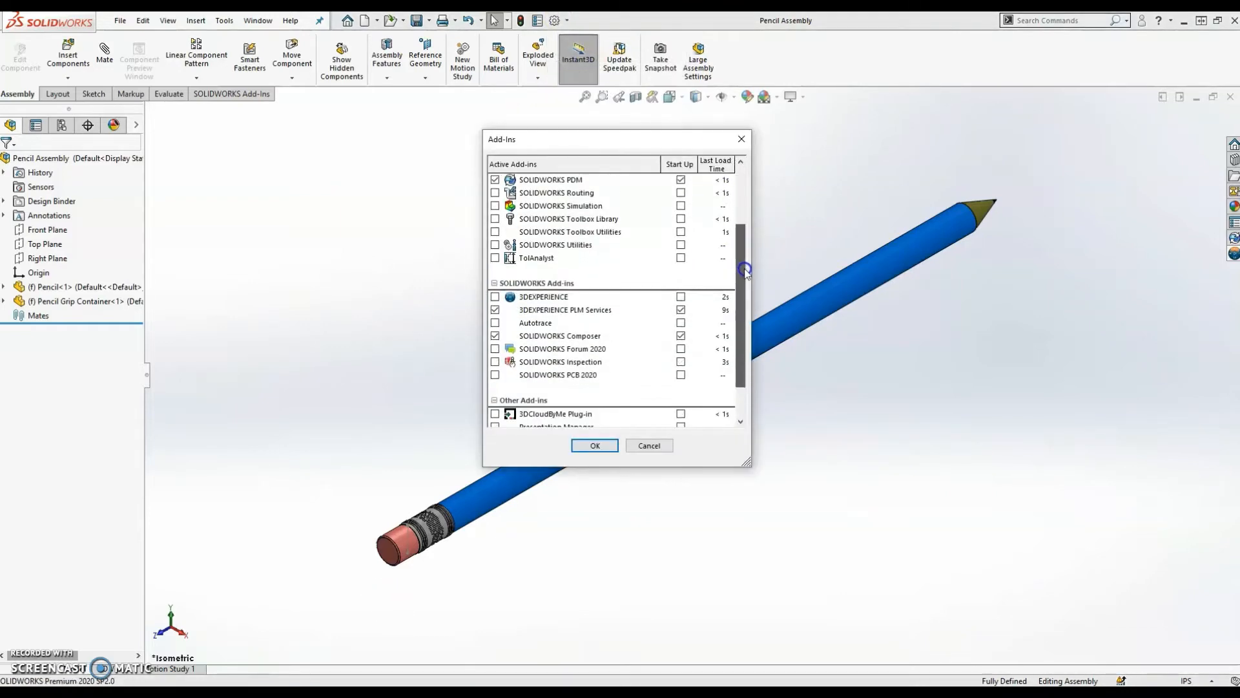
pyautogui.moveTo(579, 313)
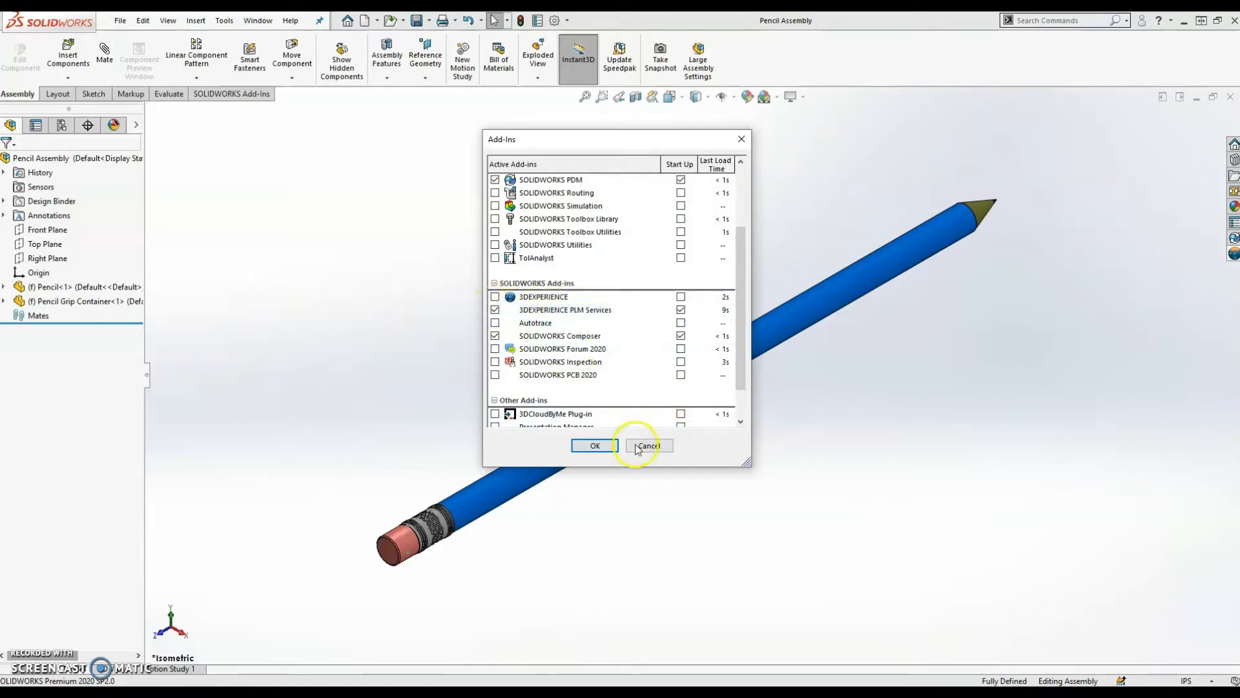
pyautogui.click(648, 445)
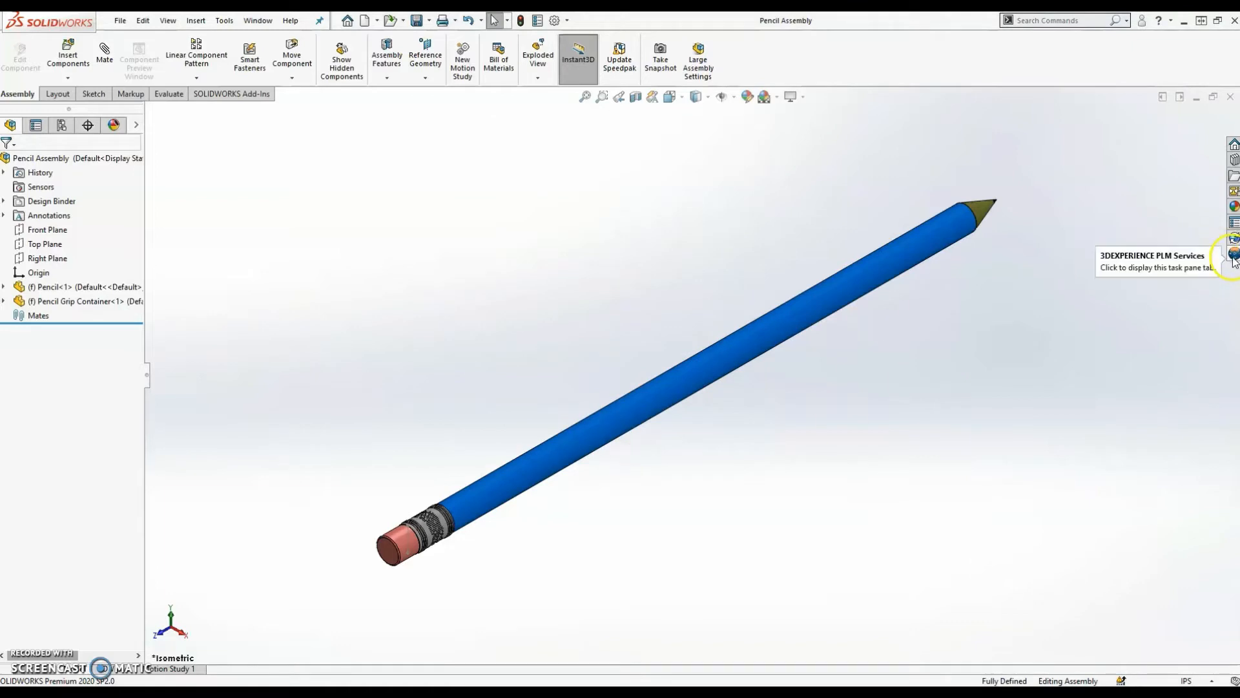
# Show the 3DEXPERIENCE PLM Services session panel and widen it
pyautogui.click(1235, 251)
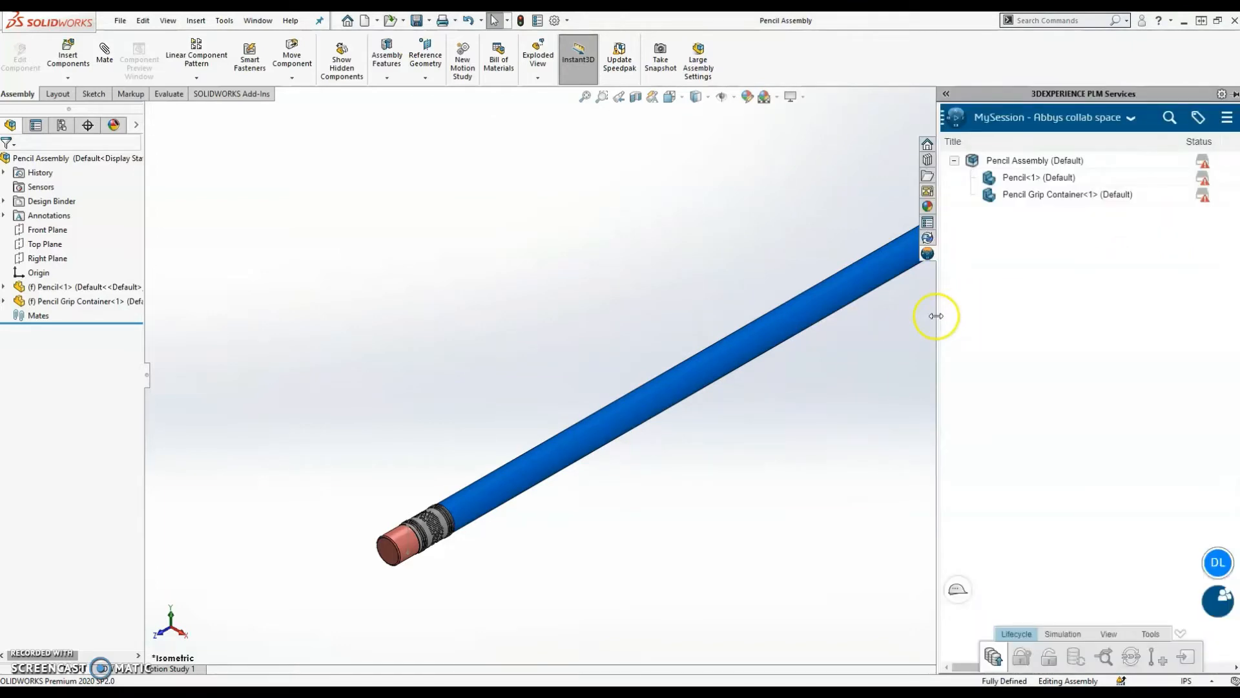
pyautogui.moveTo(937, 316); pyautogui.dragTo(893, 316)
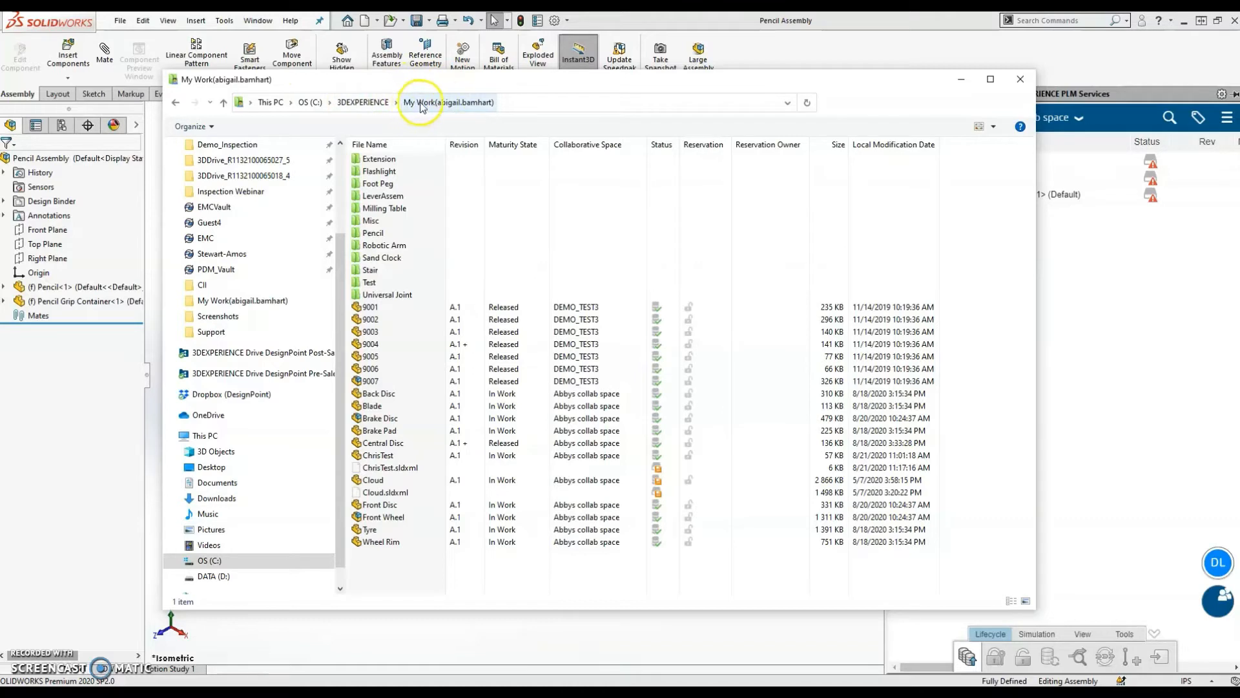
pyautogui.moveTo(478, 111)
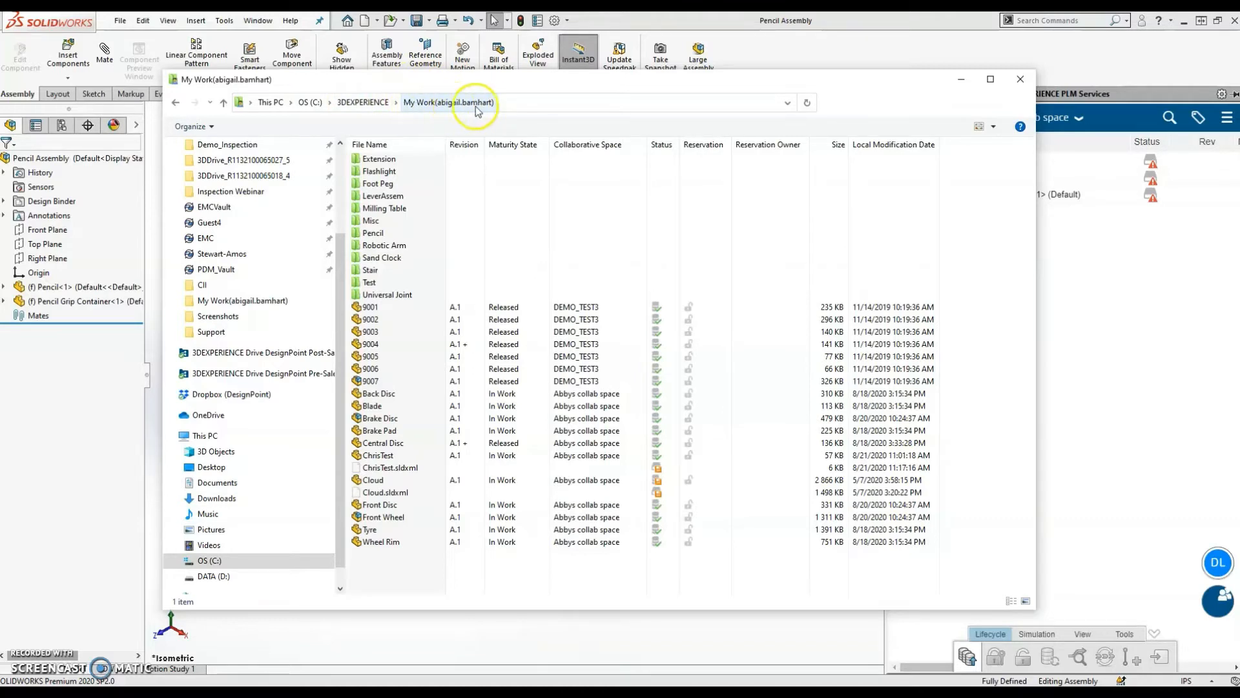
pyautogui.moveTo(605, 133)
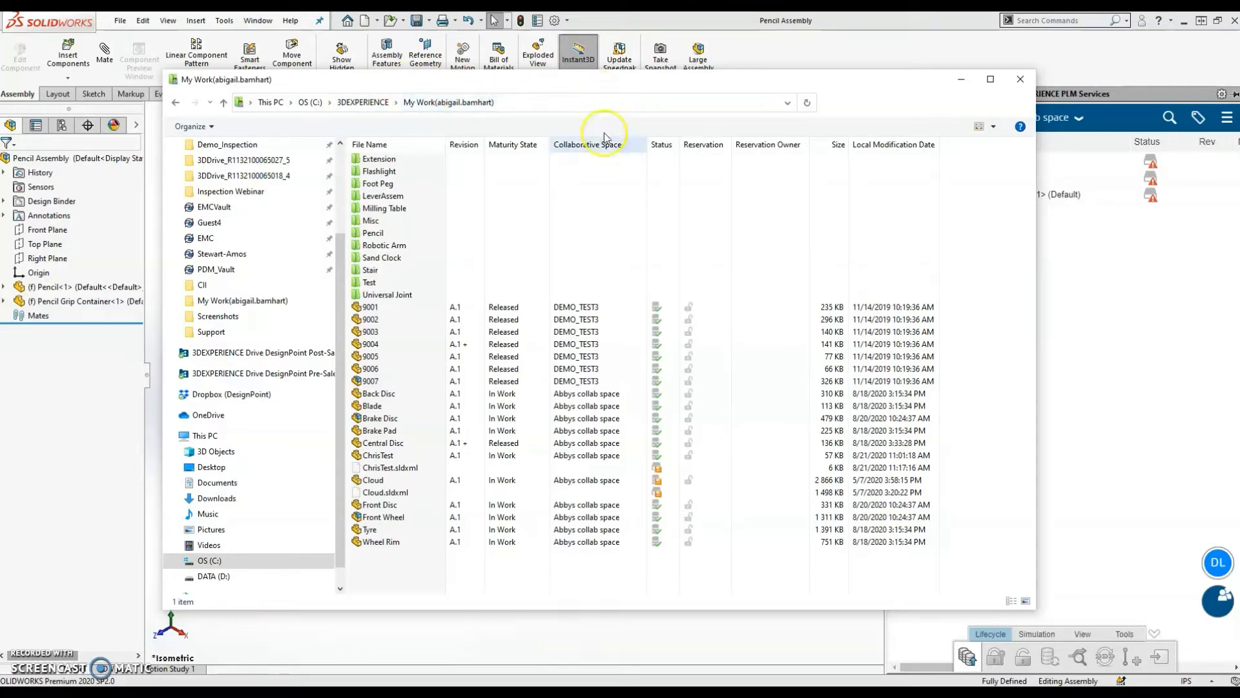
pyautogui.moveTo(991, 218)
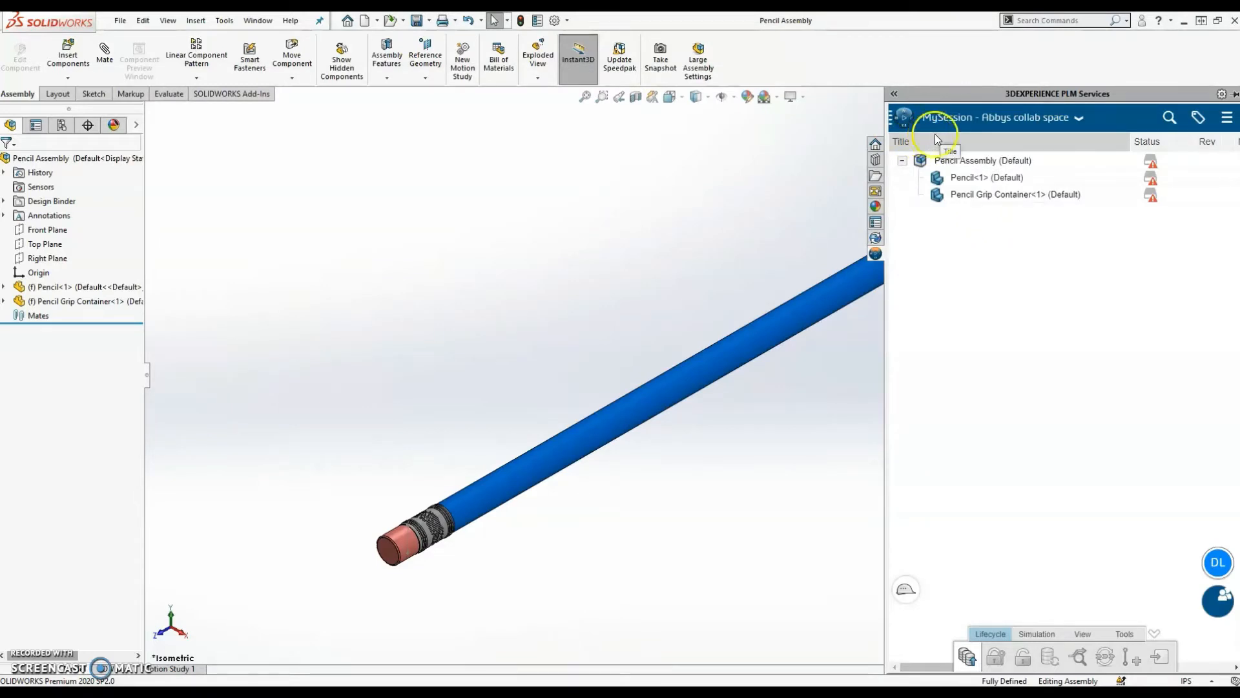
pyautogui.moveTo(1011, 133)
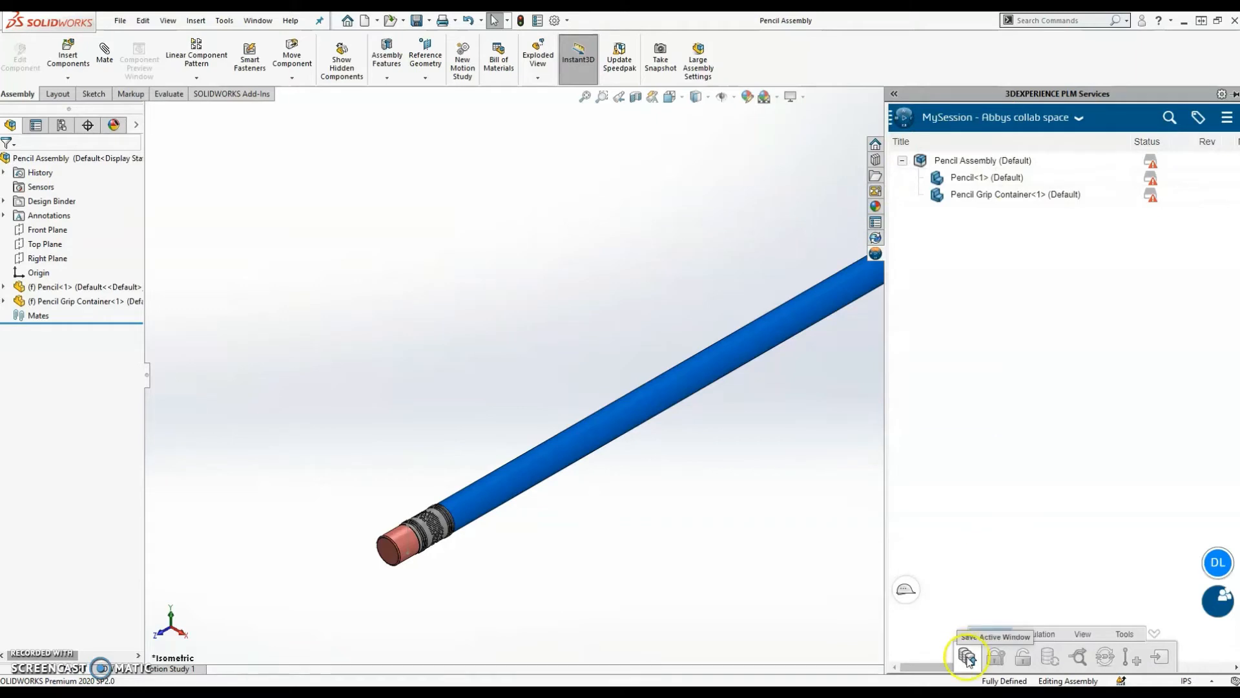
# Begin Save to 3DEXPERIENCE, copying the assembly and both parts into My Work
pyautogui.click(967, 657)
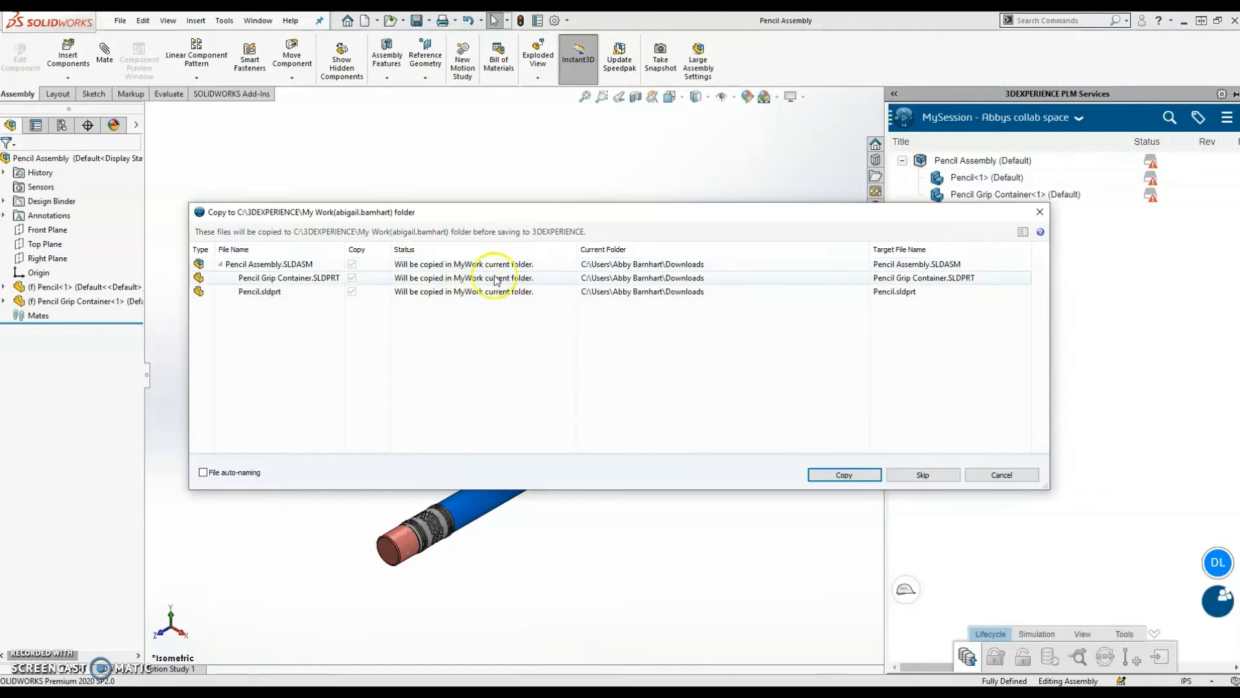
pyautogui.click(845, 474)
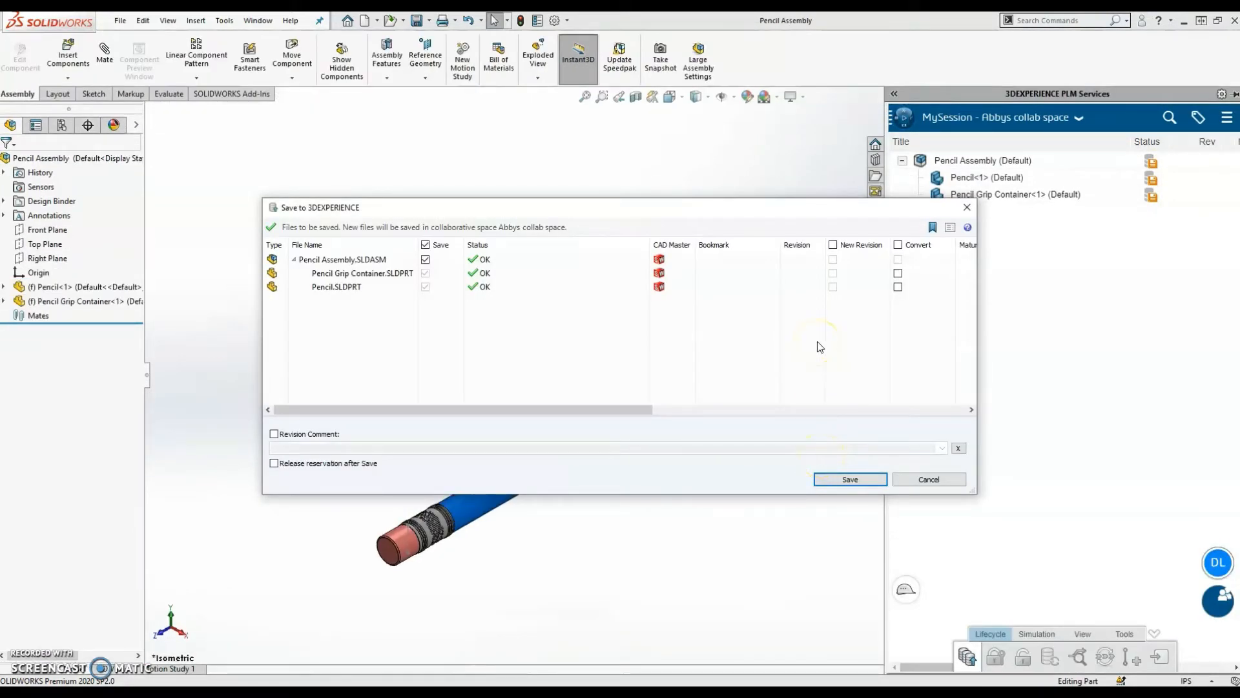
pyautogui.moveTo(819, 346)
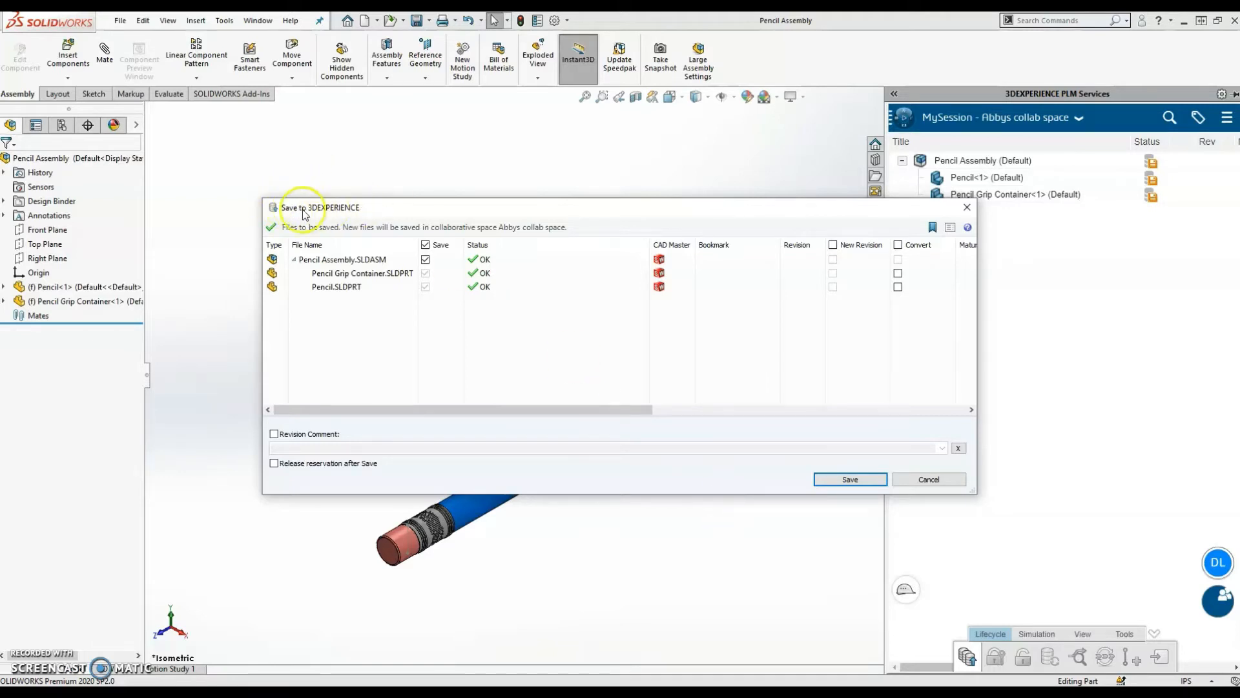
pyautogui.moveTo(377, 217)
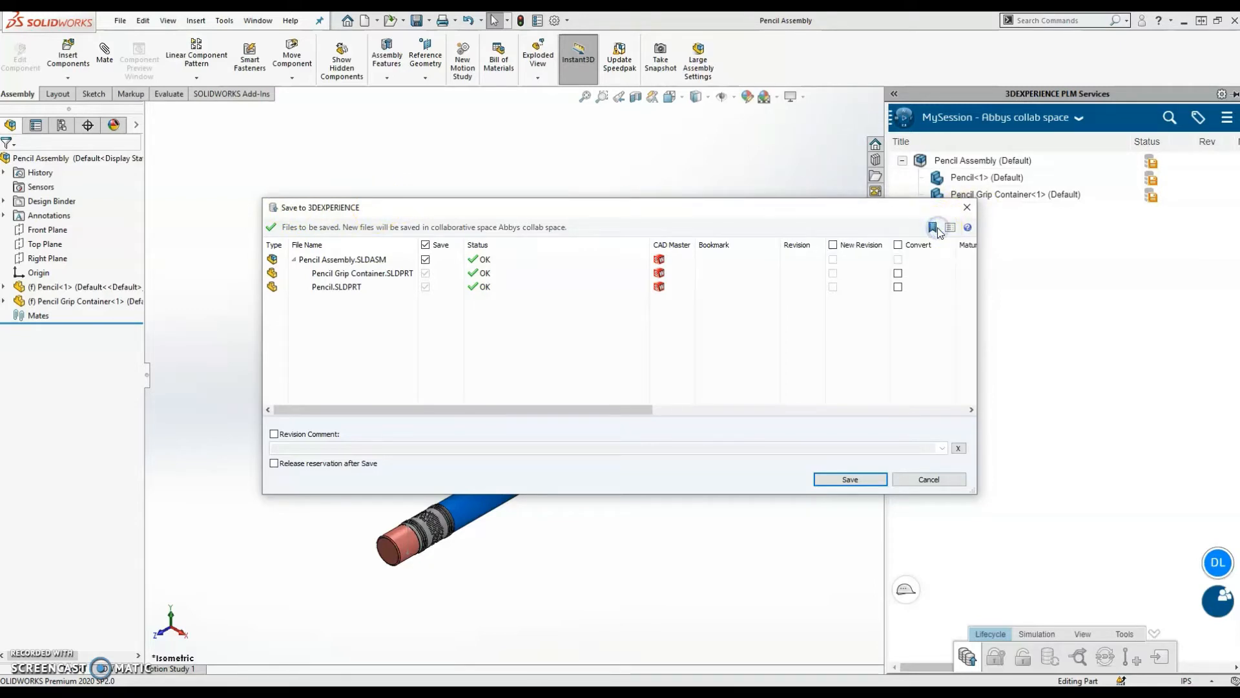
# Create a new bookmark named Pencil and select it for the files
pyautogui.click(938, 226)
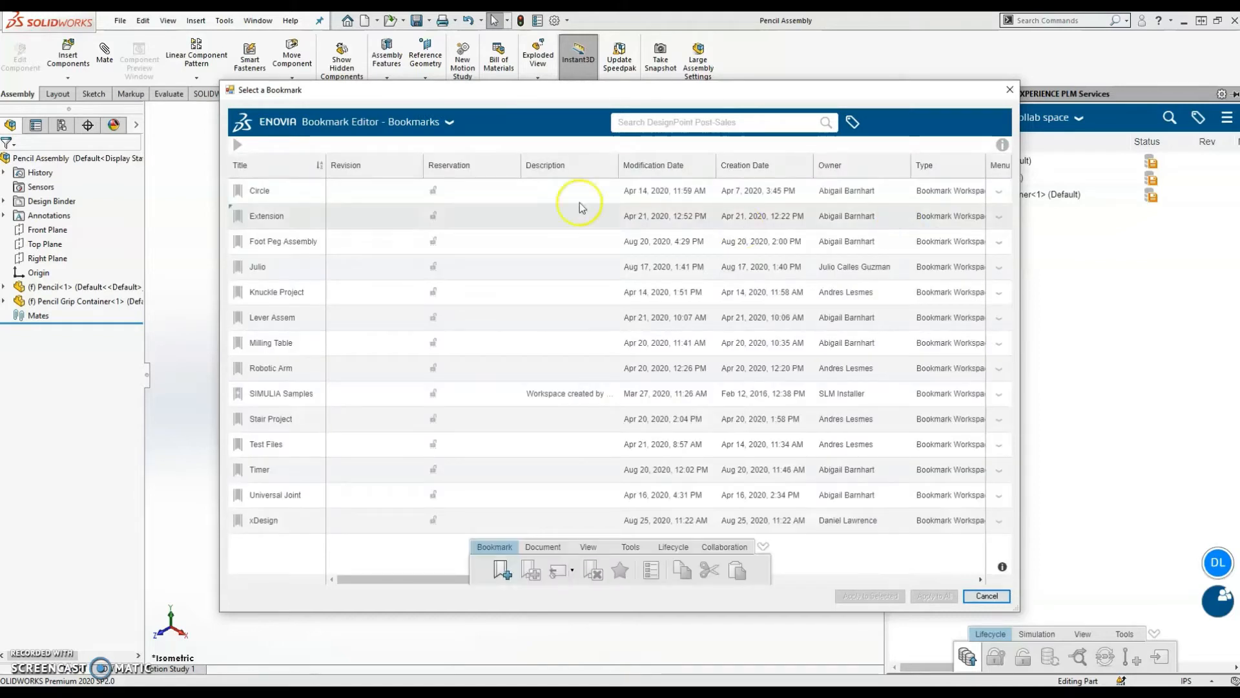
pyautogui.moveTo(297, 246)
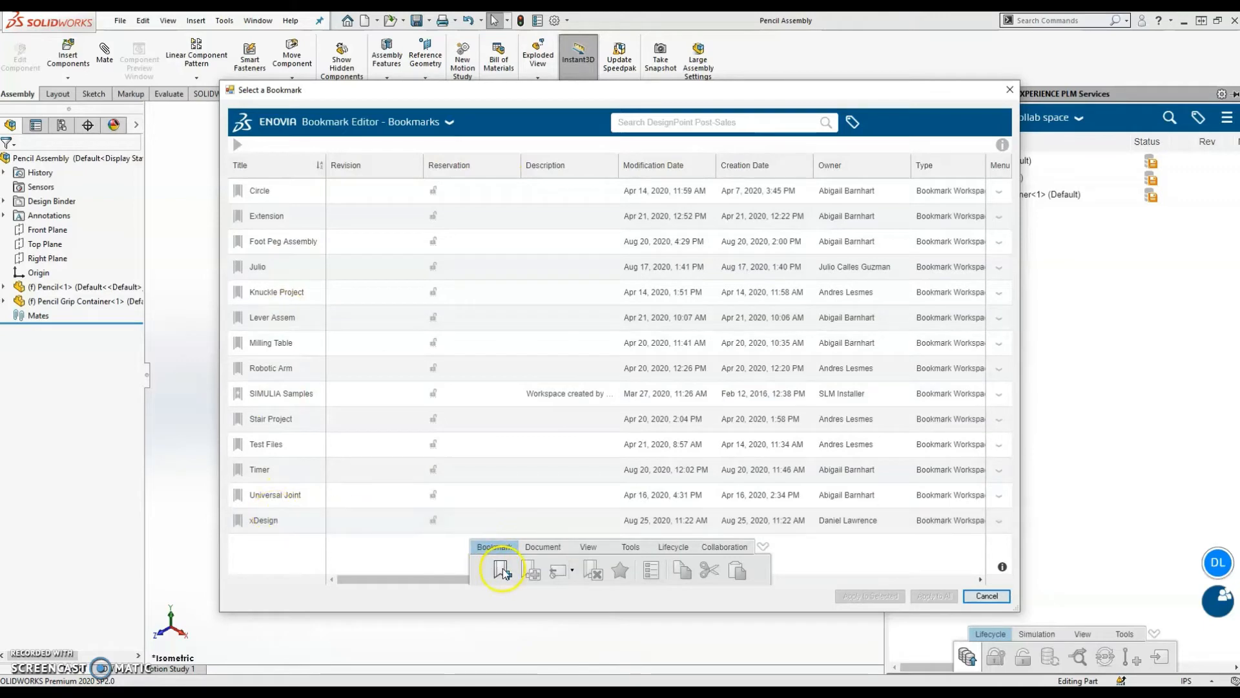
pyautogui.click(502, 568)
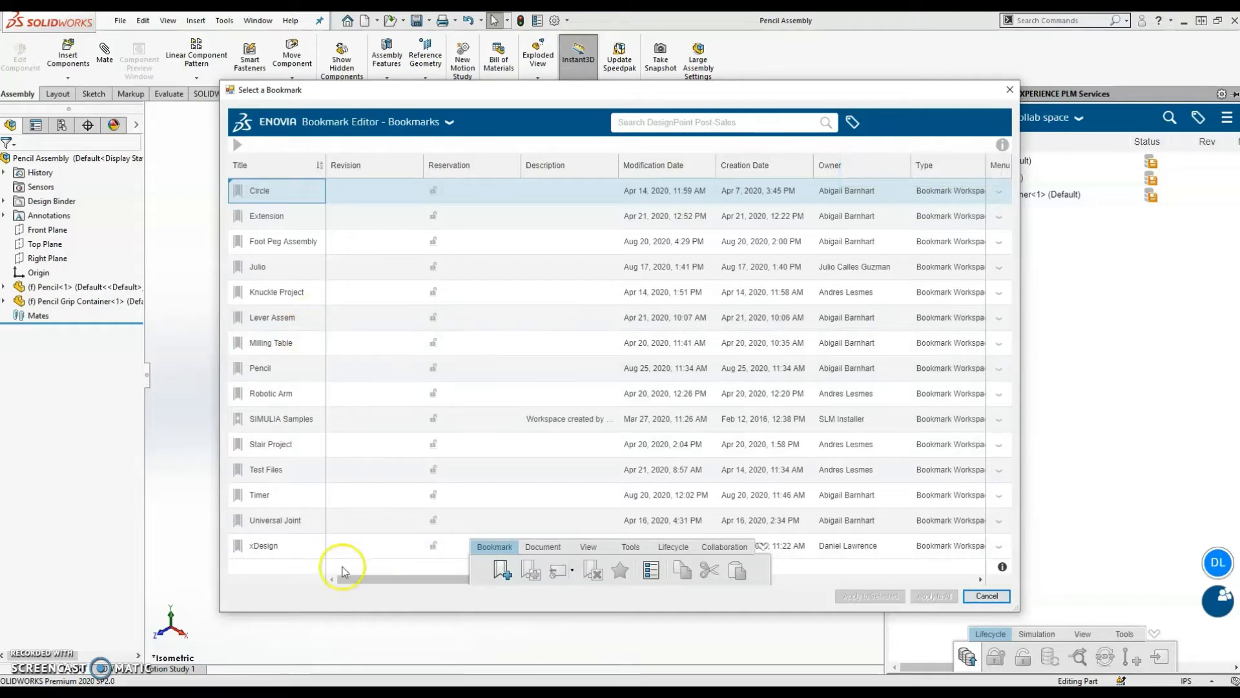
pyautogui.doubleClick(279, 367)
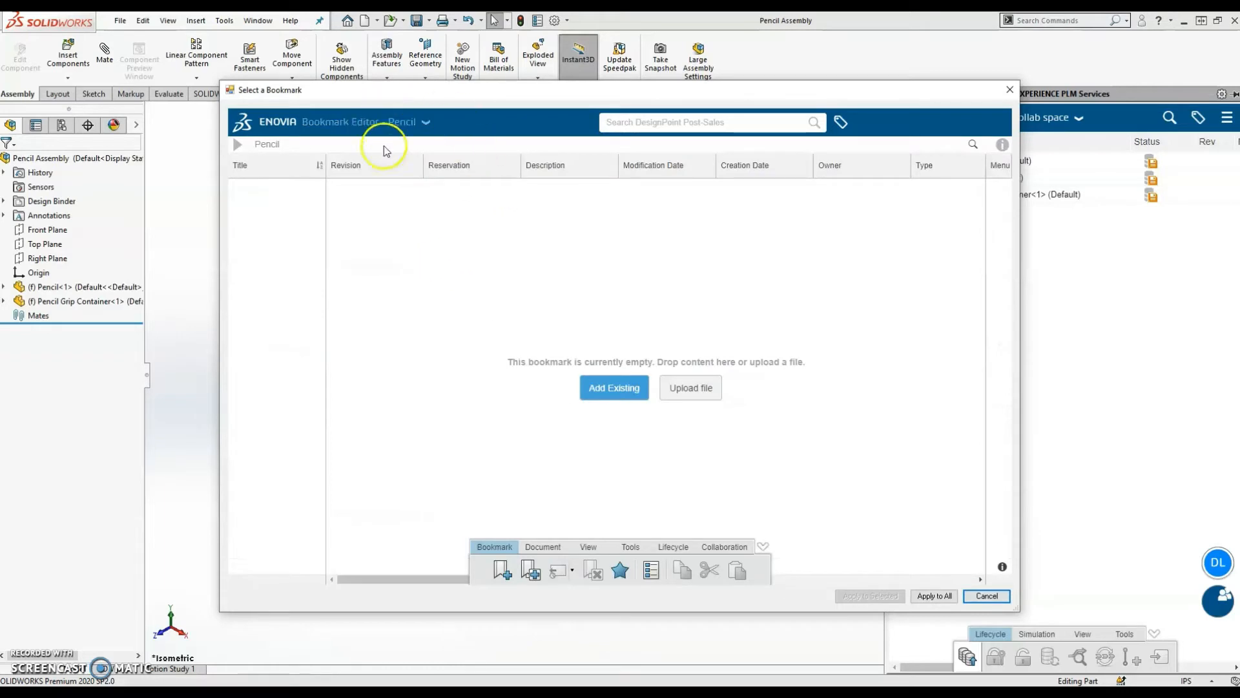
pyautogui.moveTo(781, 325)
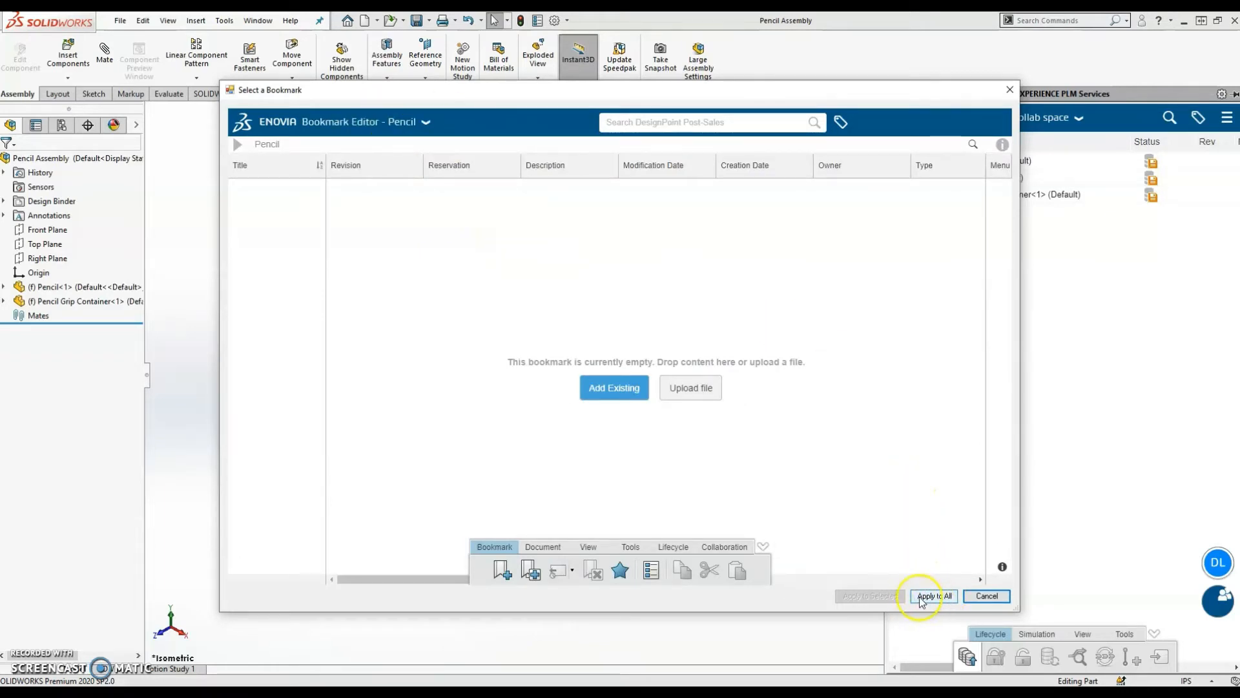
# Apply the Pencil bookmark to all three files and save them to 3DEXPERIENCE
pyautogui.click(933, 596)
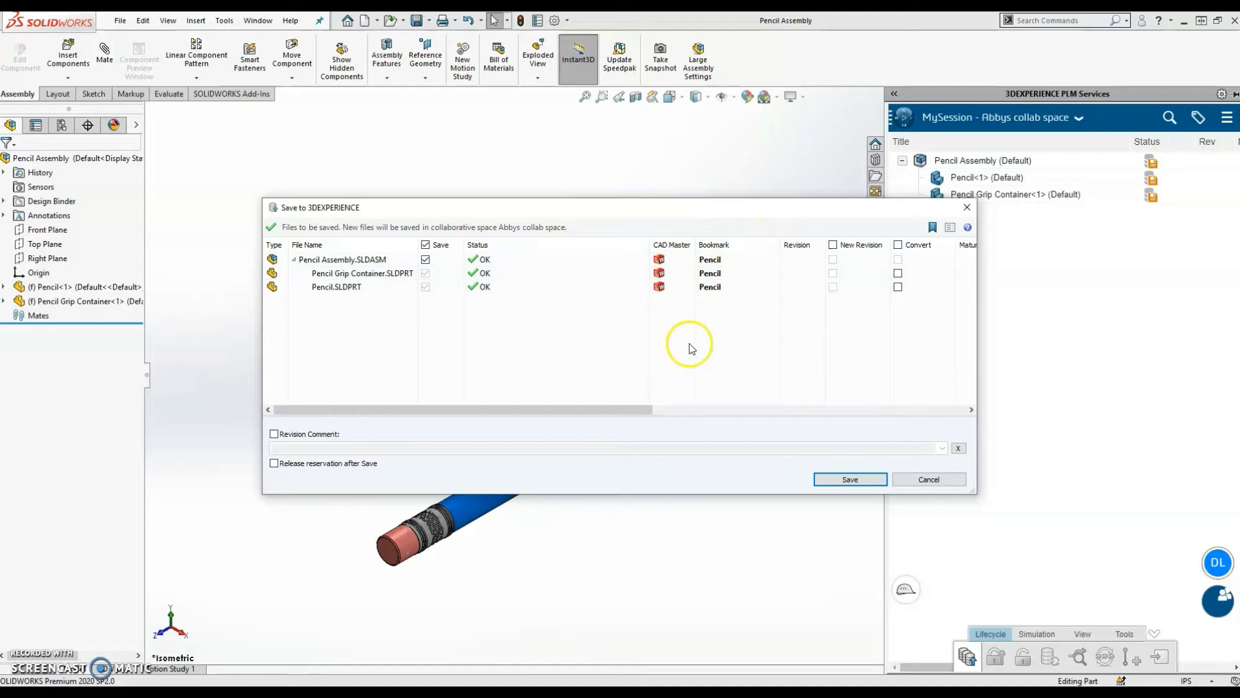
pyautogui.click(851, 478)
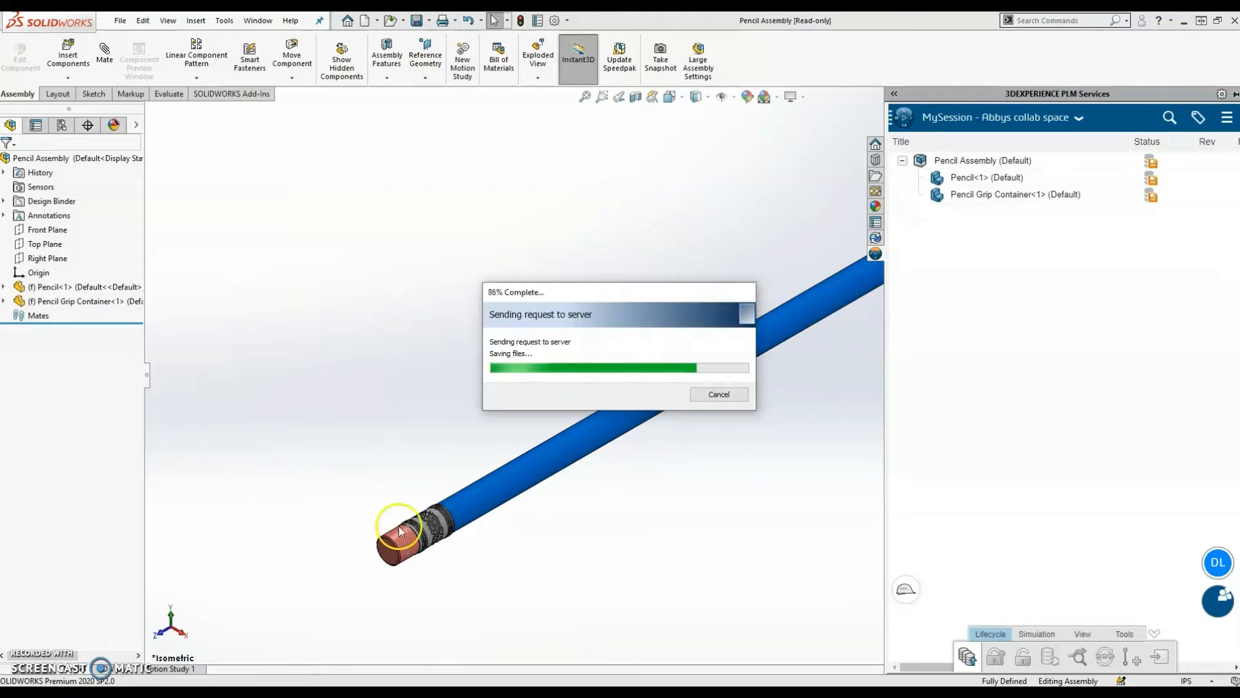
pyautogui.moveTo(70, 624)
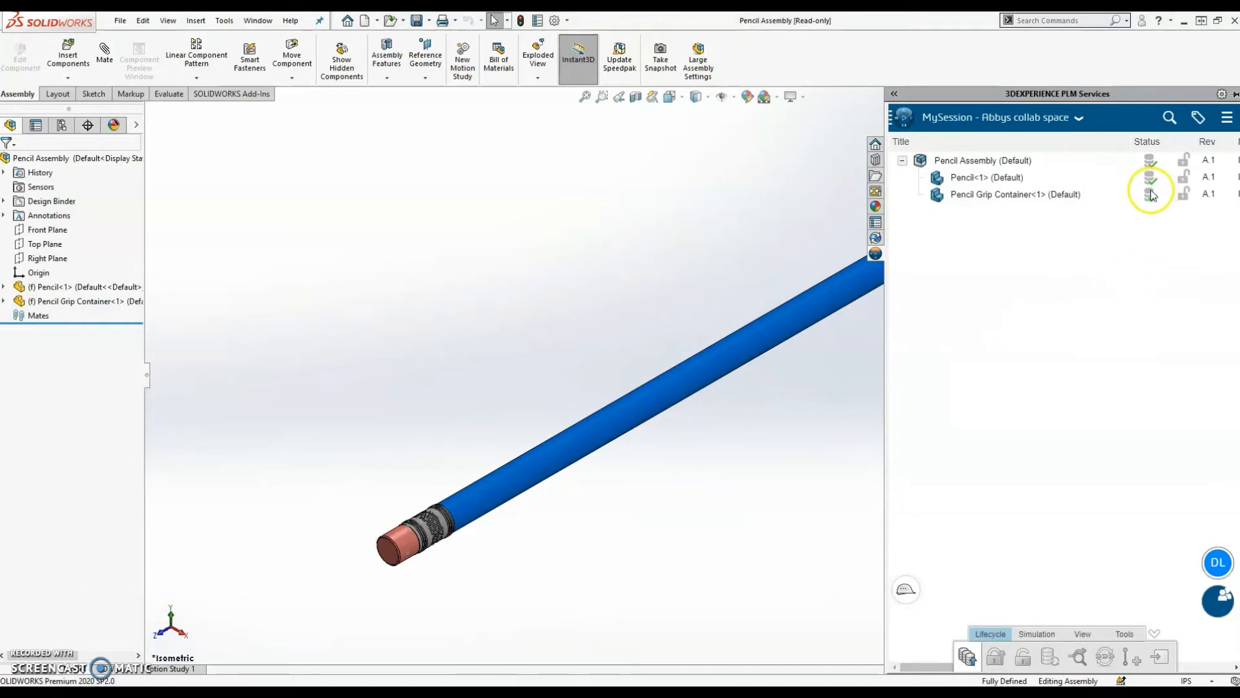
pyautogui.moveTo(1150, 194)
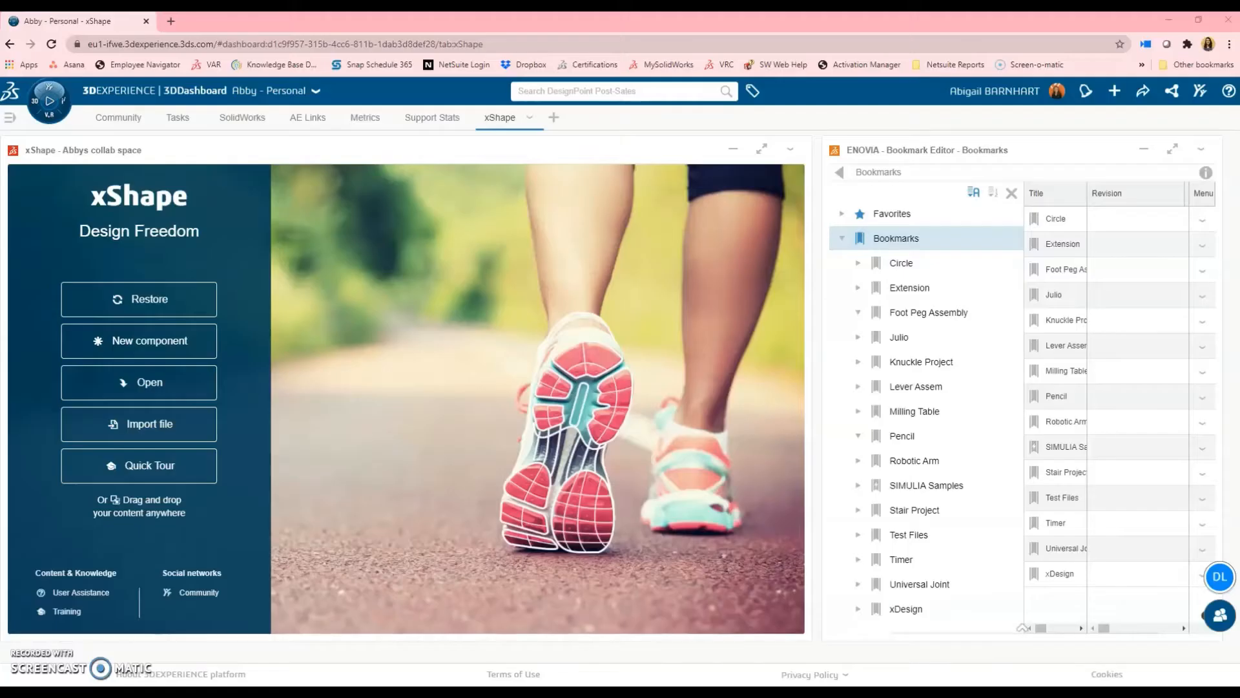
pyautogui.moveTo(1105, 98)
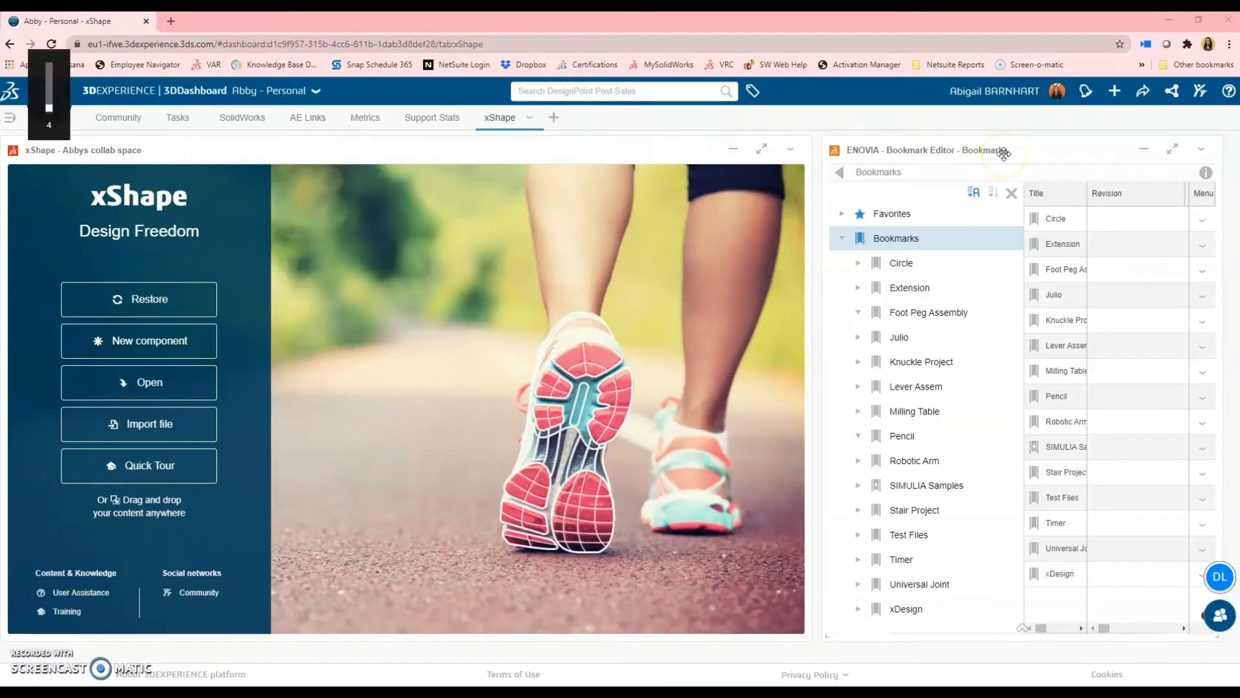
pyautogui.moveTo(246, 243)
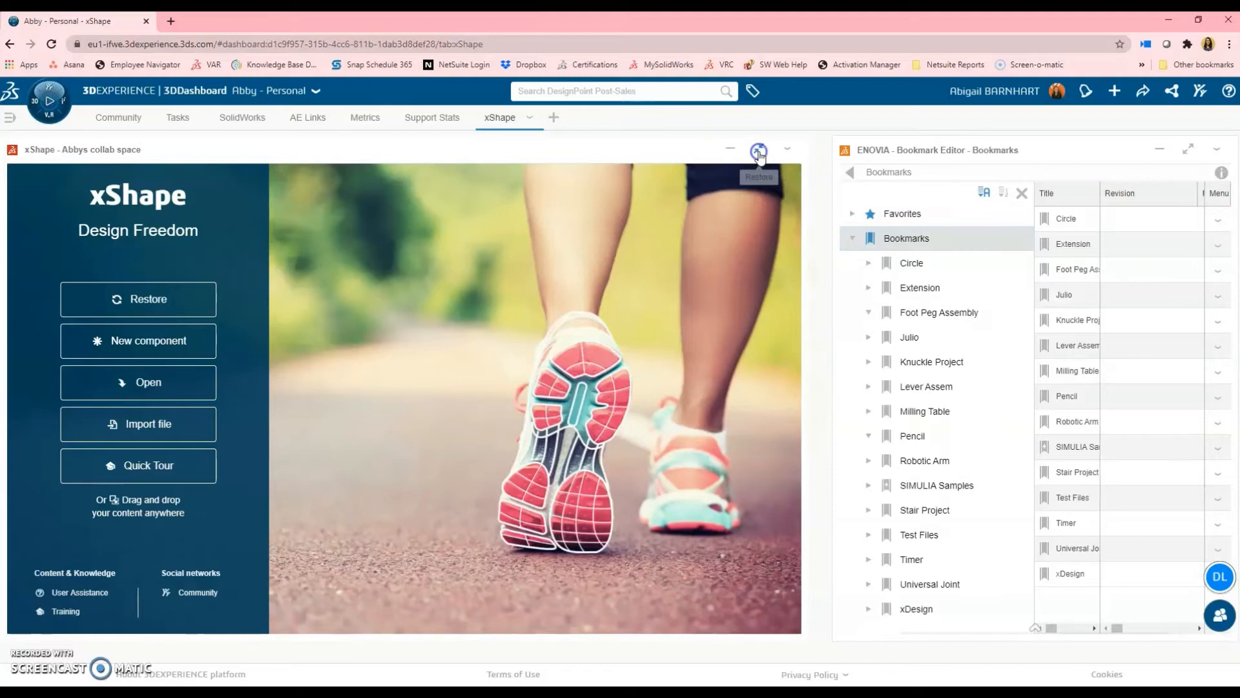
# Maximize xShape and create a new component named 'Pencil Container'
pyautogui.click(137, 341)
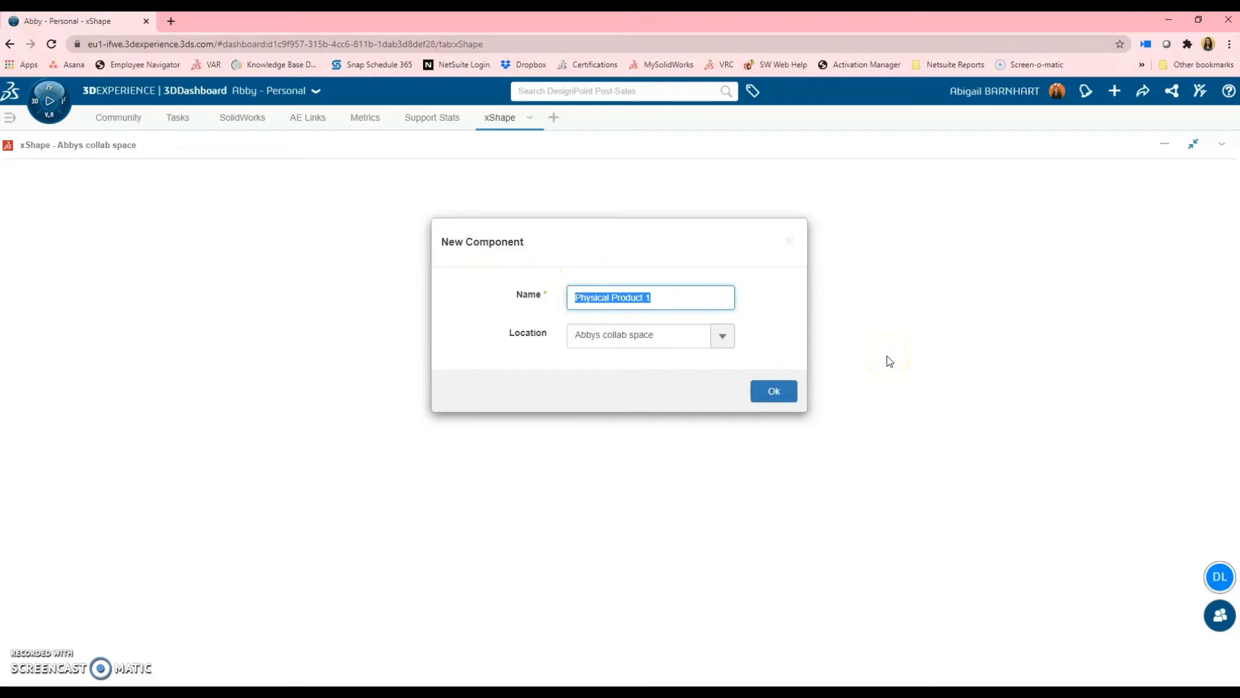
pyautogui.write('Pencil Contain')
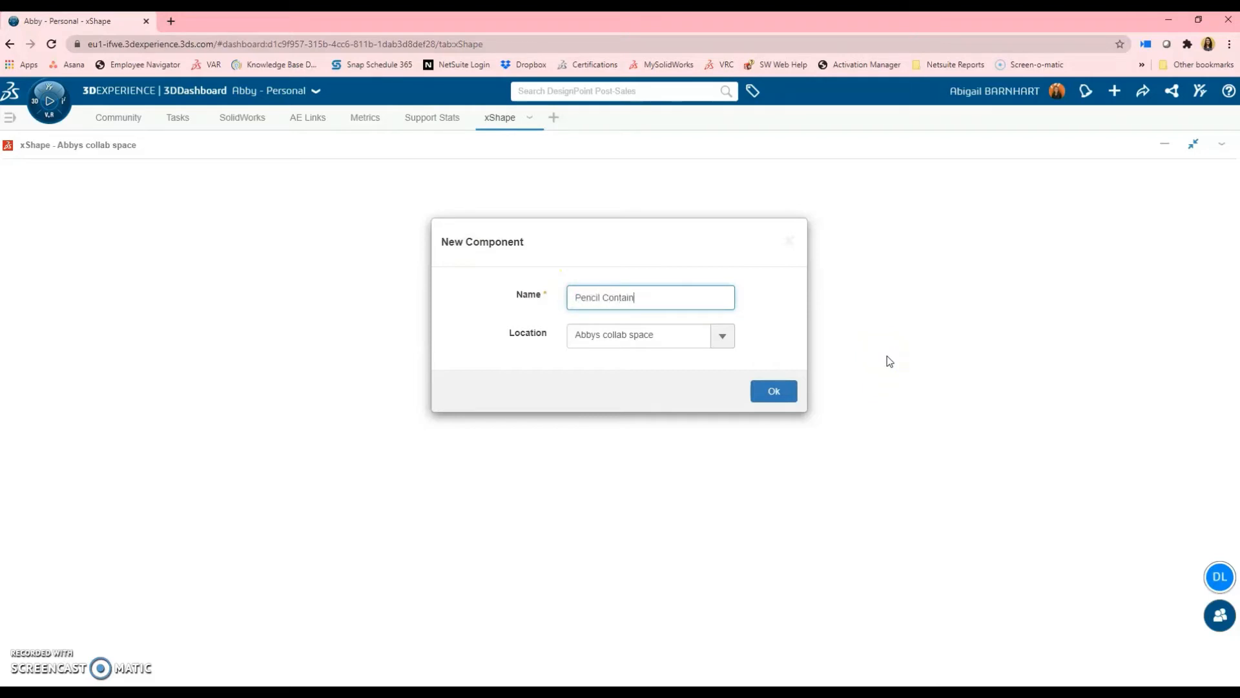
pyautogui.click(774, 390)
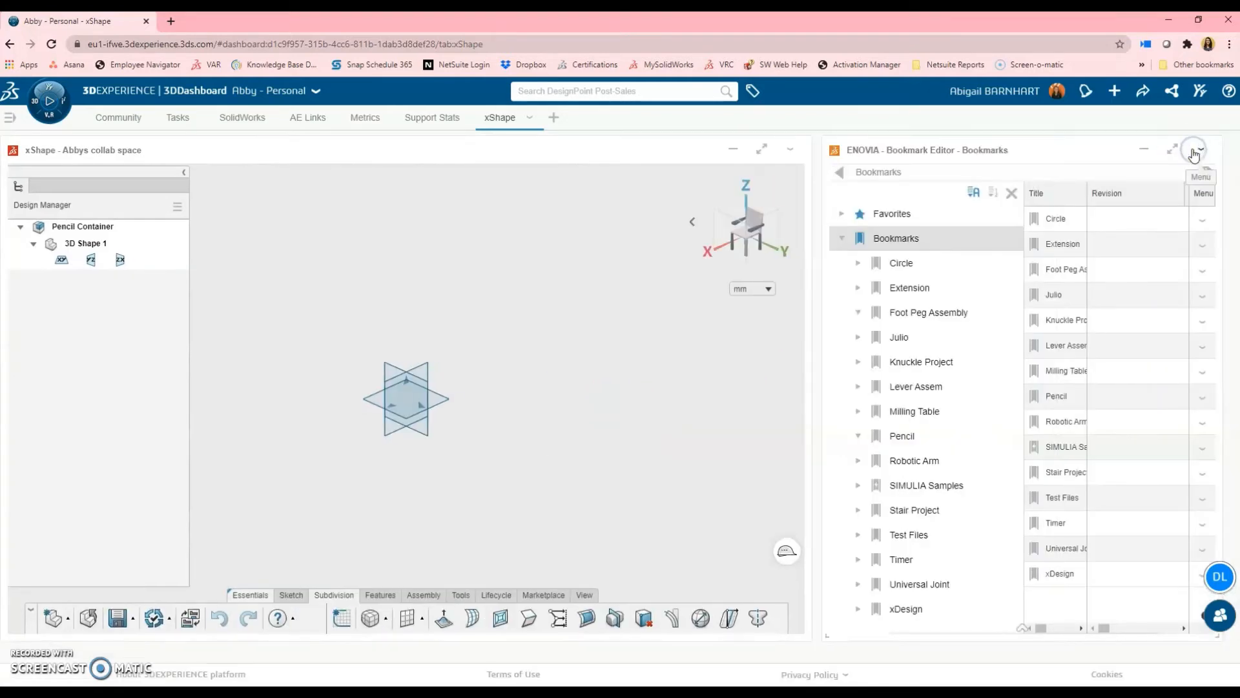
pyautogui.moveTo(925, 297)
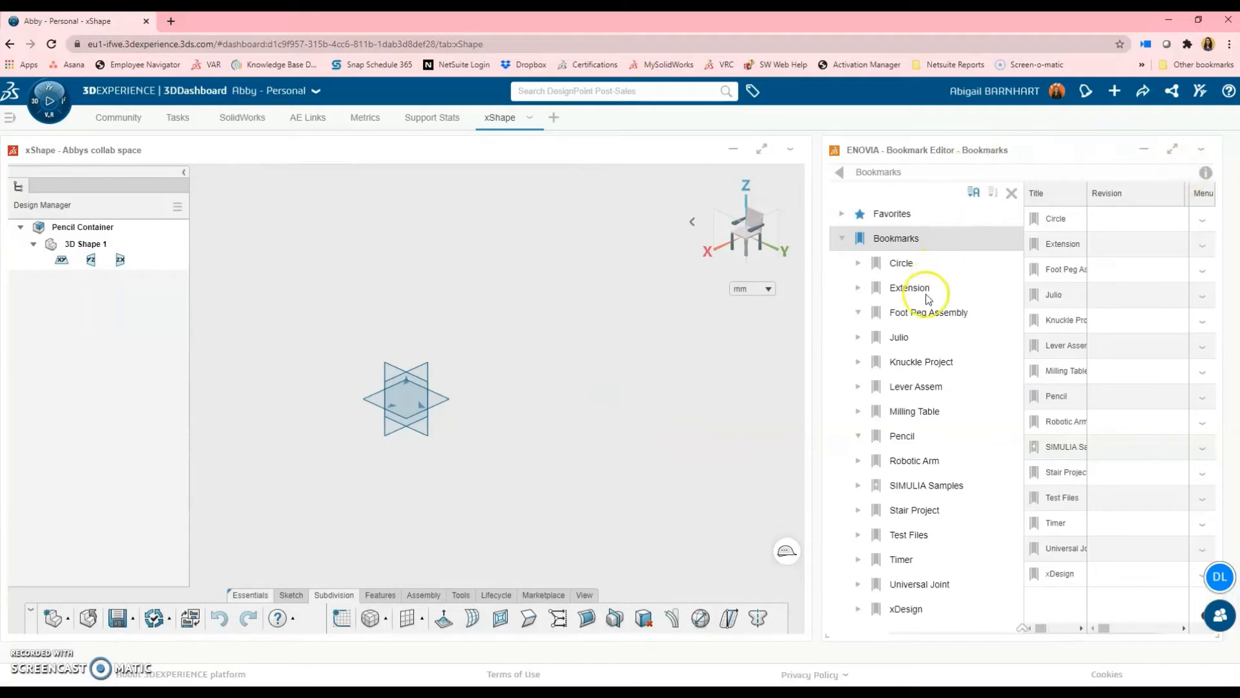
# Bring the Pencil Assembly from its bookmark into the container and start a subdivision shape on it
pyautogui.click(902, 437)
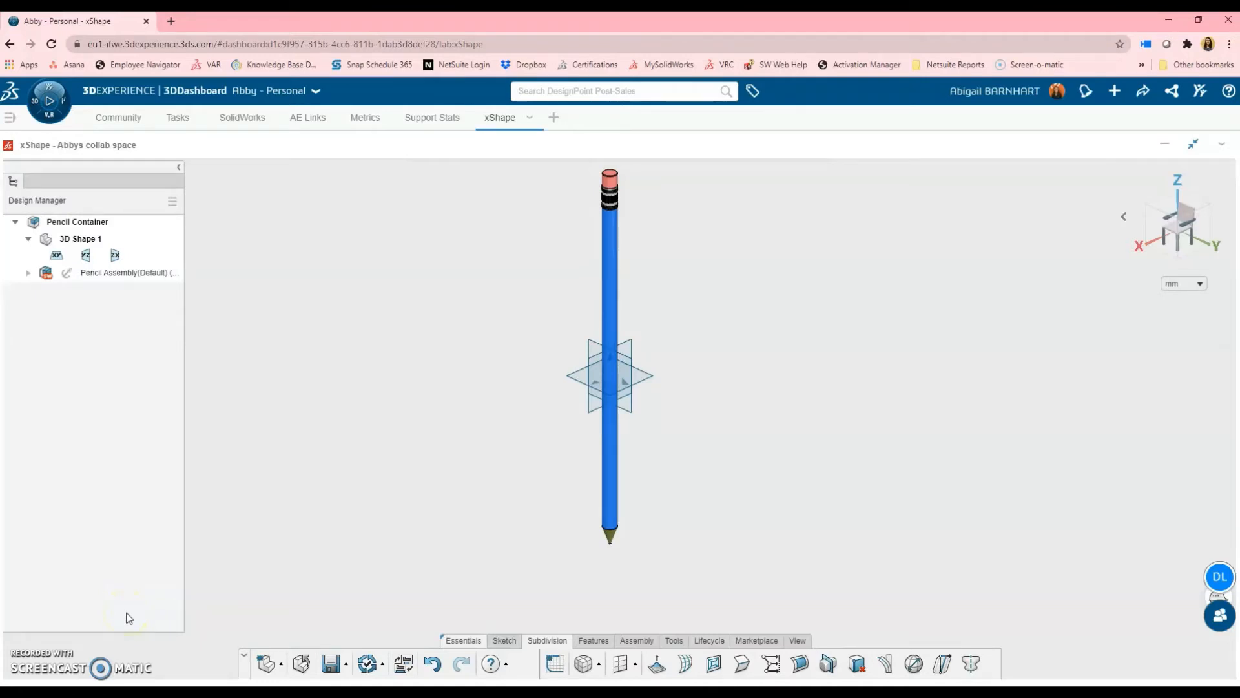
pyautogui.click(44, 273)
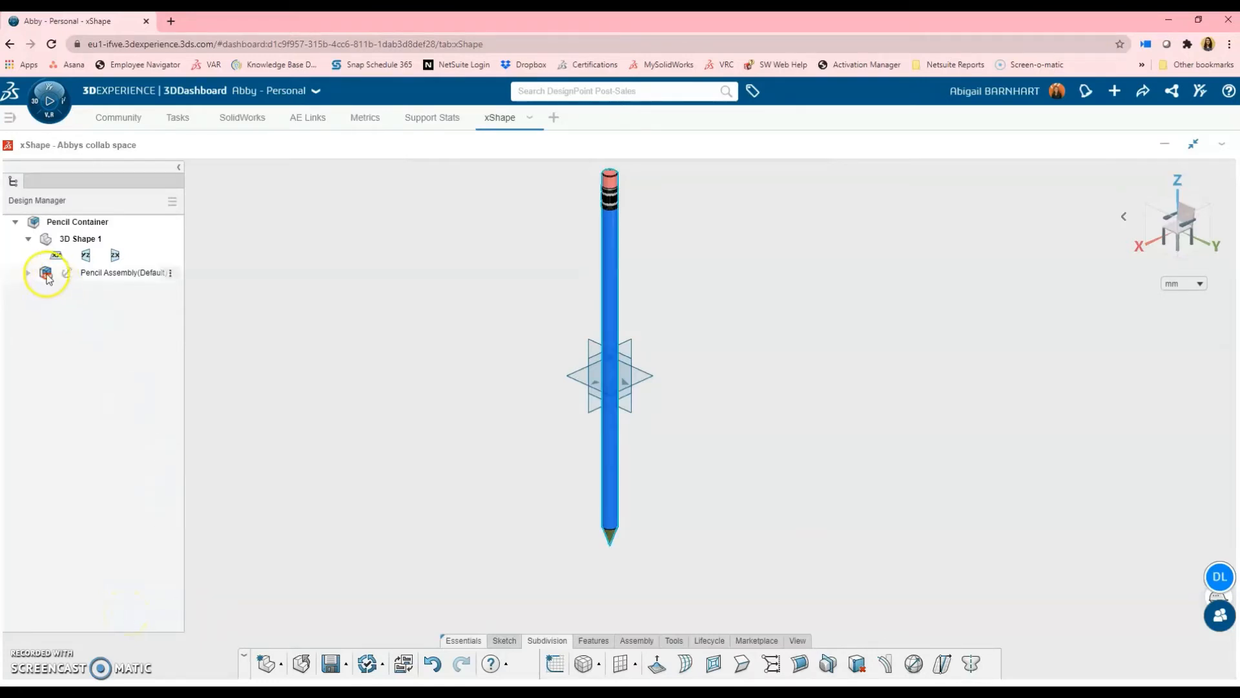
pyautogui.moveTo(45, 276)
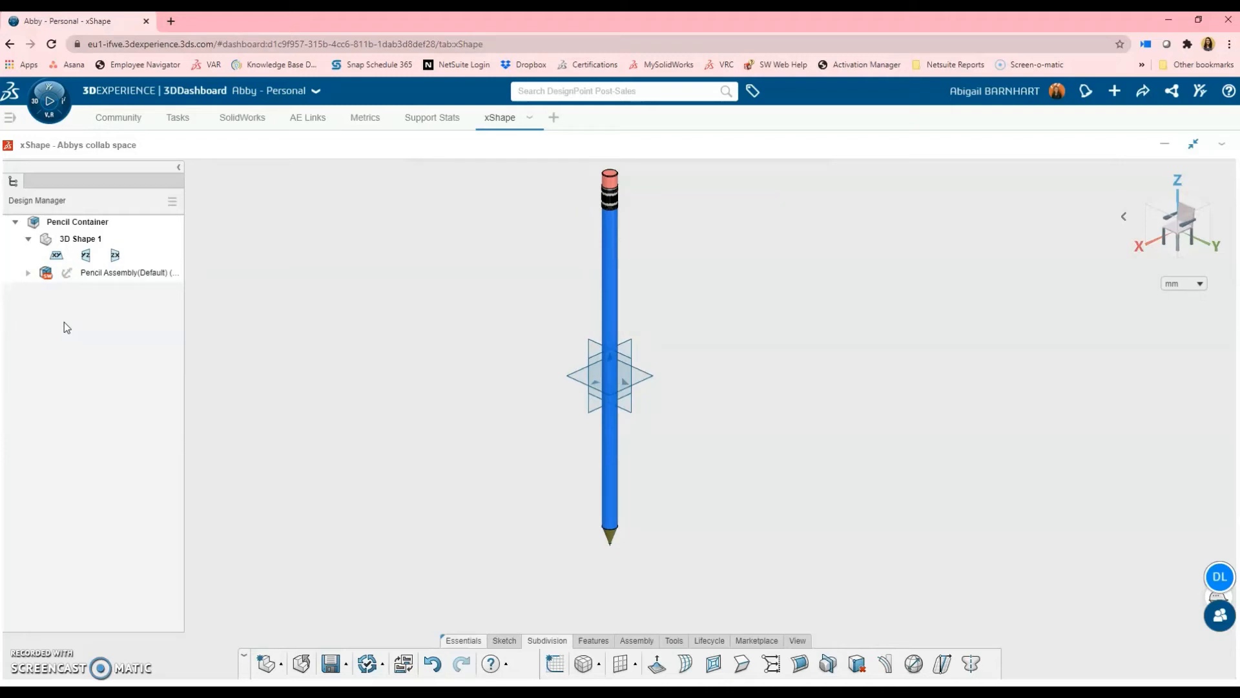
pyautogui.click(44, 273)
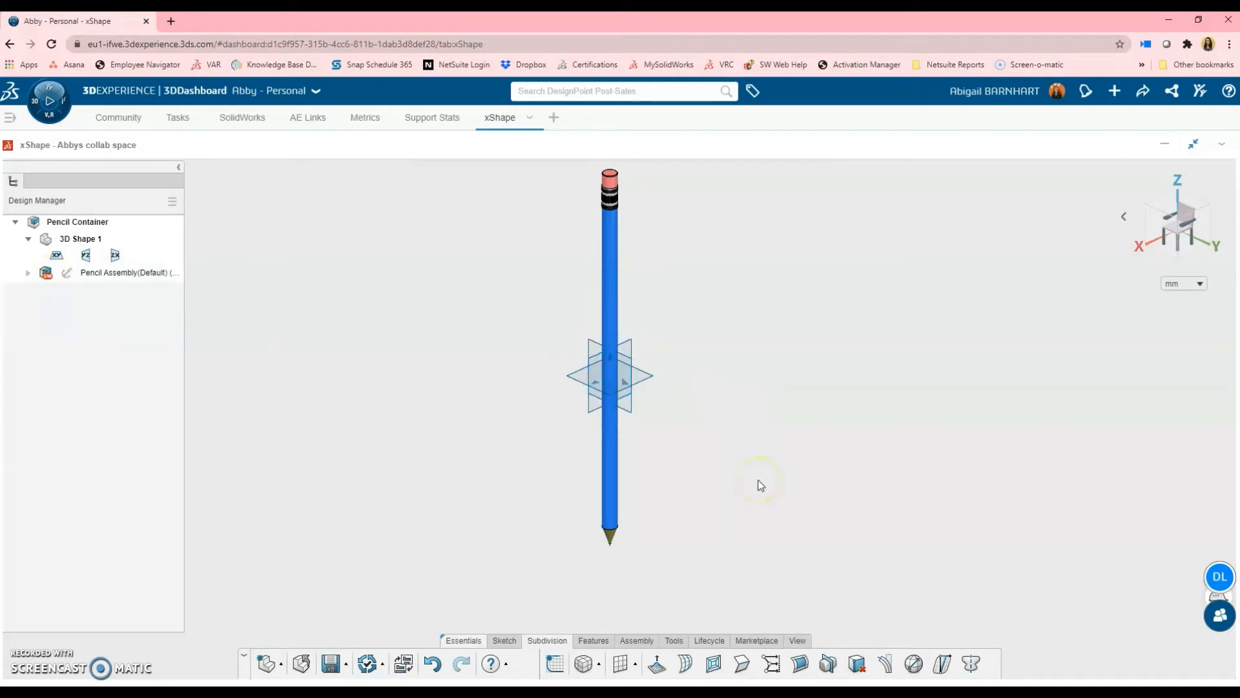
pyautogui.moveTo(760, 484)
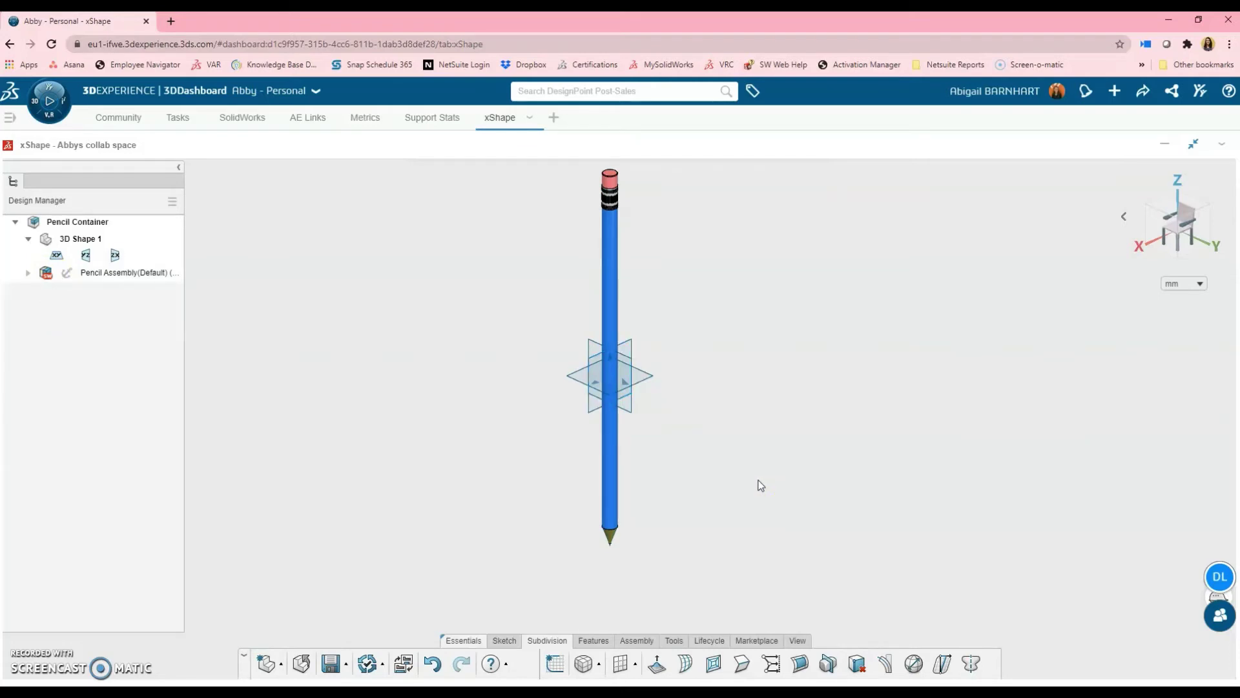
pyautogui.click(583, 665)
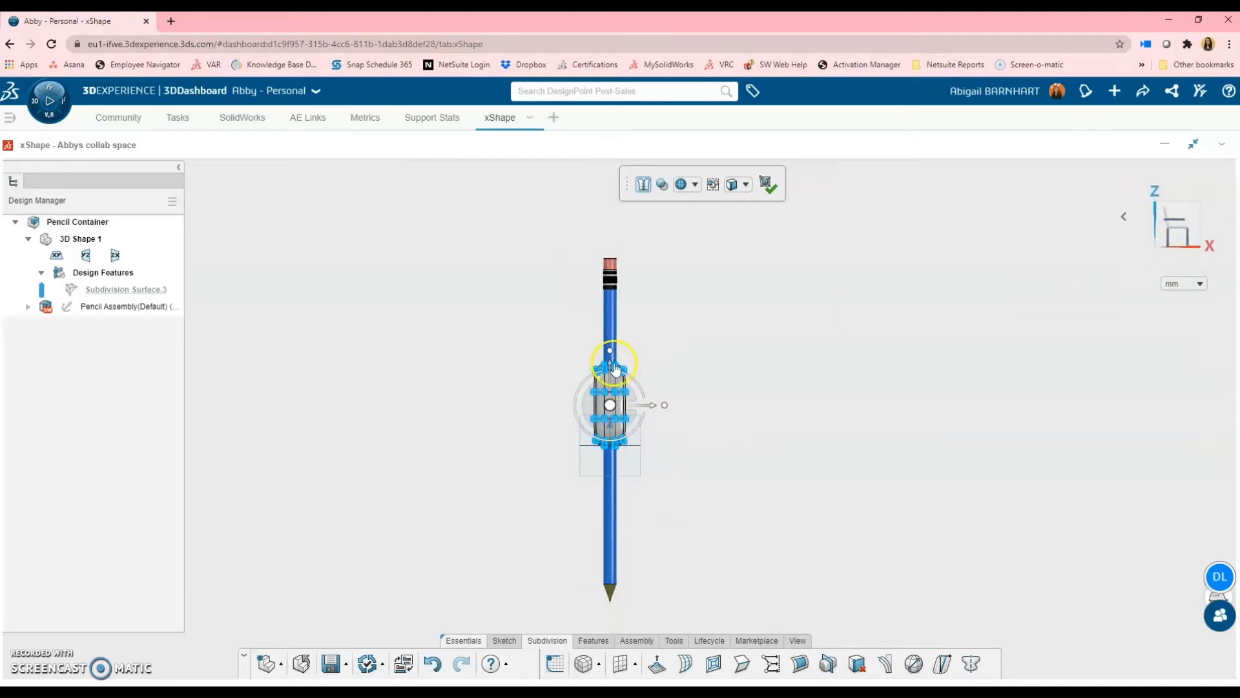
# Reshape the subdivision cage into a bulging grip and select its Subdivision Surface 3 feature
pyautogui.moveTo(611, 365); pyautogui.dragTo(611, 522)
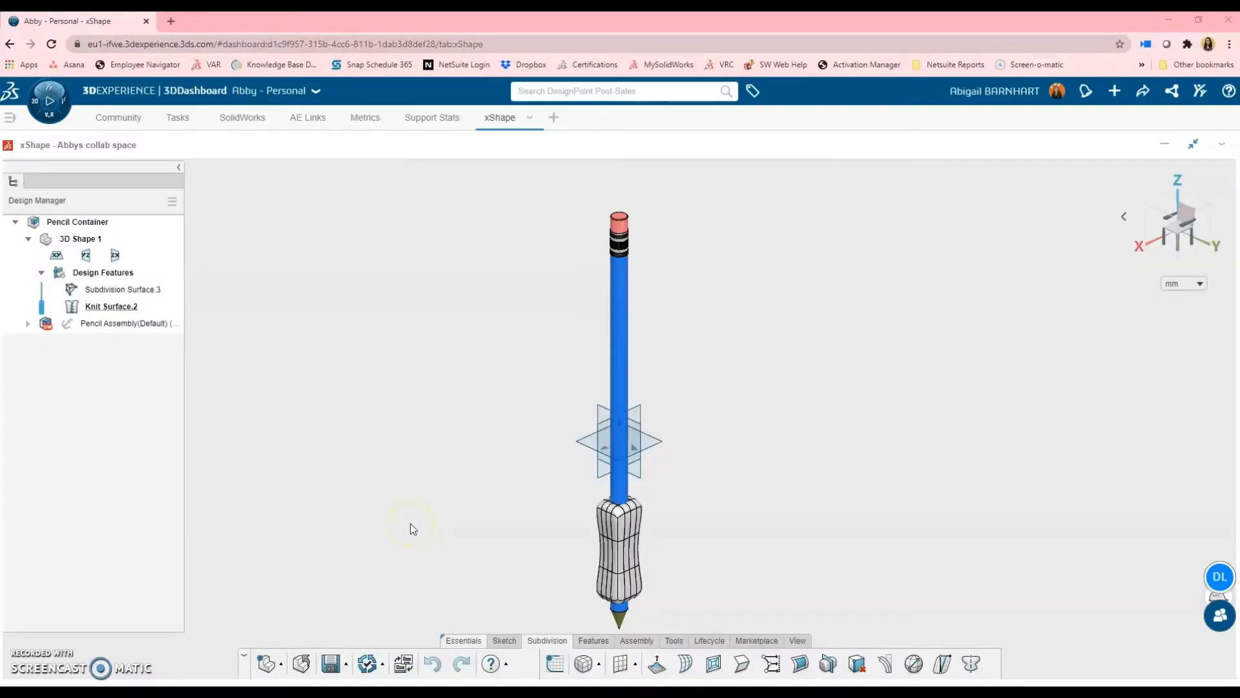
pyautogui.moveTo(127, 389)
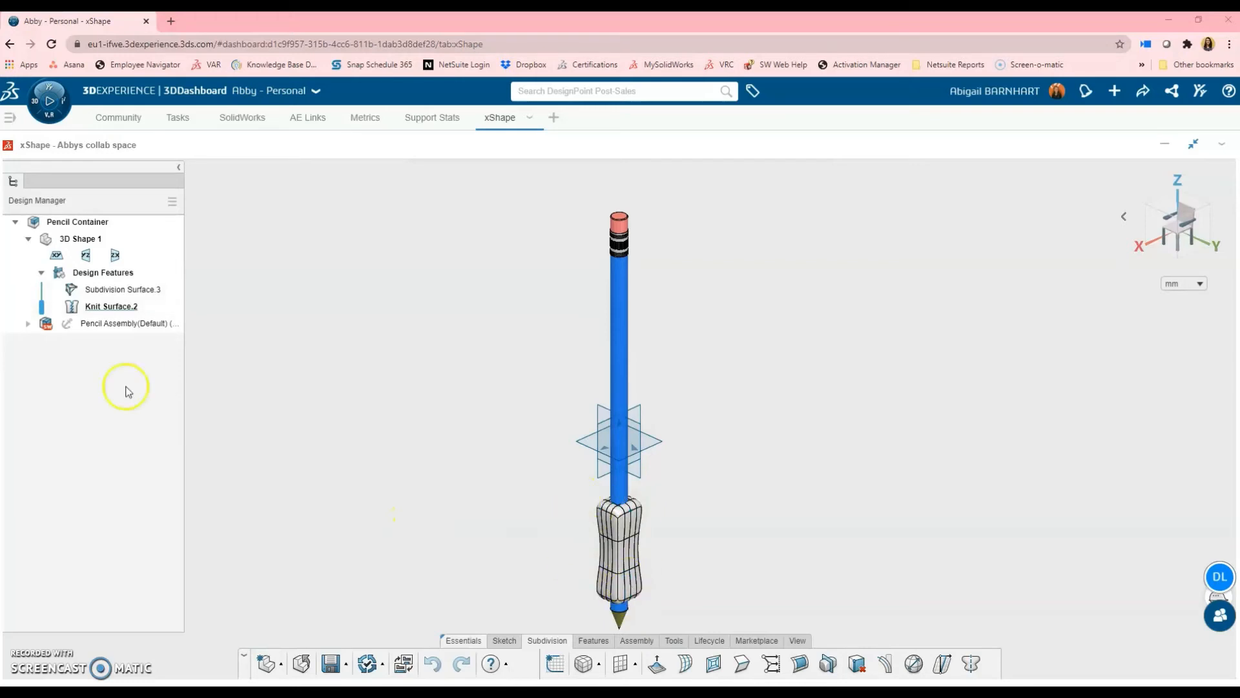
pyautogui.click(122, 290)
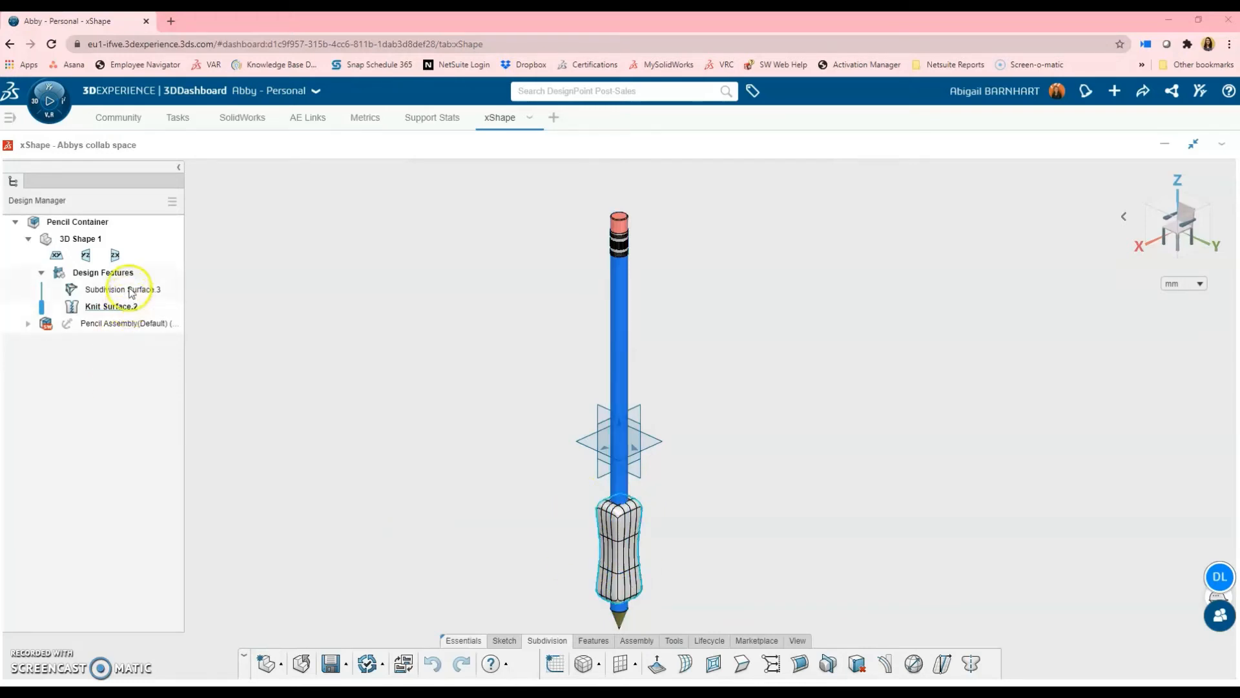
pyautogui.click(110, 306)
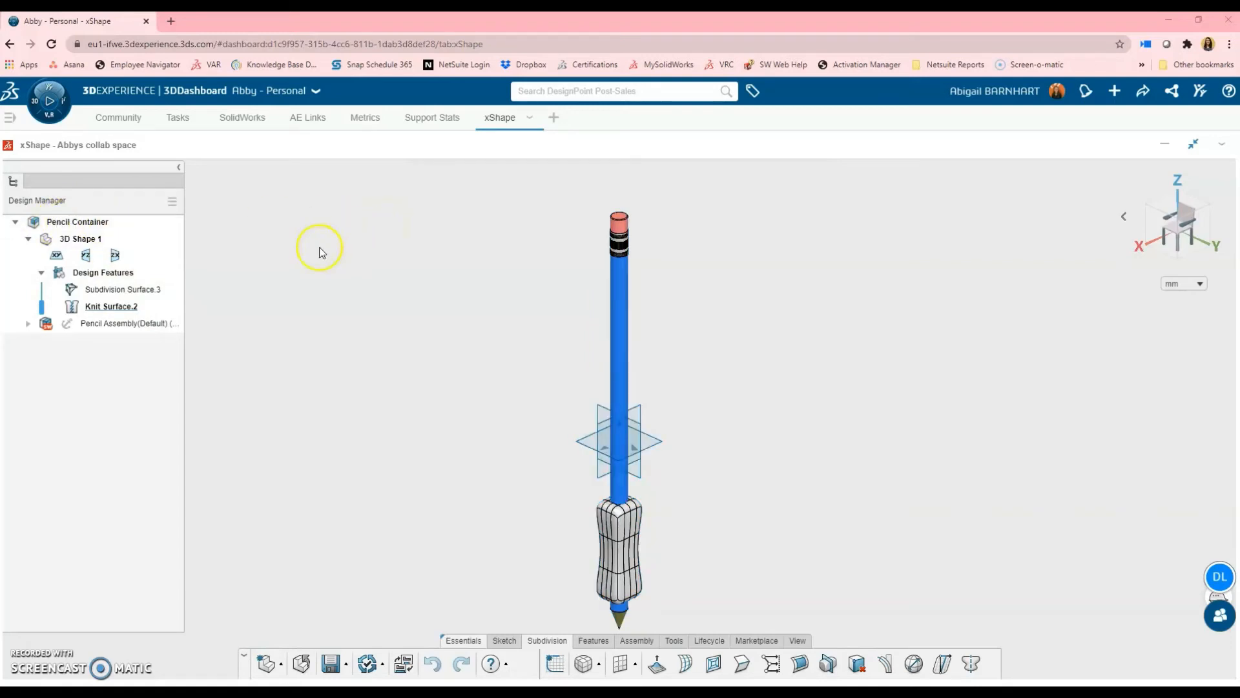
# Make the grip's subdivision and knit surfaces into a component named 'Pencil Grip'
pyautogui.click(111, 306)
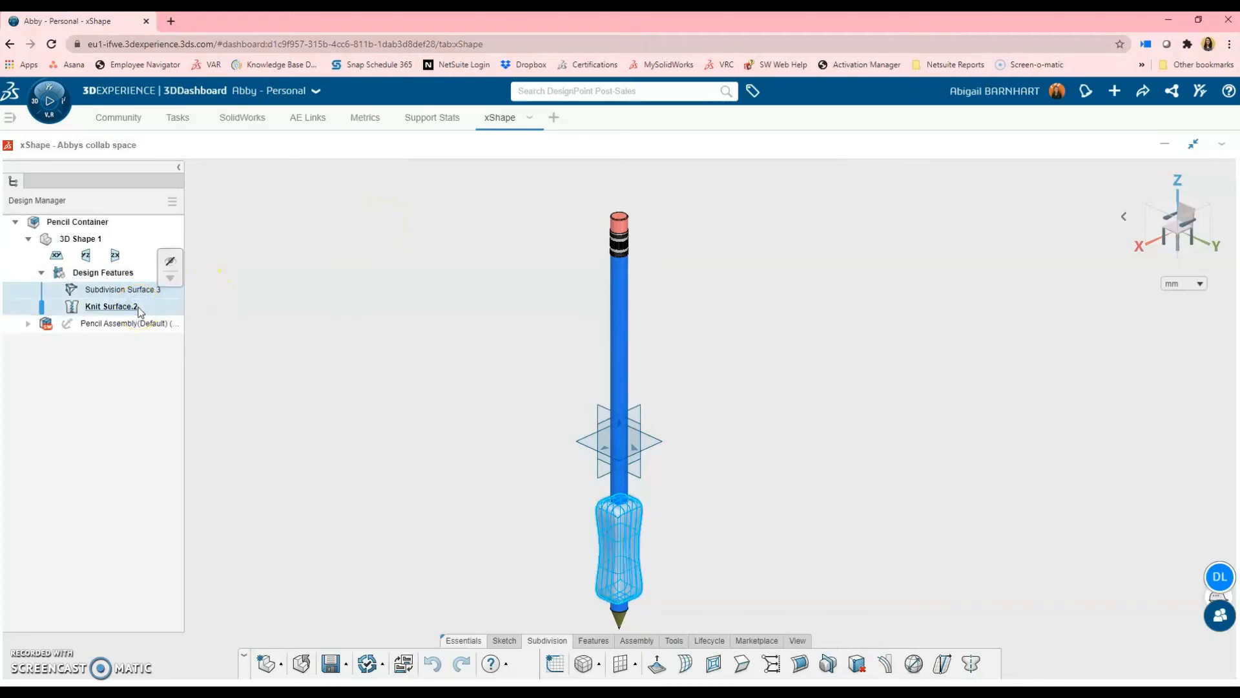
pyautogui.rightClick(111, 306)
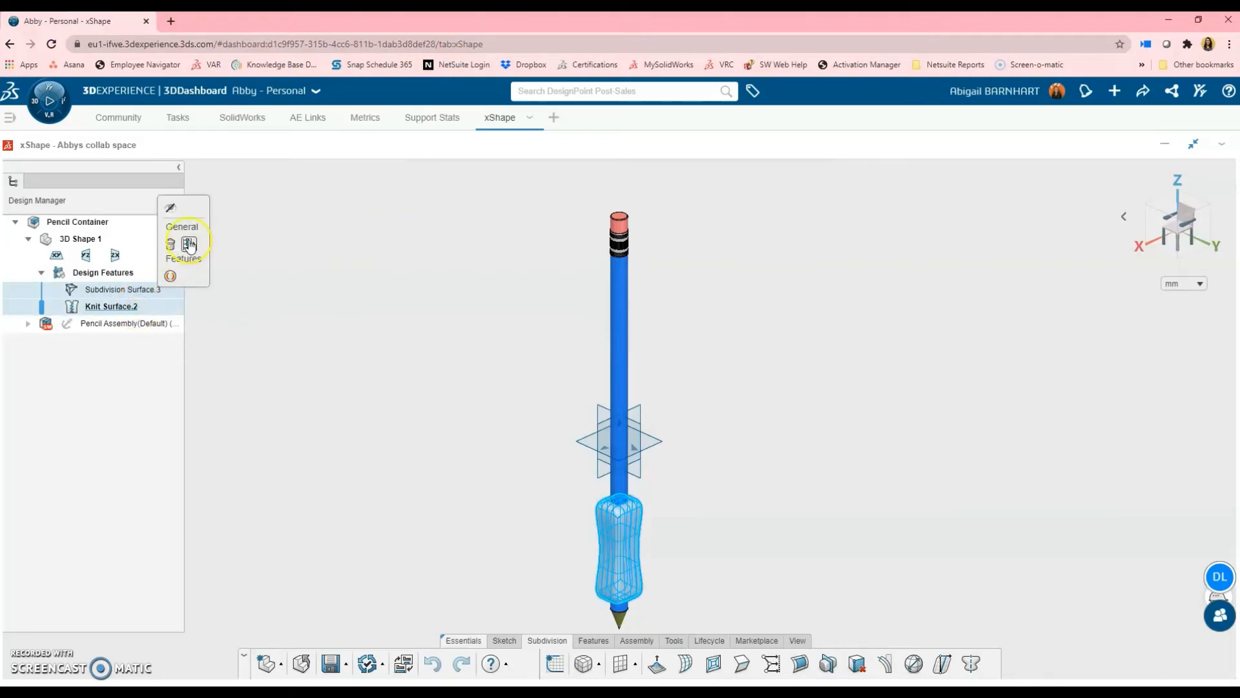
pyautogui.click(188, 243)
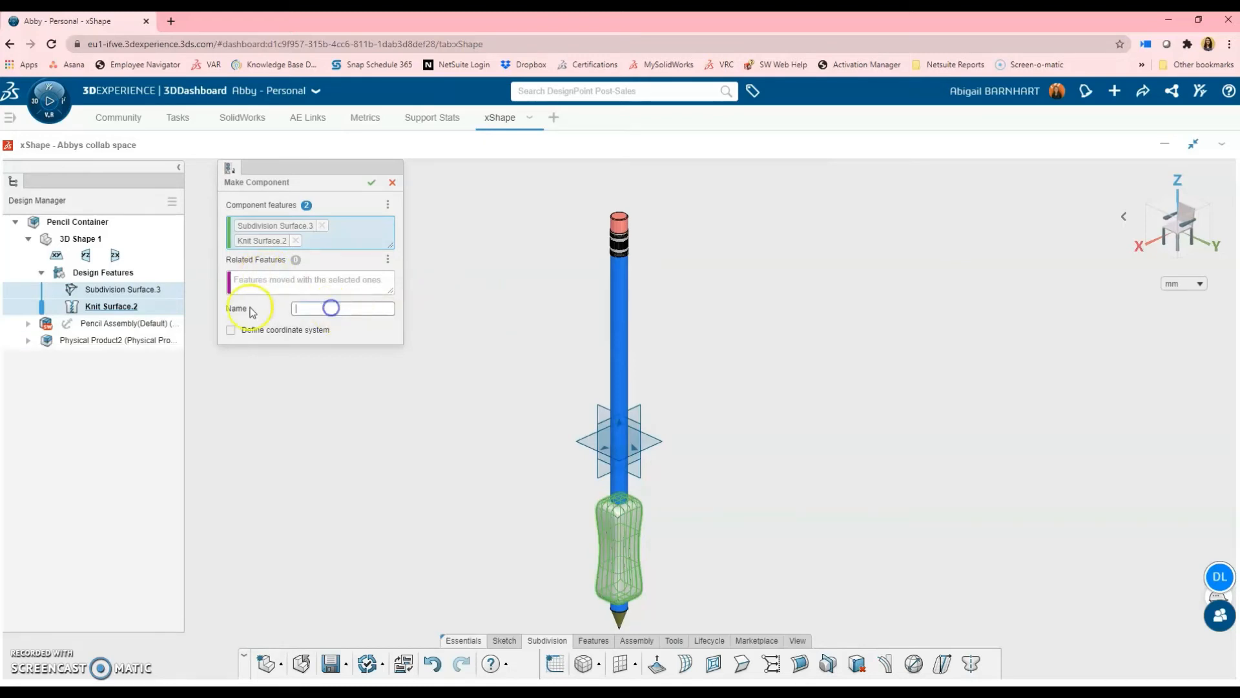
pyautogui.write('P')
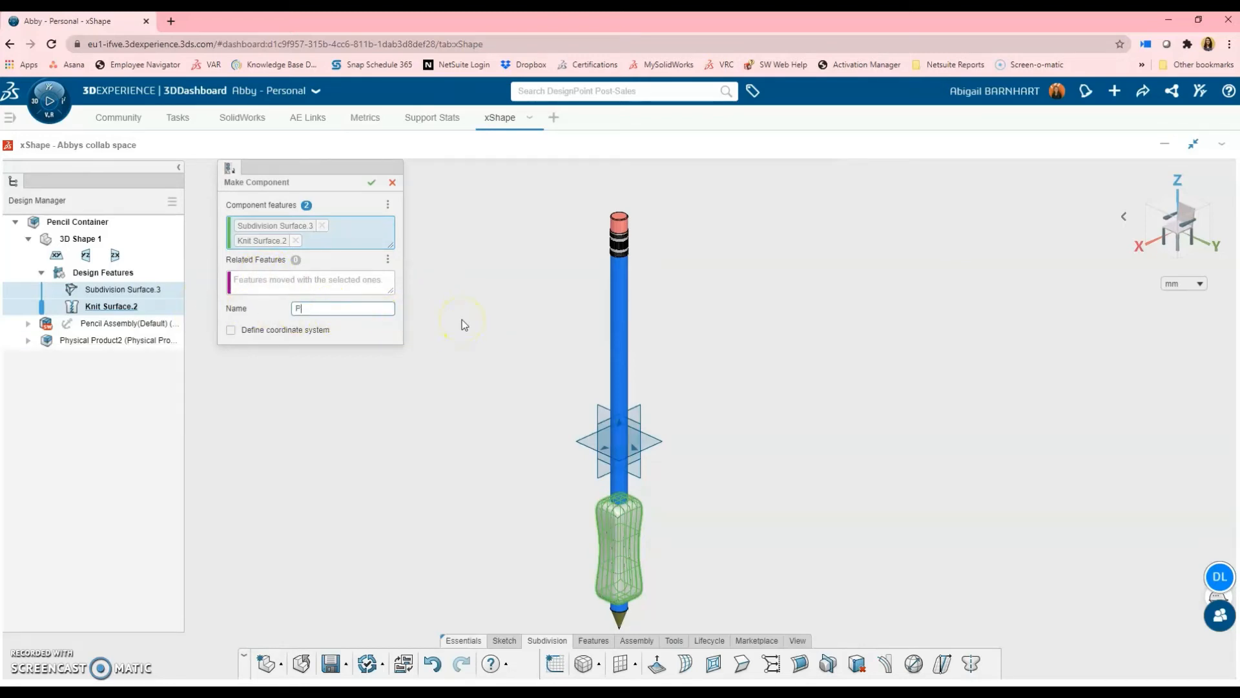
pyautogui.write('Pencil Grip')
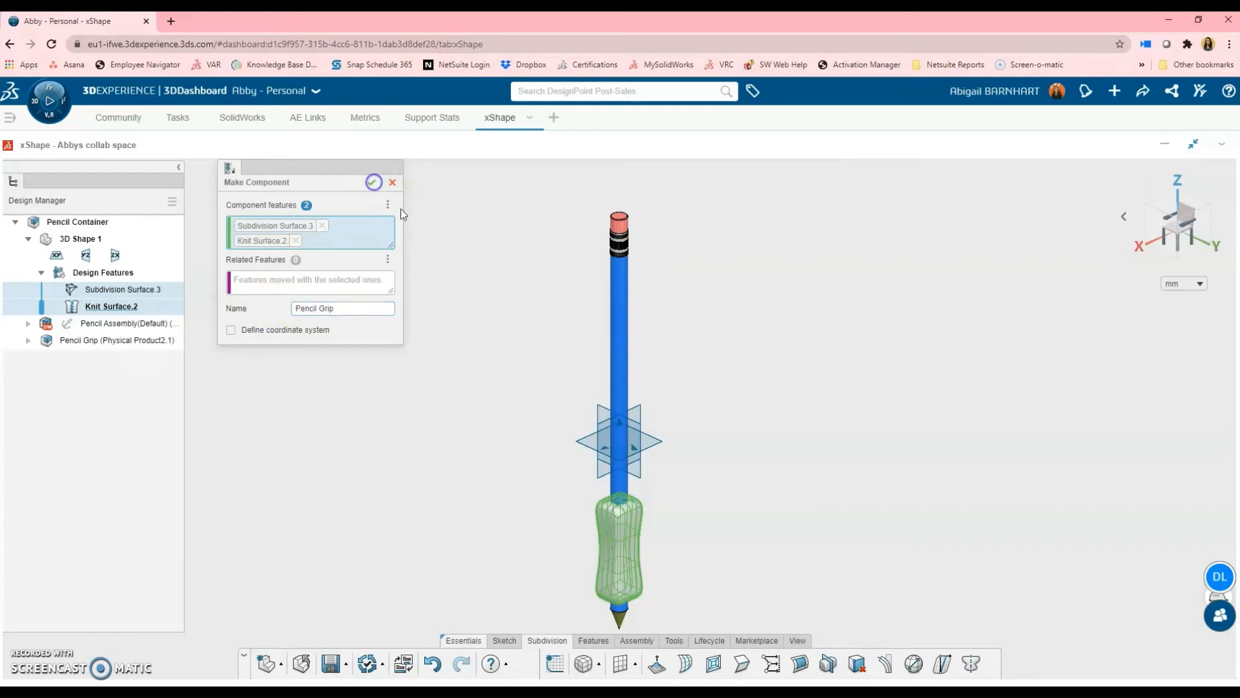
pyautogui.click(374, 181)
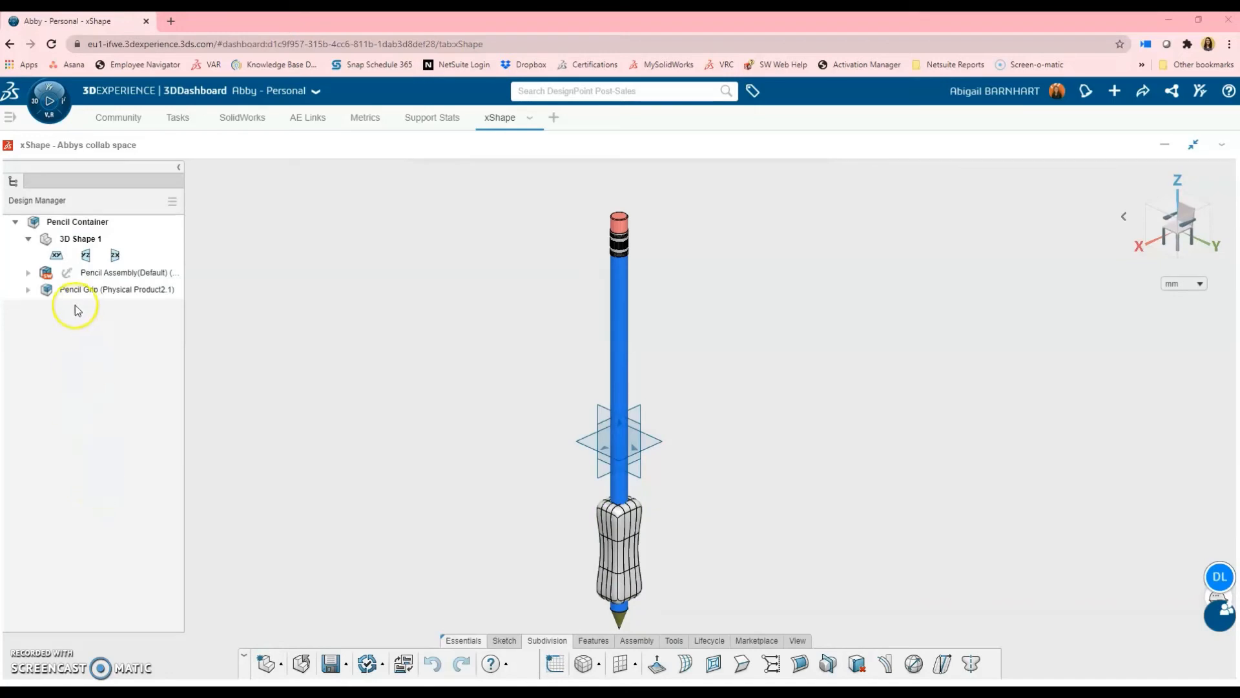
# Select the new Pencil Grip component in the Design Manager
pyautogui.click(90, 289)
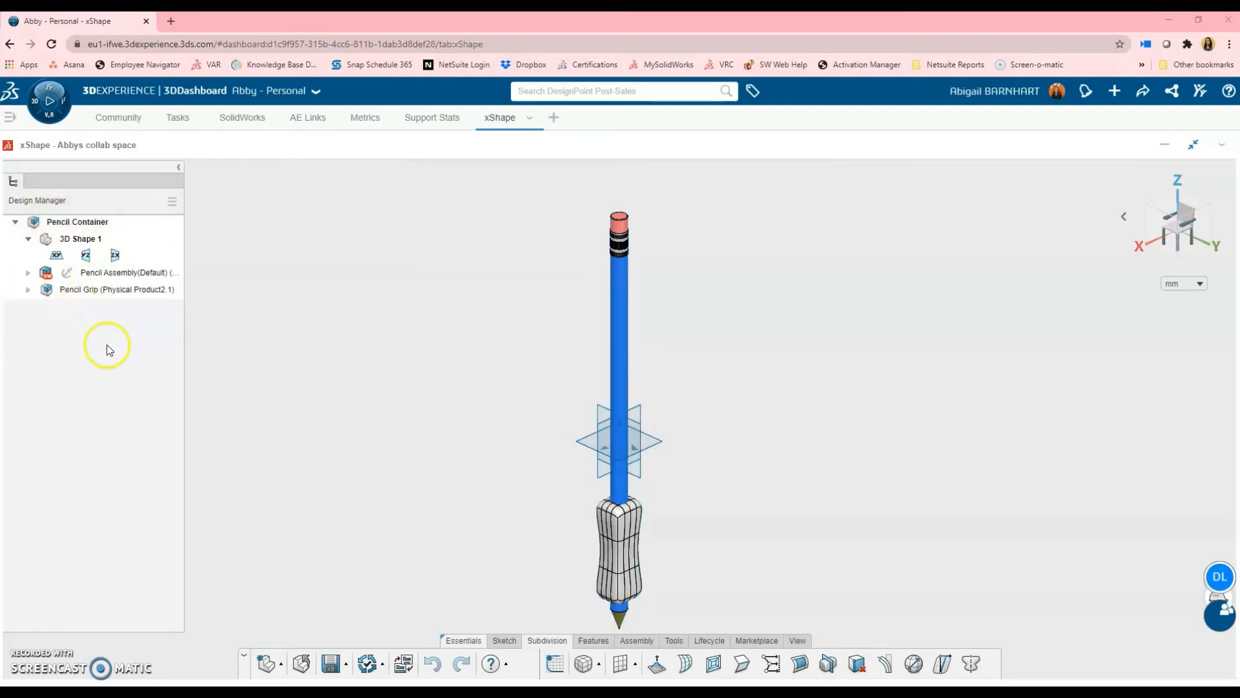
pyautogui.moveTo(125, 377)
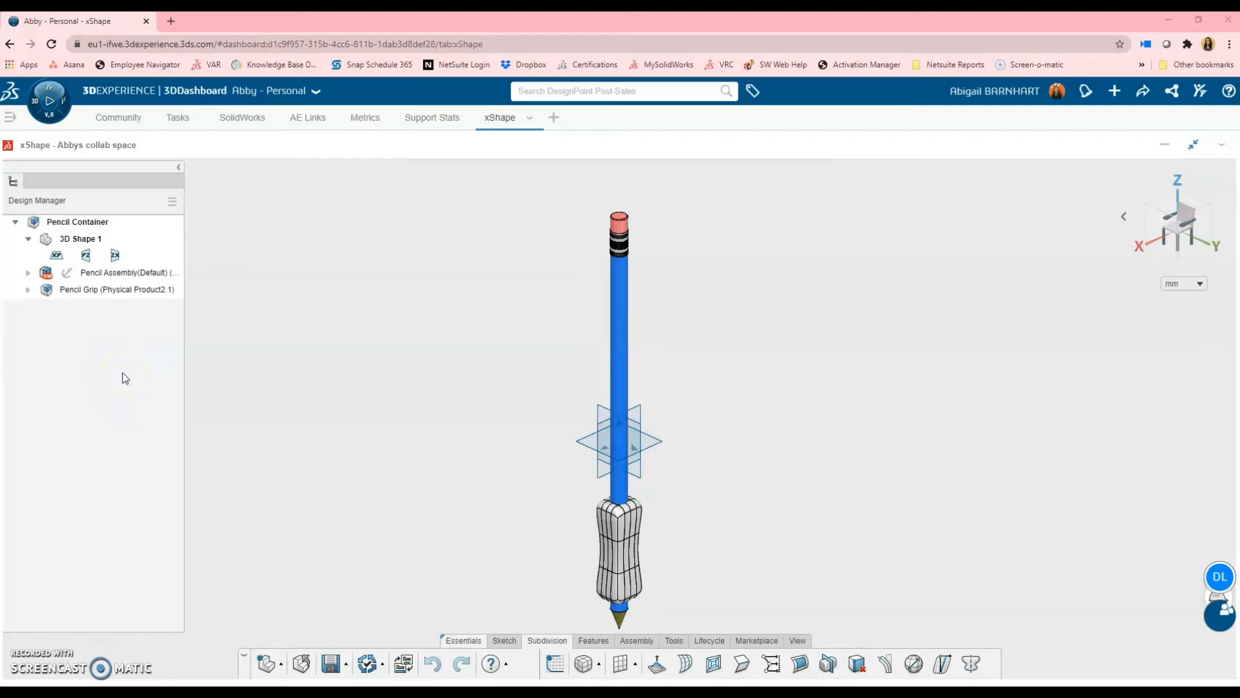
pyautogui.click(91, 289)
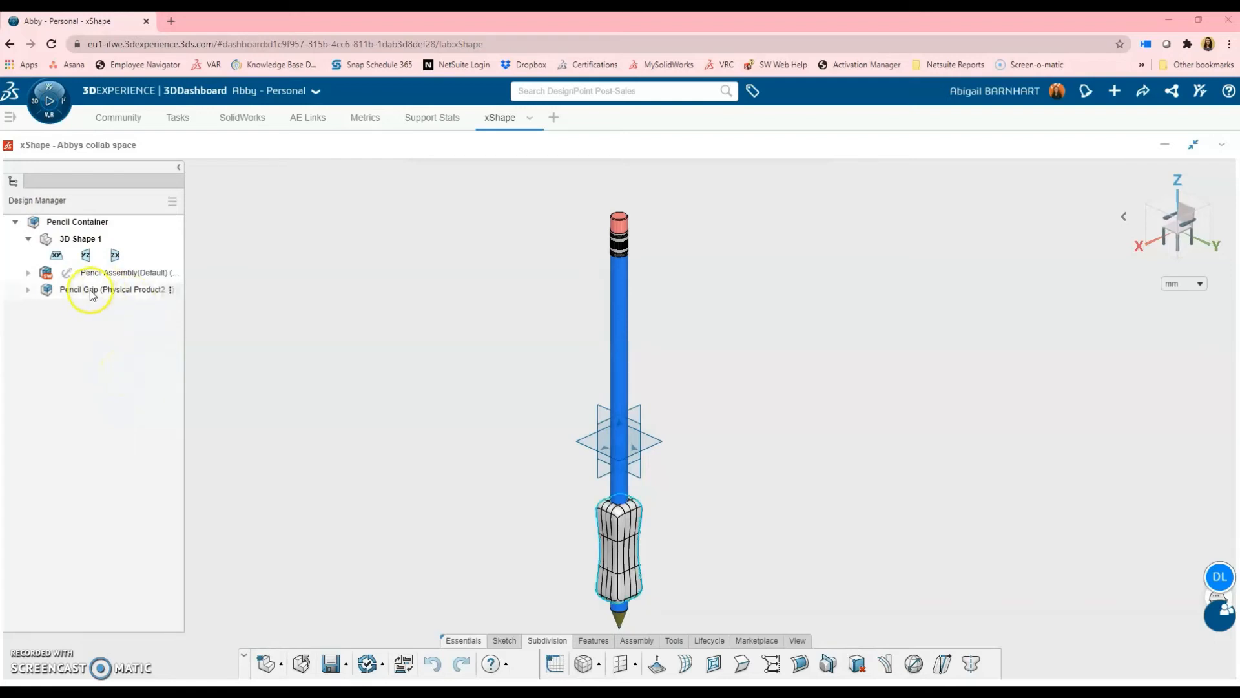
pyautogui.click(91, 289)
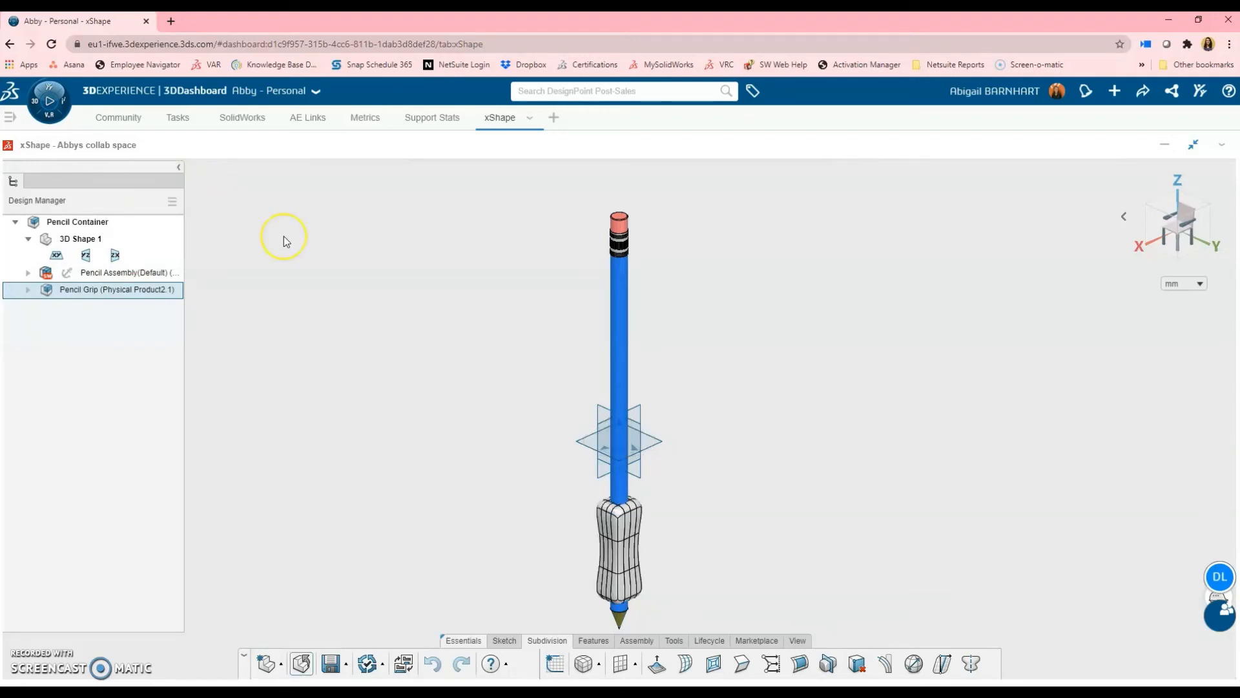
# Edit the Pencil Grip component alone from the Design Manager and save it
pyautogui.doubleClick(117, 290)
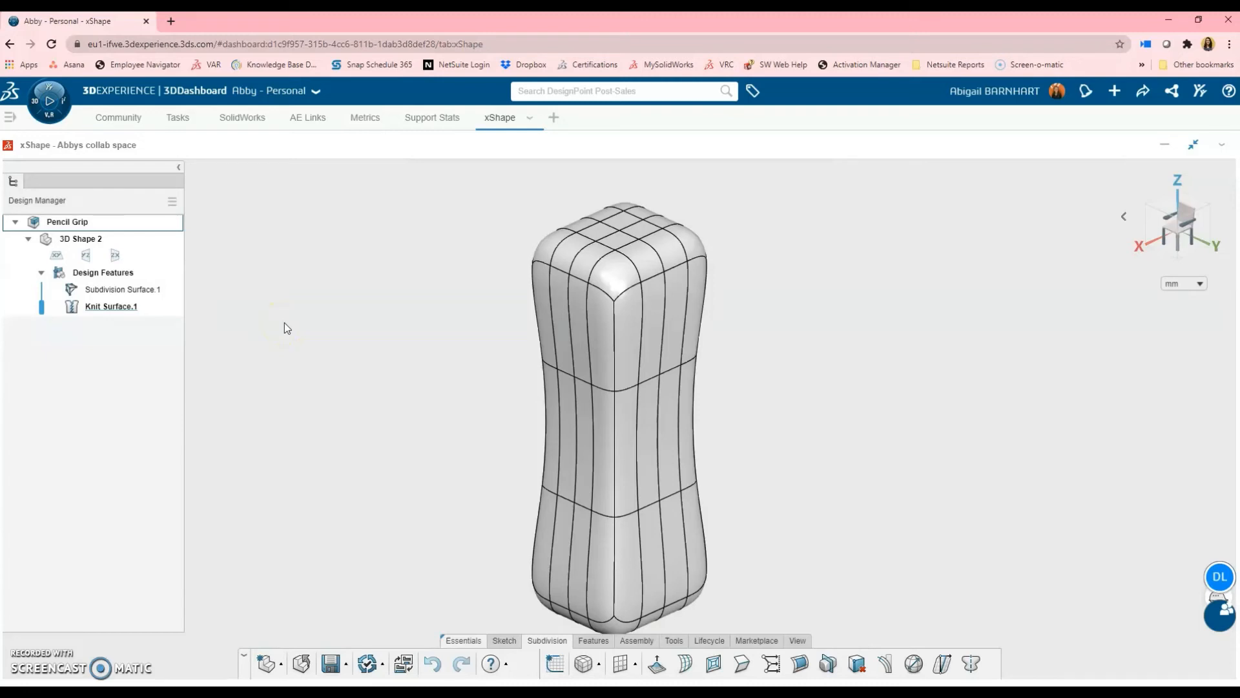
pyautogui.click(126, 290)
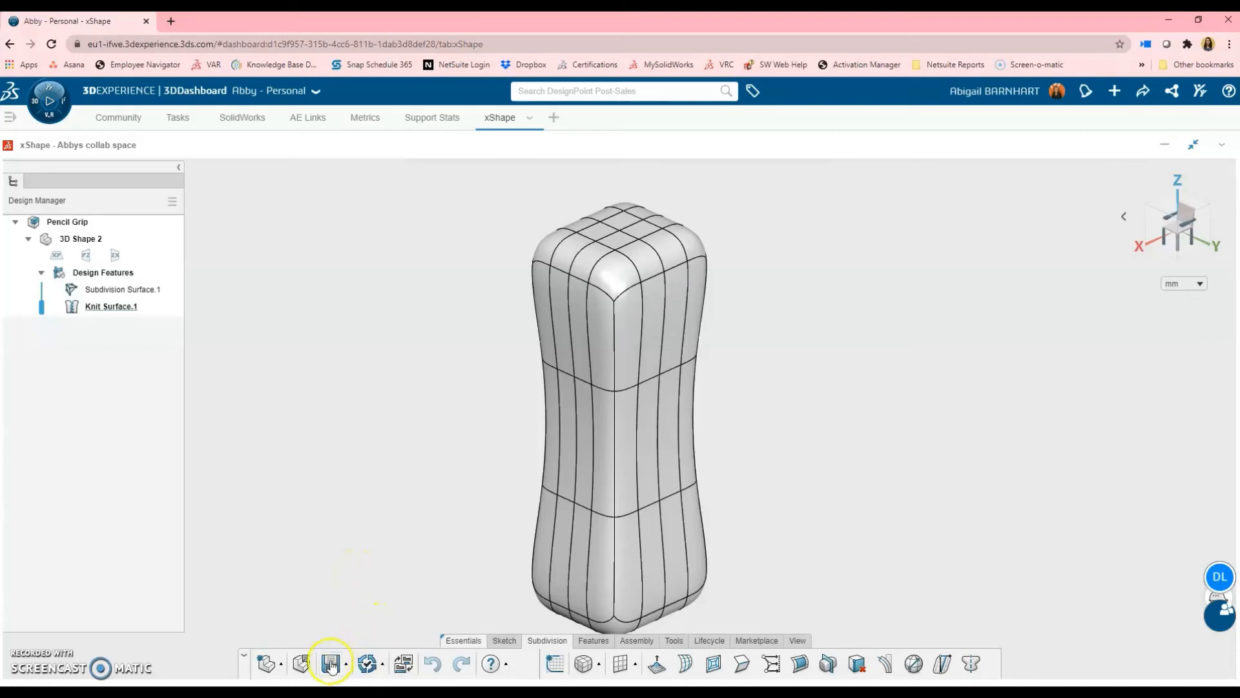
pyautogui.click(328, 664)
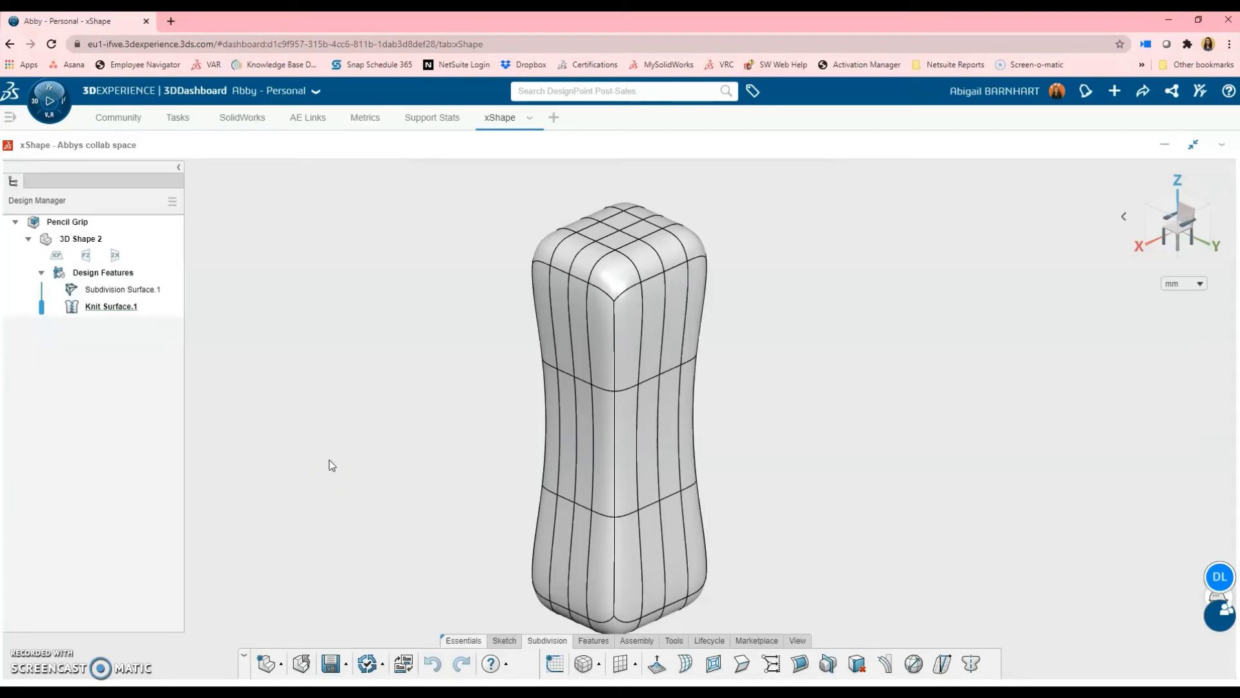
pyautogui.moveTo(108, 617)
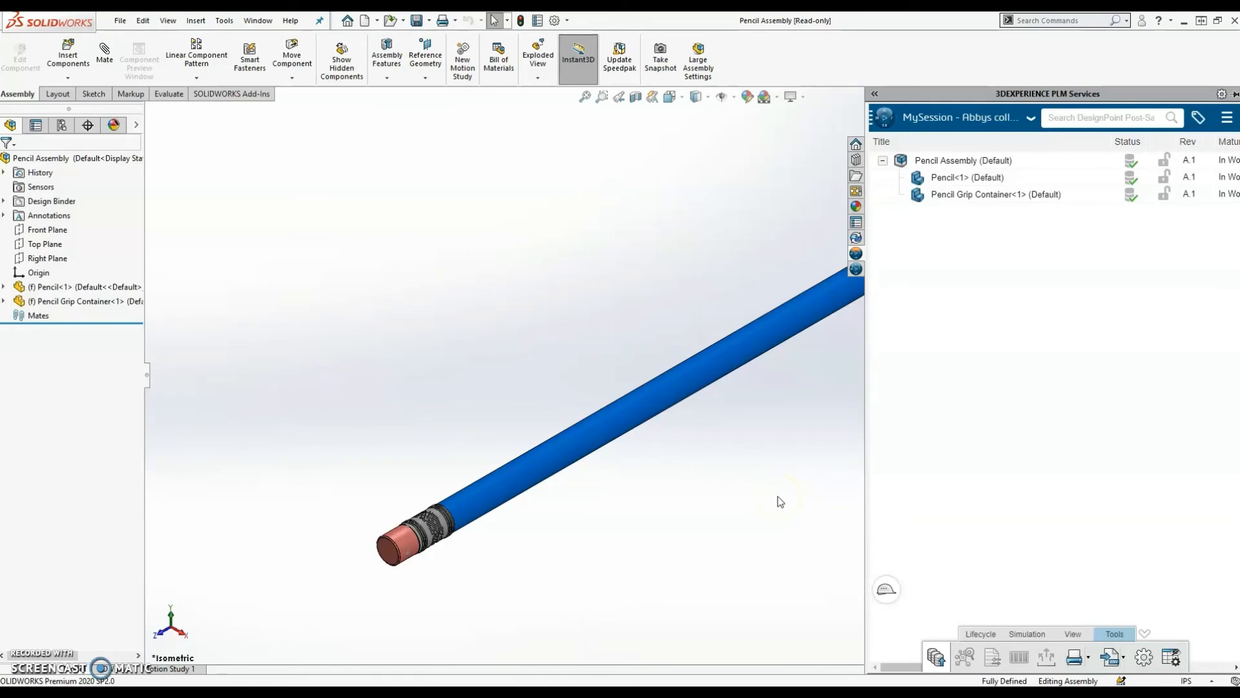
# Collapse the 3DEXPERIENCE pane and edit Pencil Grip Container in place within the assembly
pyautogui.click(1000, 163)
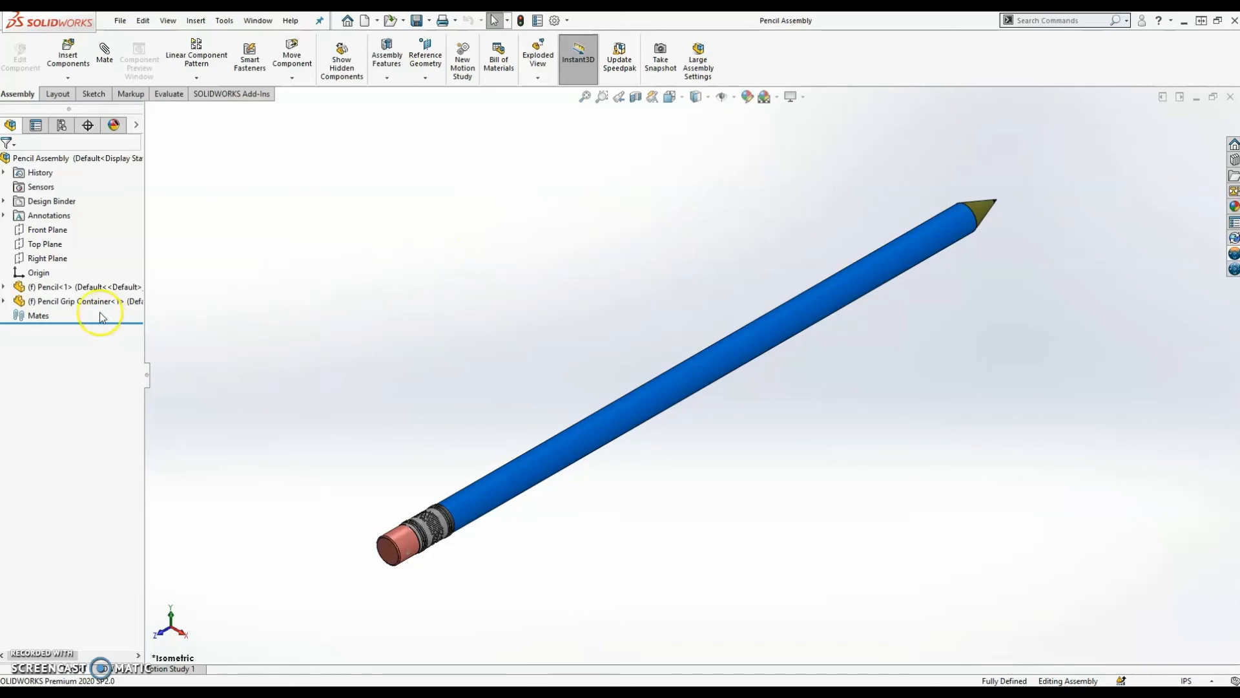
pyautogui.click(72, 301)
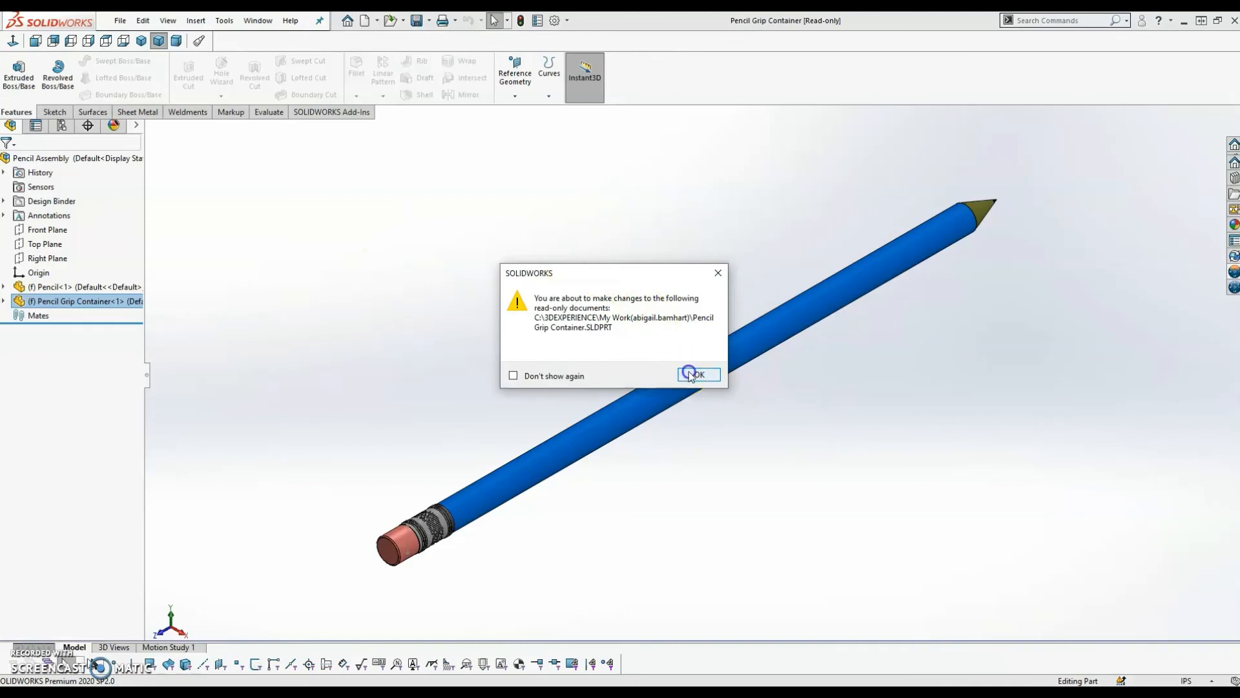
# Accept the read-only warning, find the Pencil bookmark and insert Pencil Grip as a solid body
pyautogui.click(698, 375)
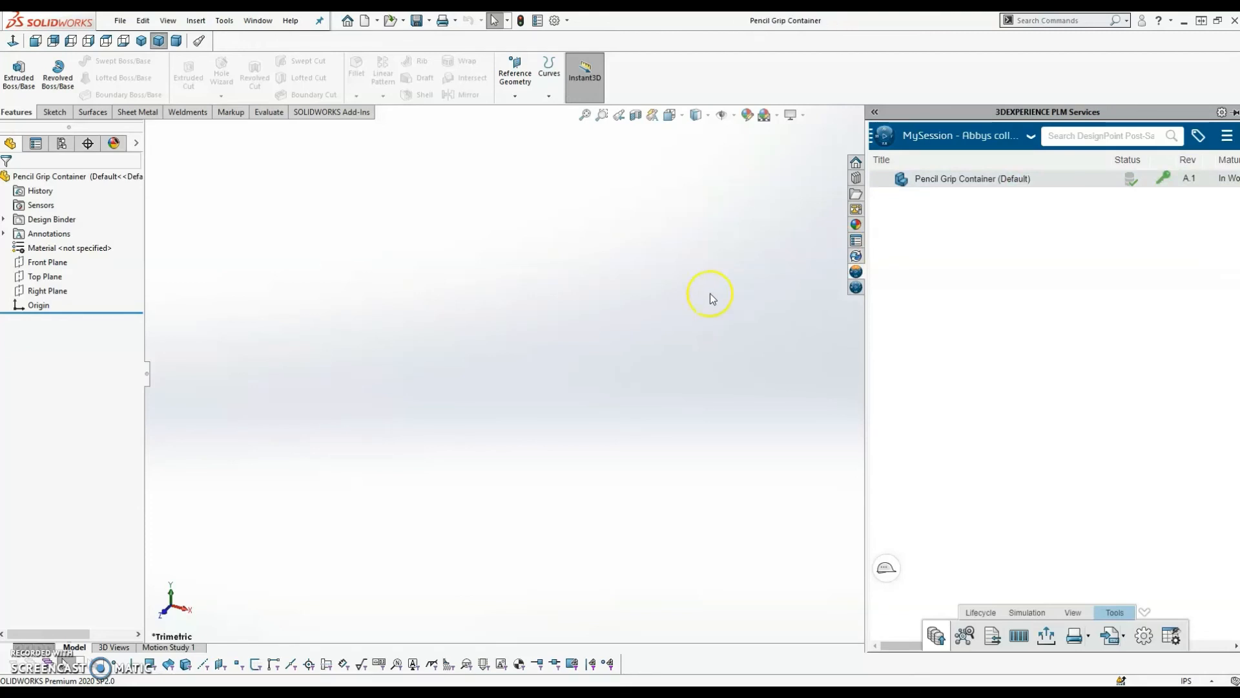
pyautogui.moveTo(415, 266)
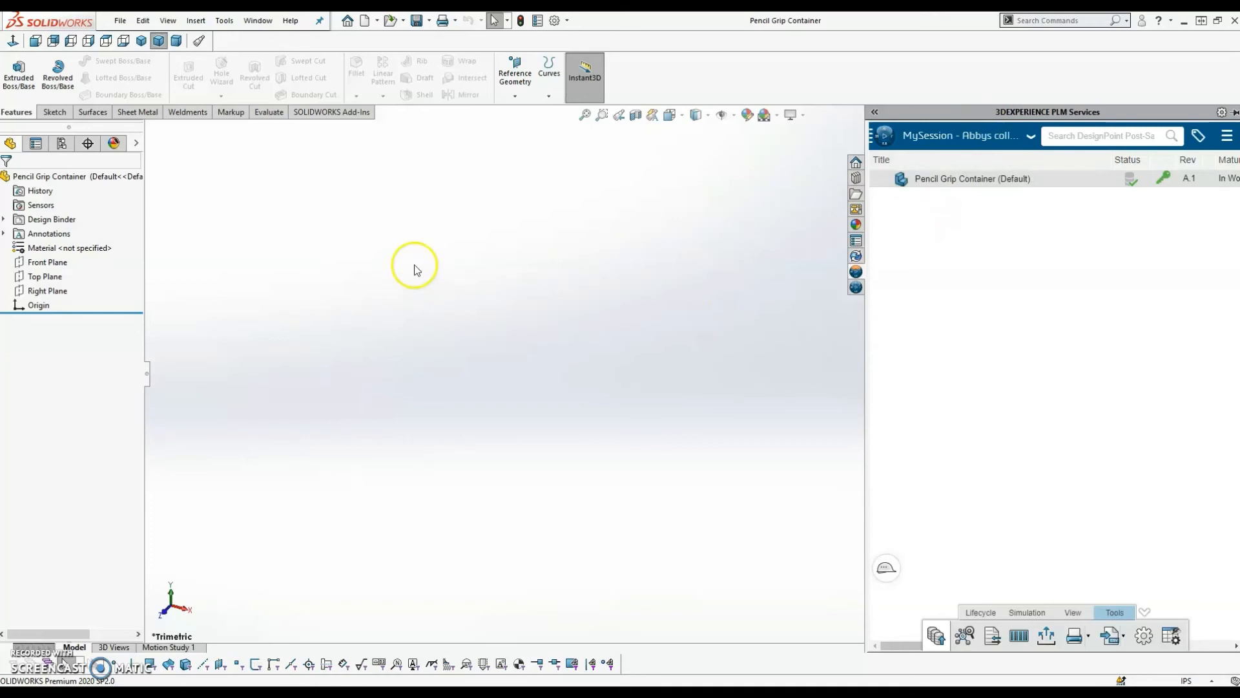
pyautogui.moveTo(804, 235)
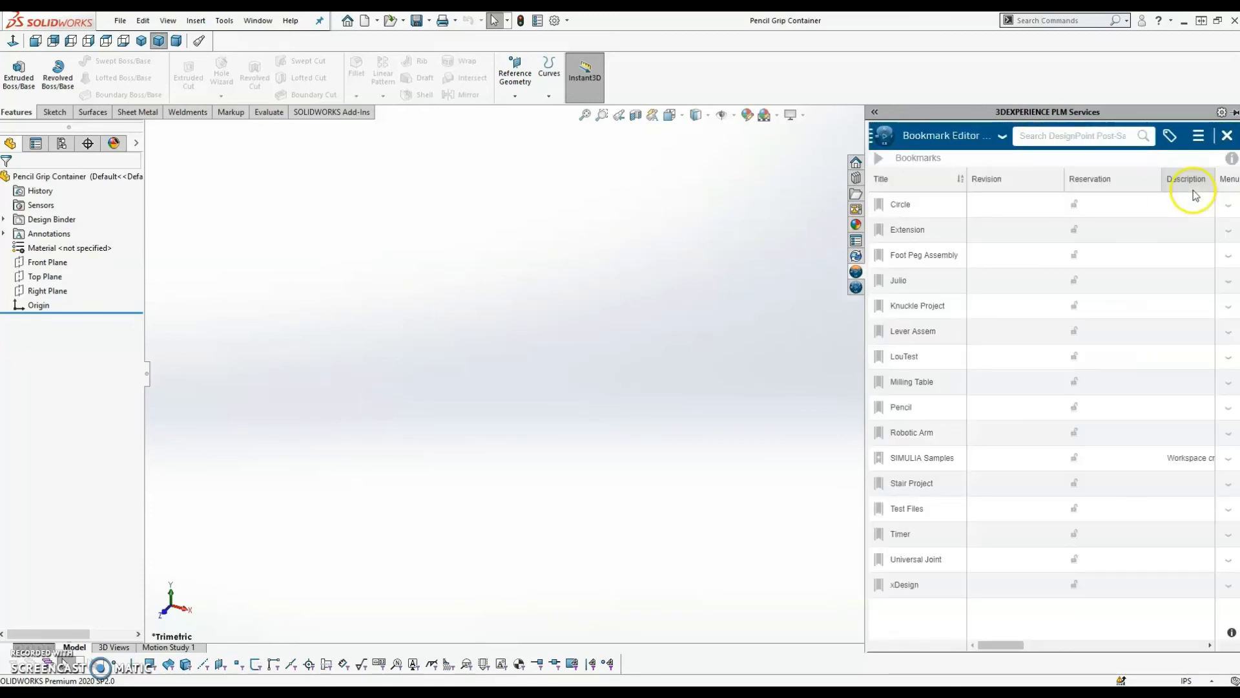
pyautogui.click(910, 407)
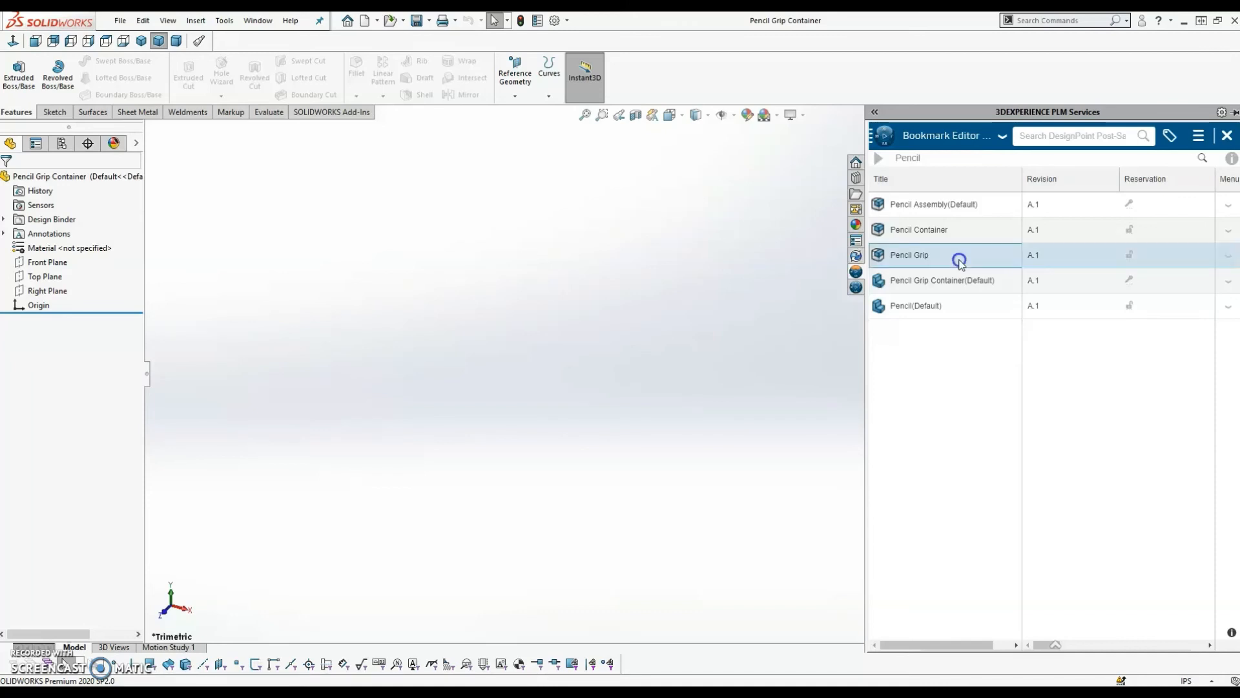
pyautogui.doubleClick(908, 255)
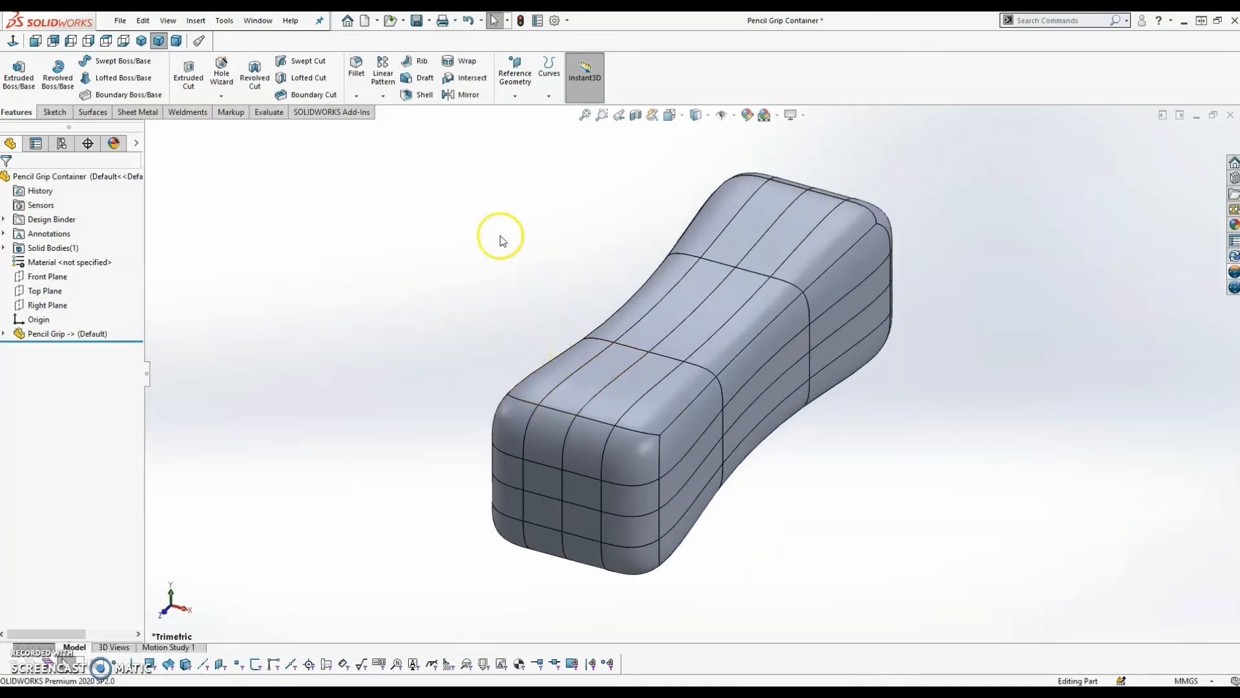
pyautogui.moveTo(431, 236)
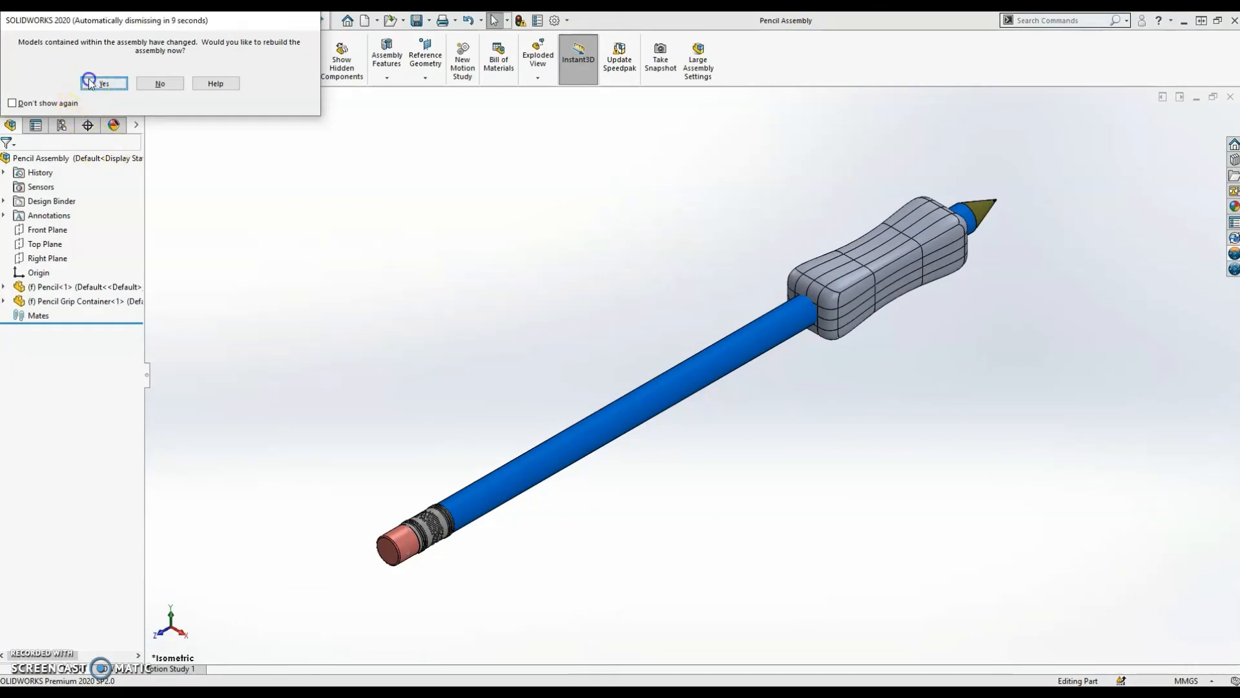
# Rebuild the assembly and save it to 3DEXPERIENCE including Pencil Grip Container.SLDPRT
pyautogui.click(104, 82)
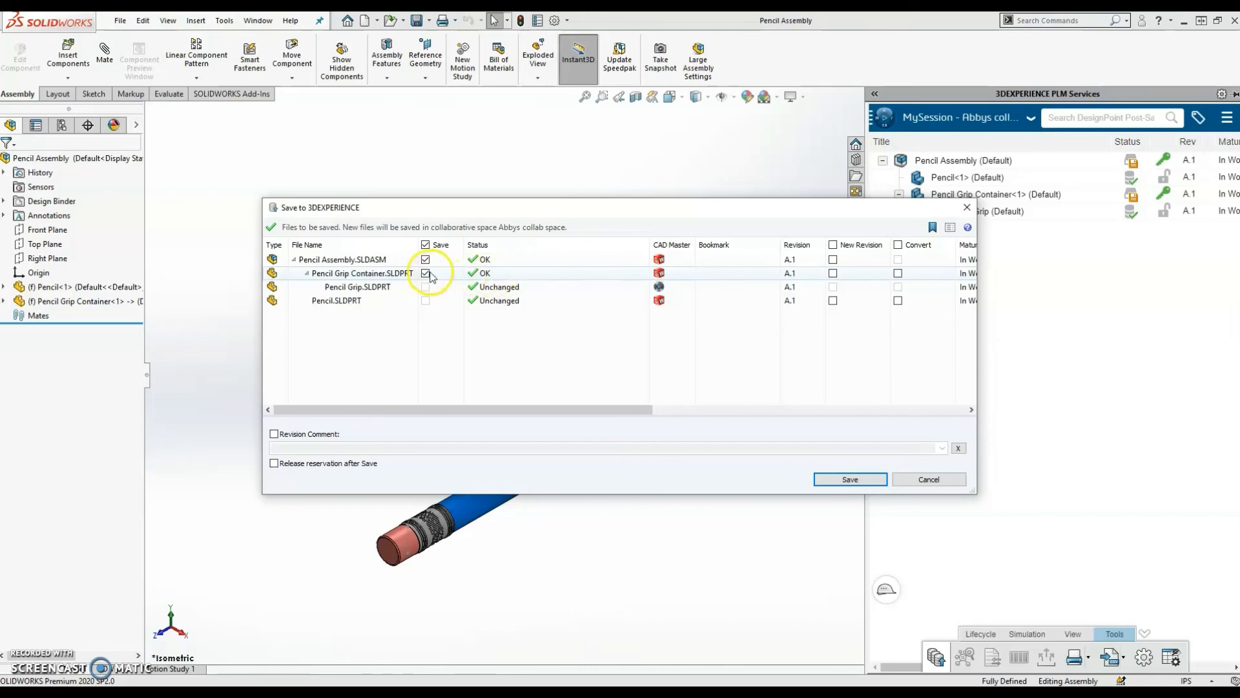
pyautogui.click(850, 478)
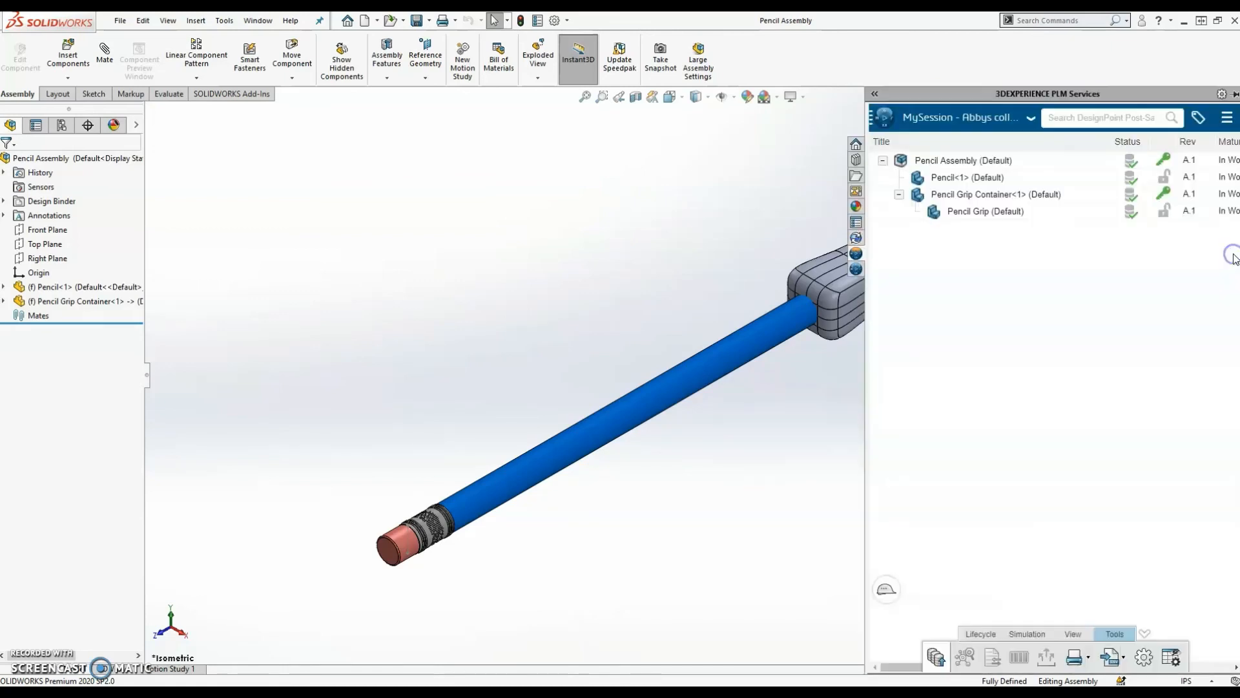
# Show the context menu of actions for Pencil Grip (Default) in the MySession pane
pyautogui.click(987, 212)
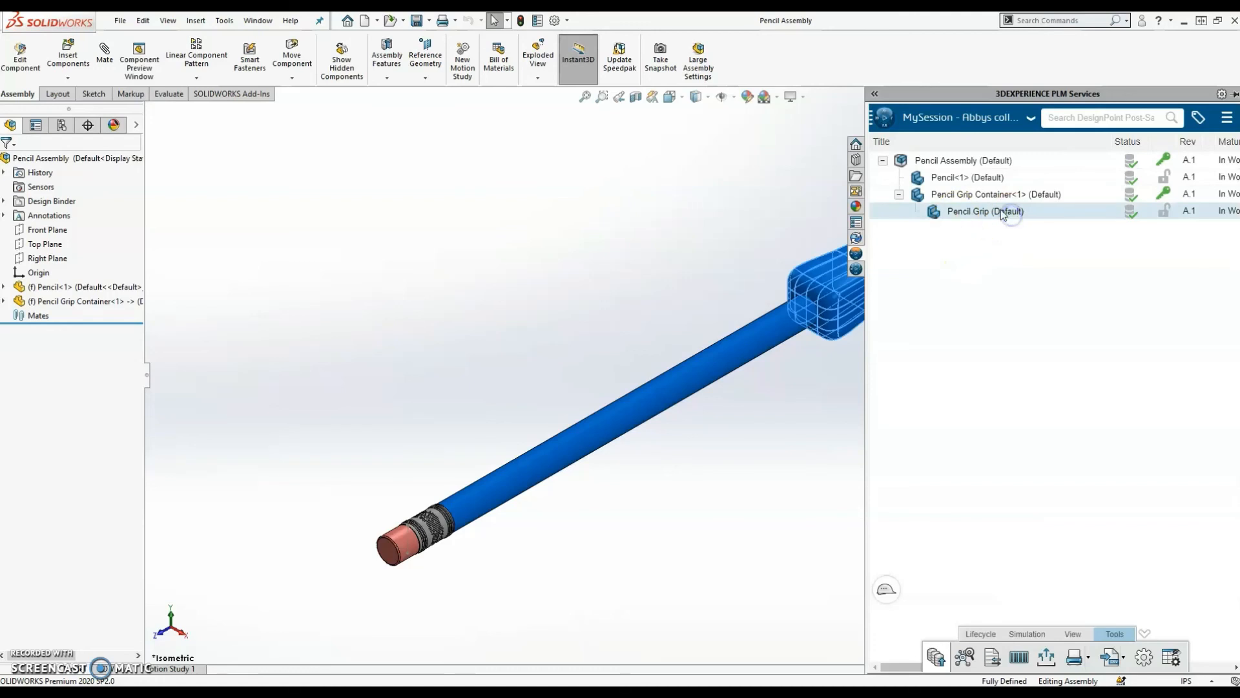
pyautogui.rightClick(1000, 212)
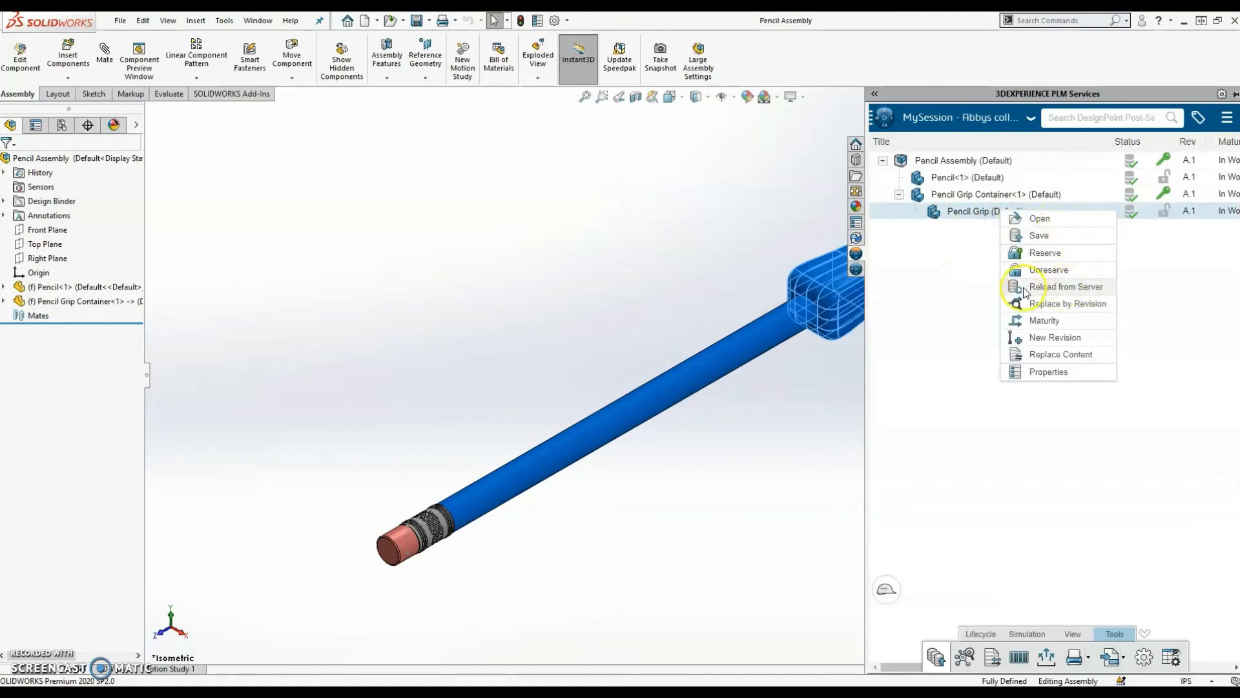
pyautogui.moveTo(1058, 292)
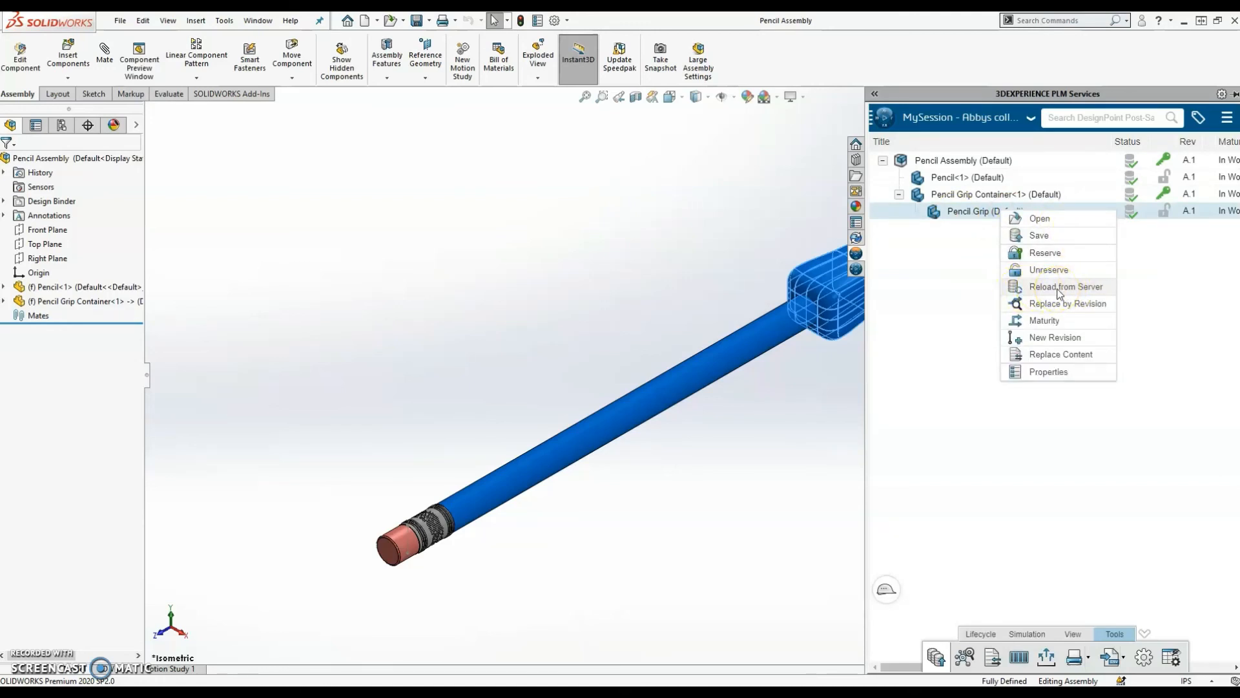
pyautogui.moveTo(896, 407)
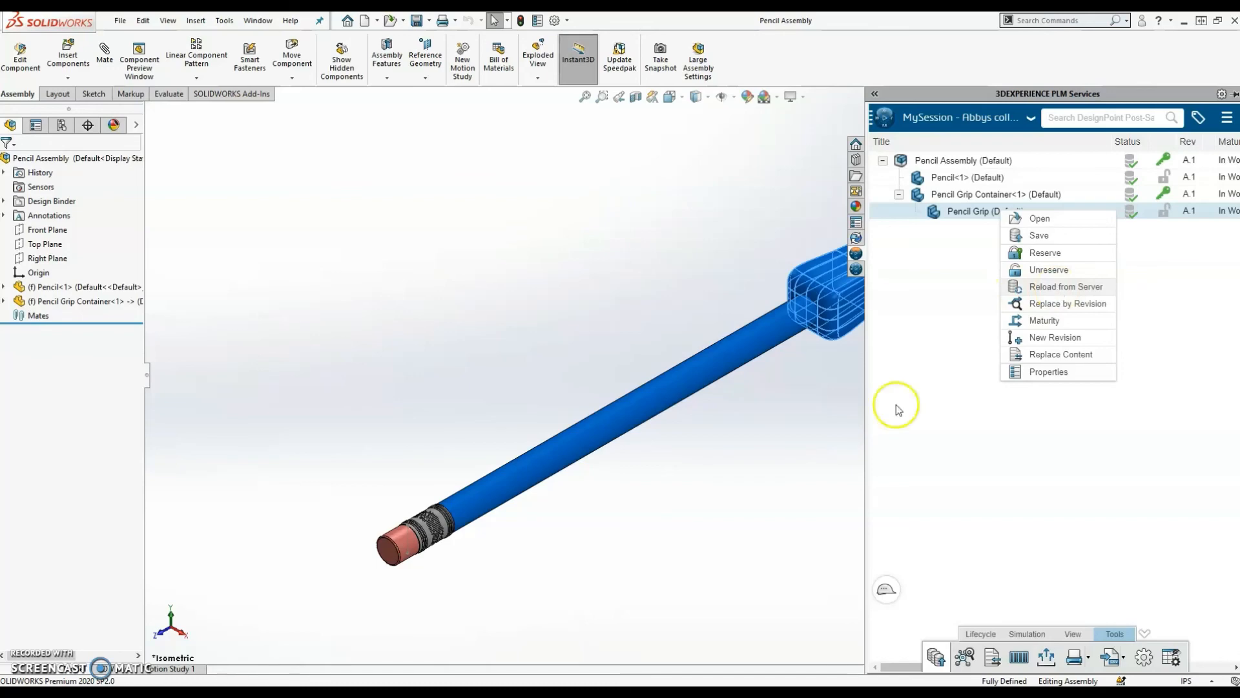